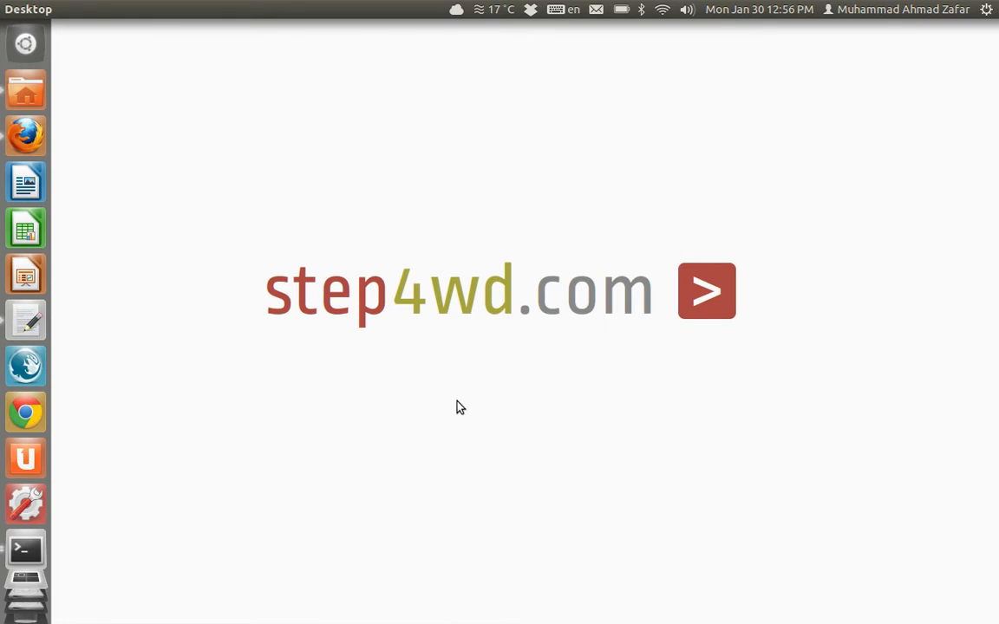
mouse_move(26, 136)
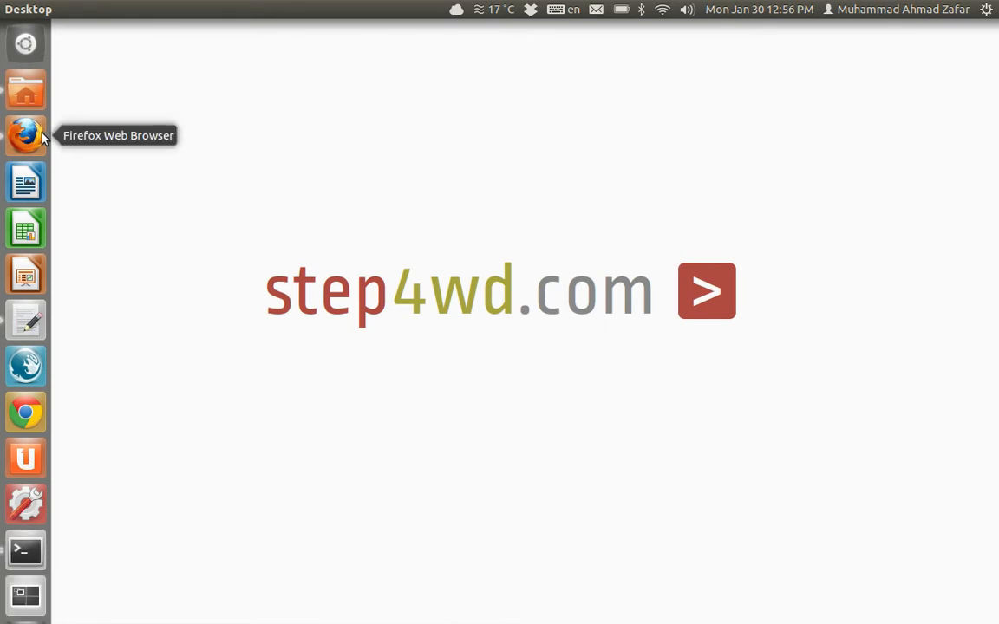
Launch Firefox and load localhost to show Apache's default 'It works!' page.
left_click(26, 135)
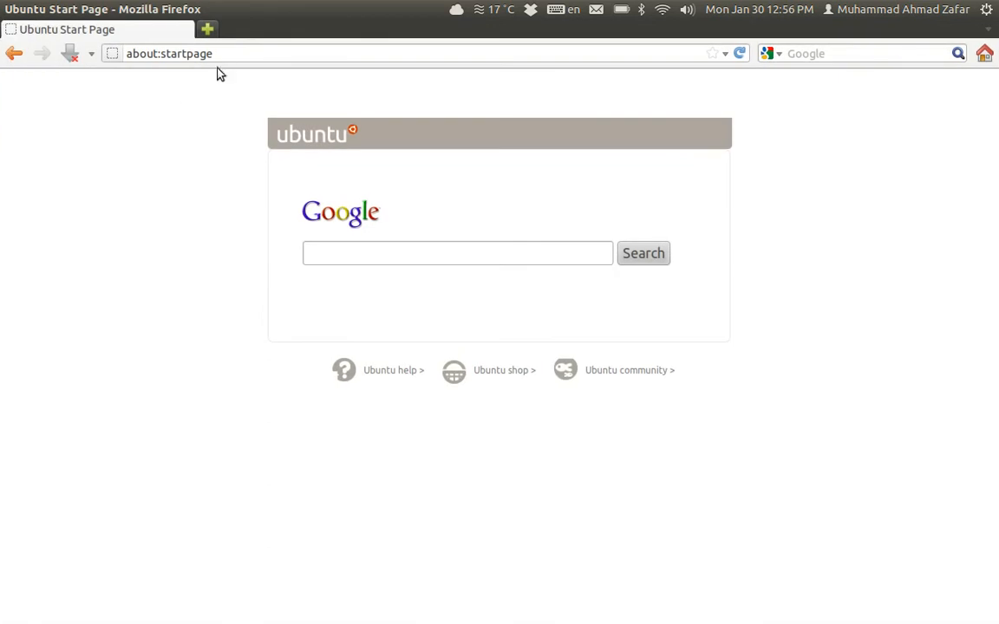
type("localh")
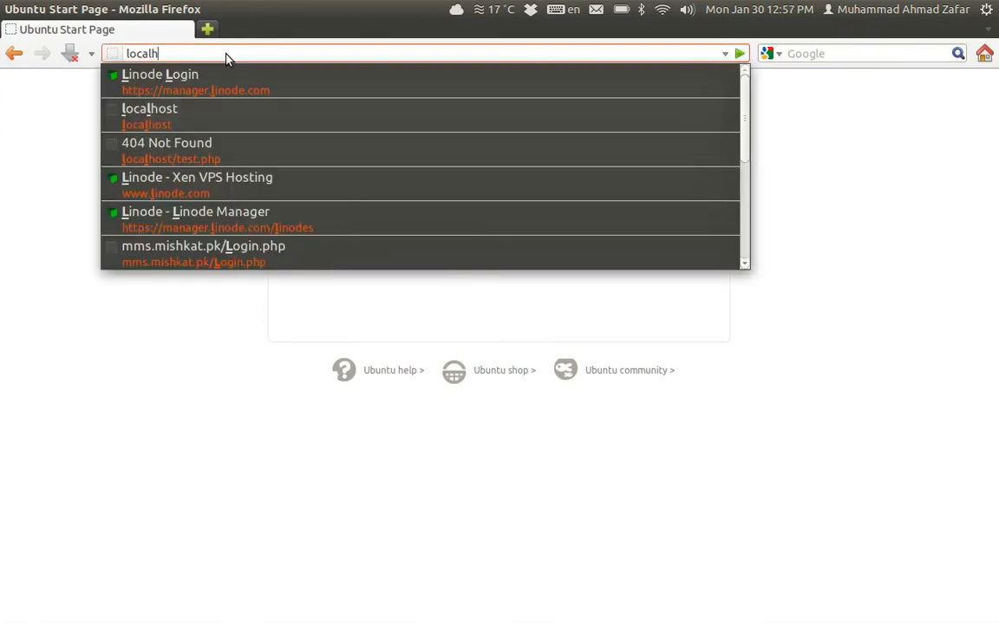
left_click(148, 116)
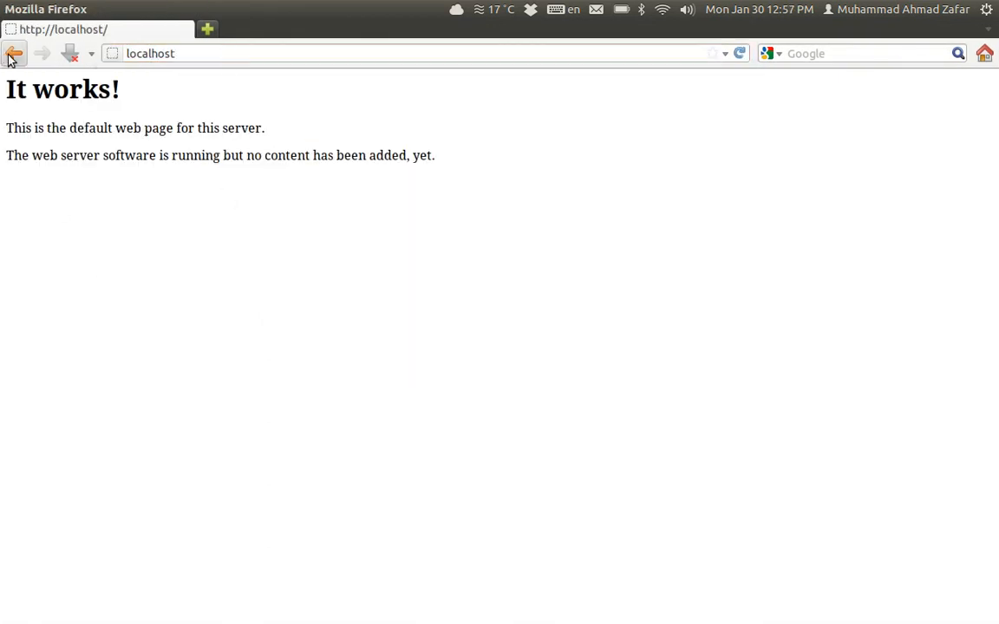
key("ctrl+a")
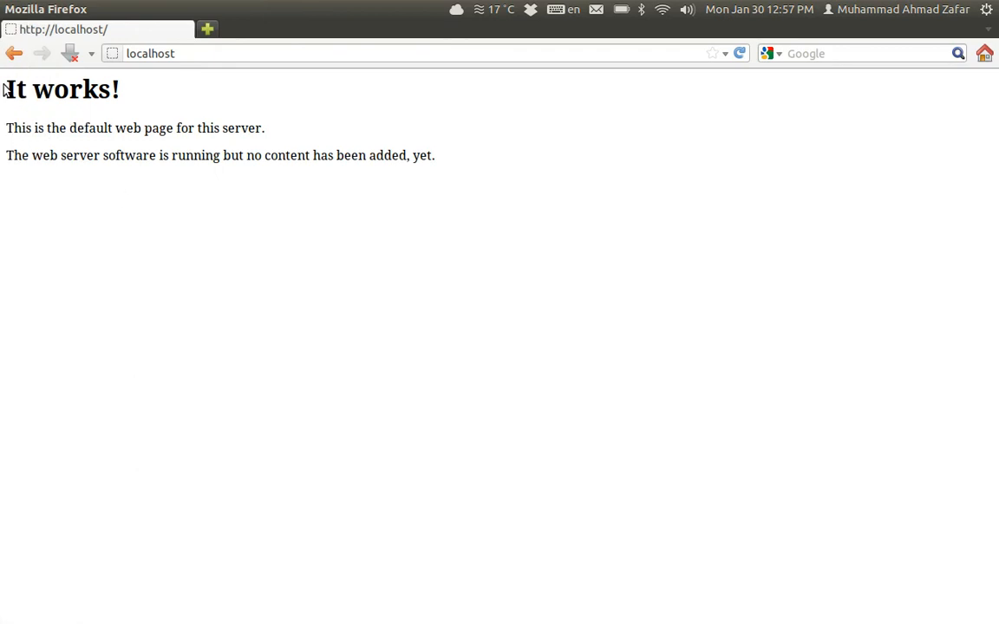
mouse_move(359, 193)
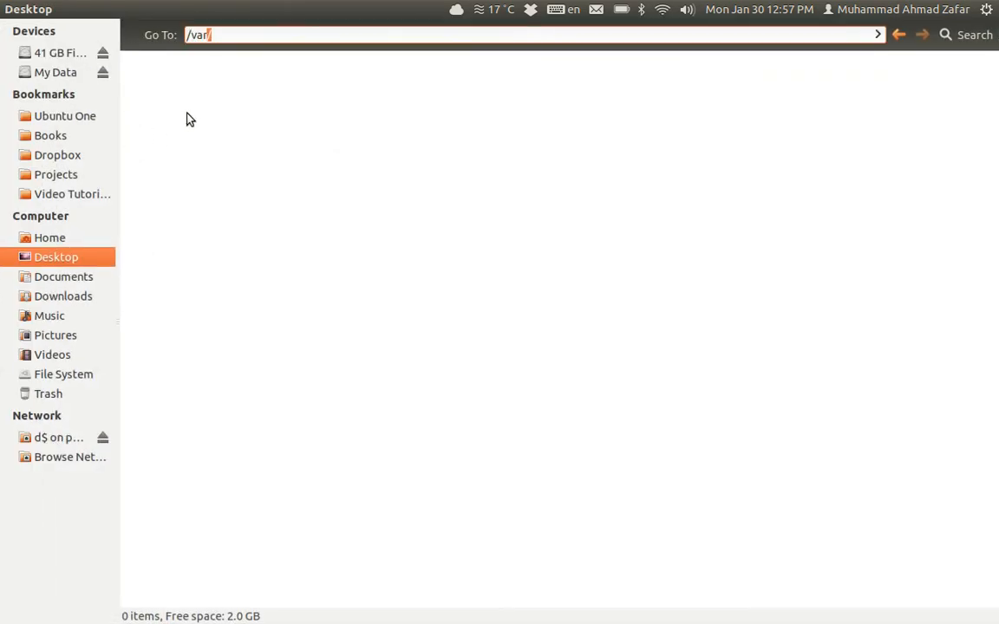
Go to /var/www in Files and select index.html to view its size.
key("Return")
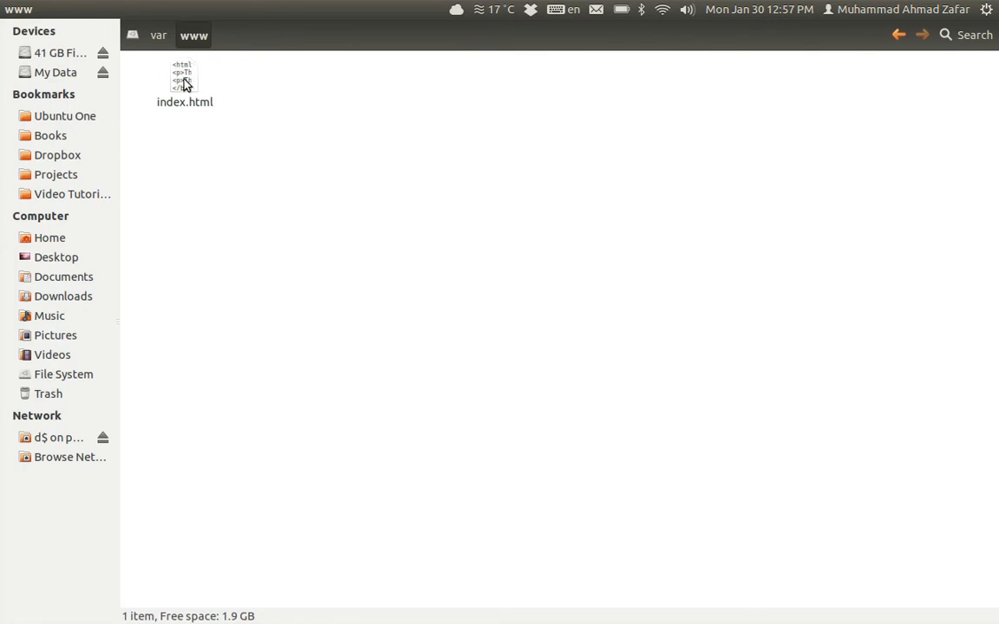
left_click(183, 76)
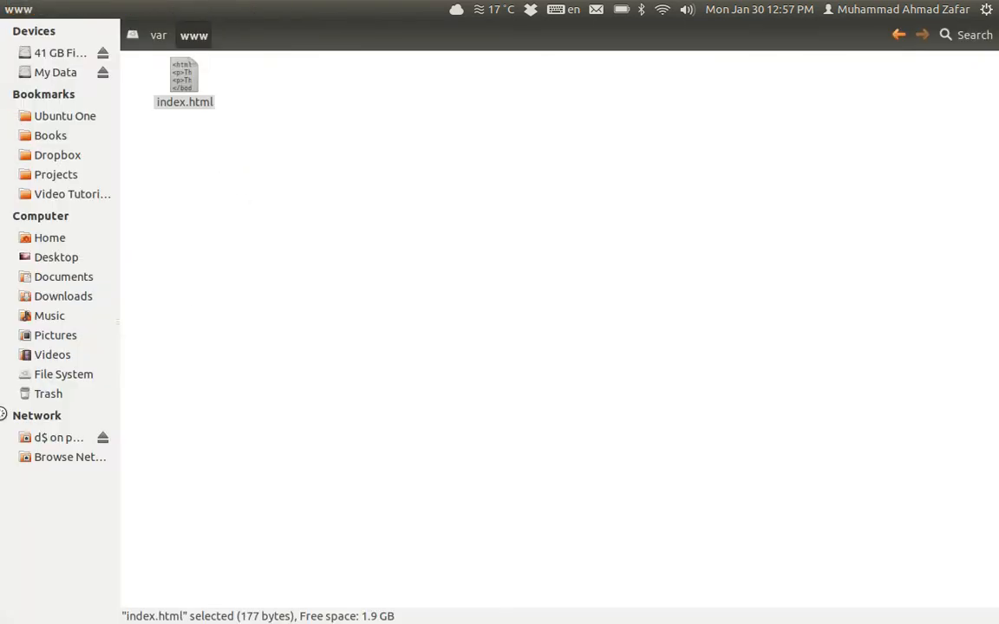
Run 'sudo service apache2 status' in a terminal and enter the password.
left_click(24, 549)
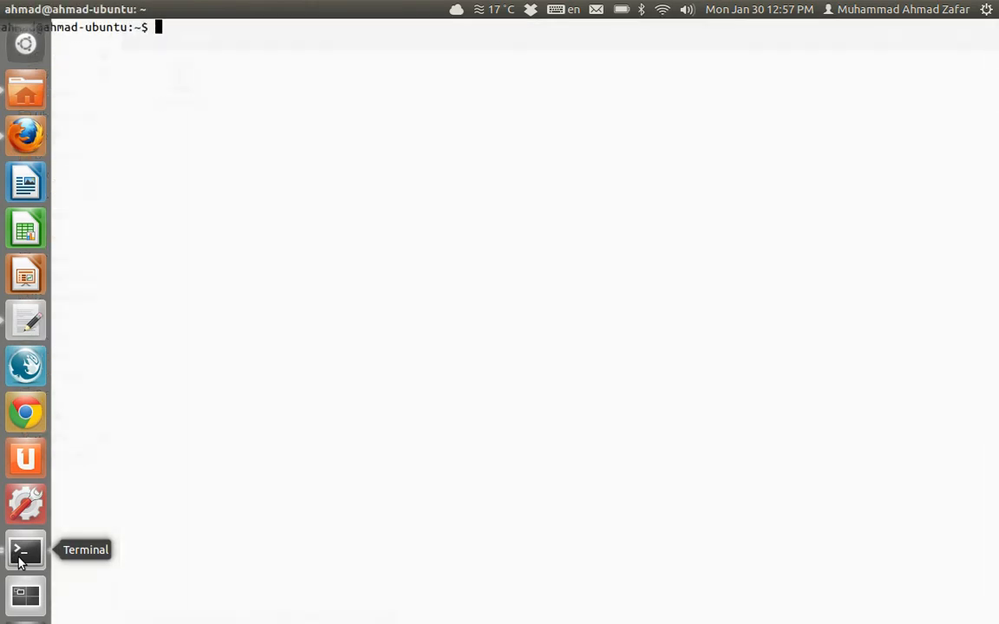
type("sudo service apache2 status")
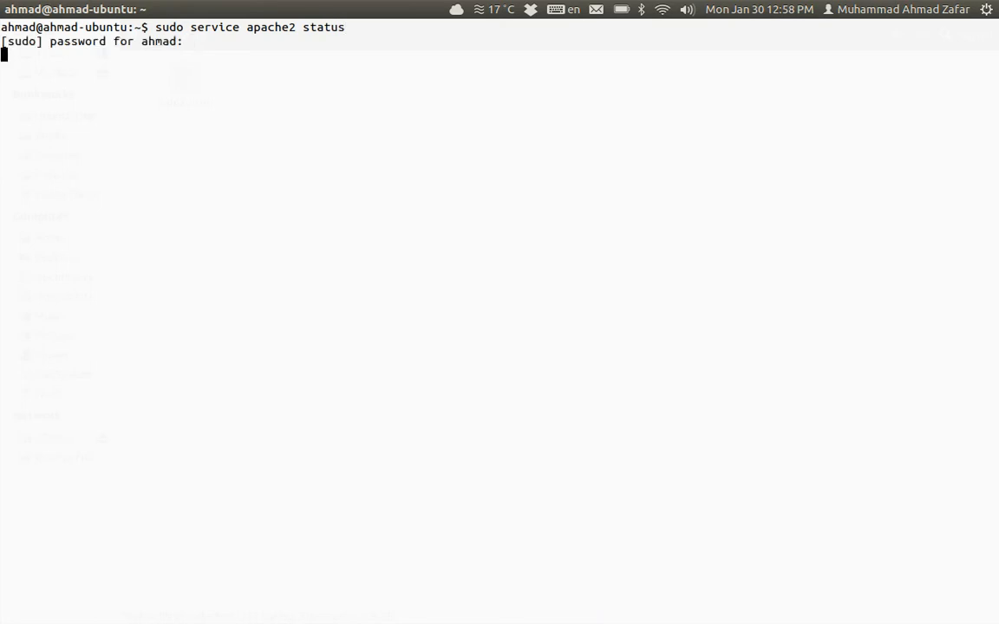
key("Return")
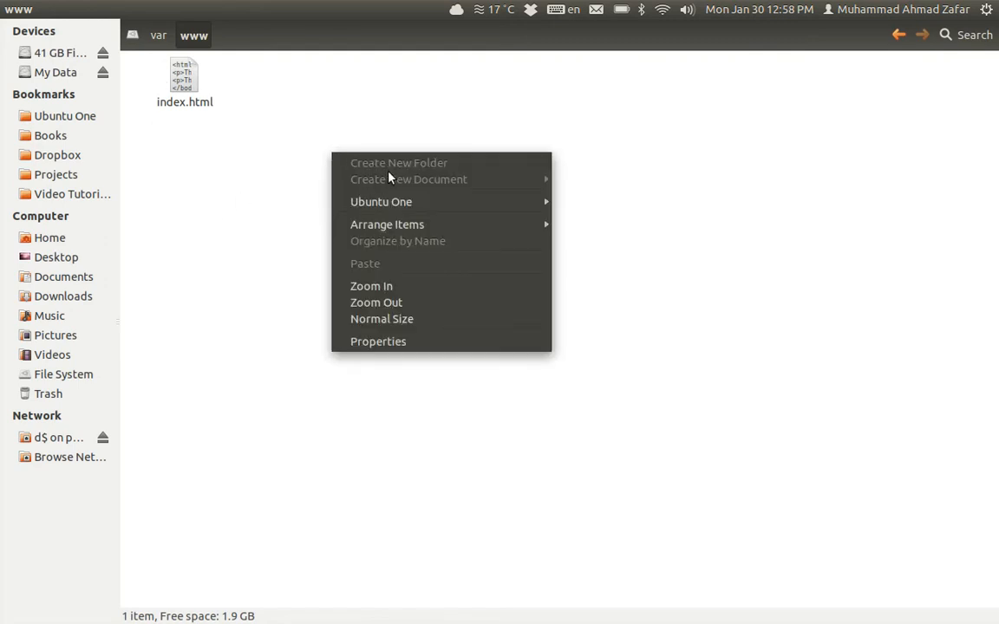
right_click(184, 78)
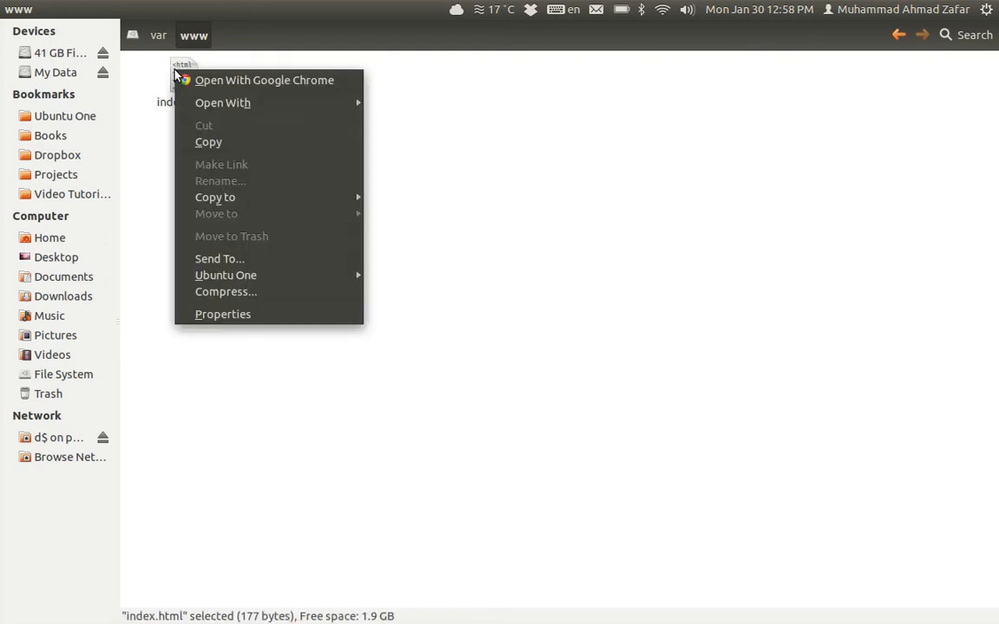
left_click(156, 170)
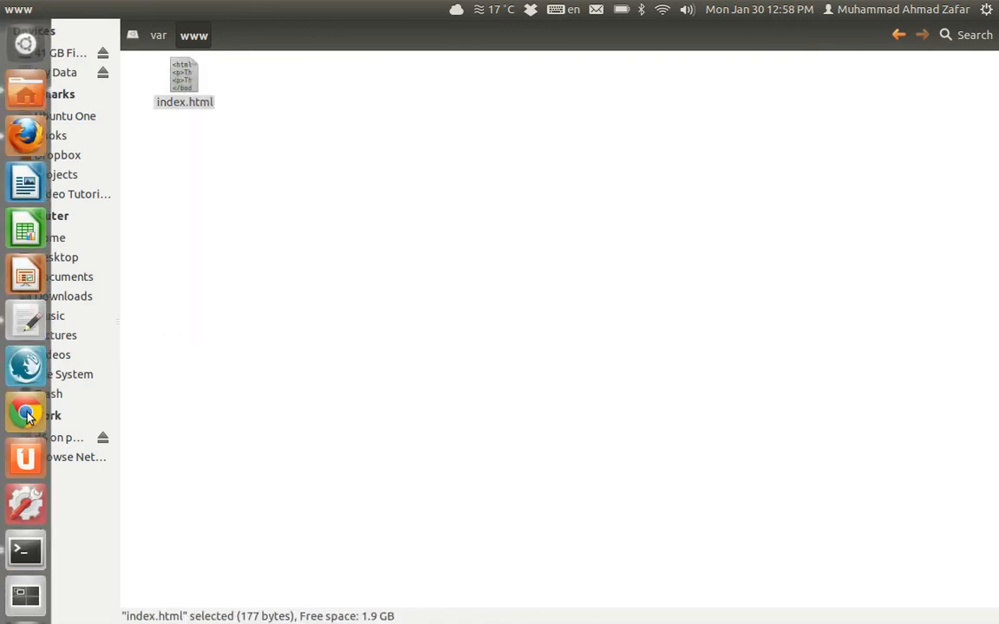
Run 'ls -l /var/www' to show index.html owned by root and read-only.
left_click(24, 551)
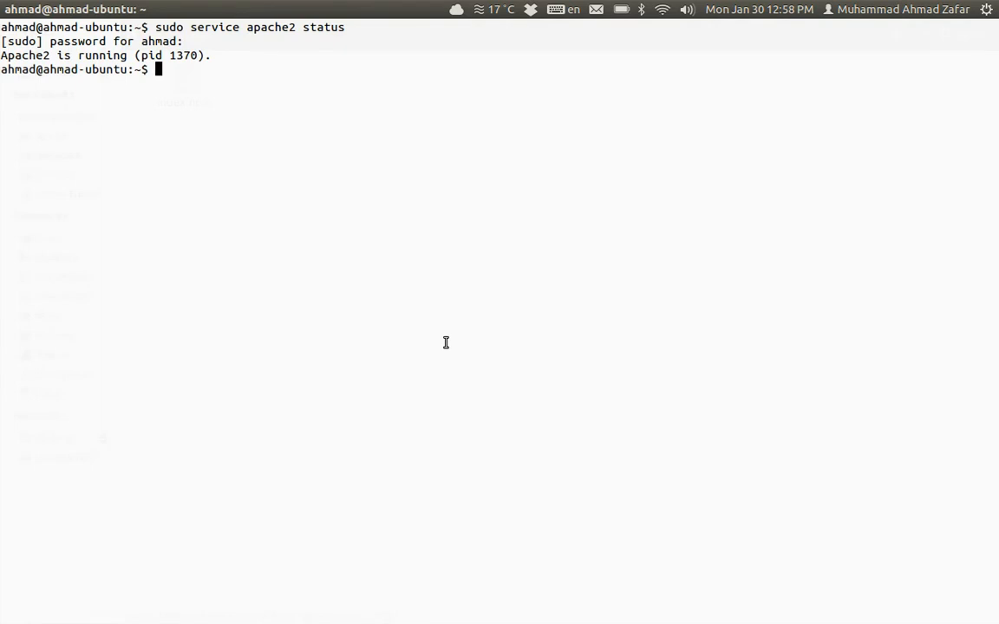
type("ls")
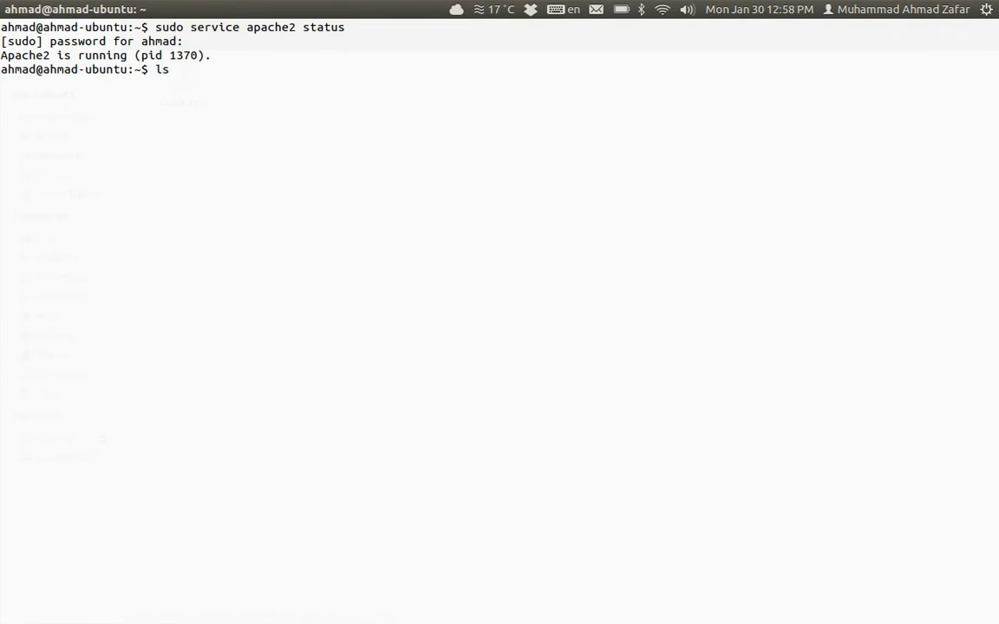
type("-l /var/www")
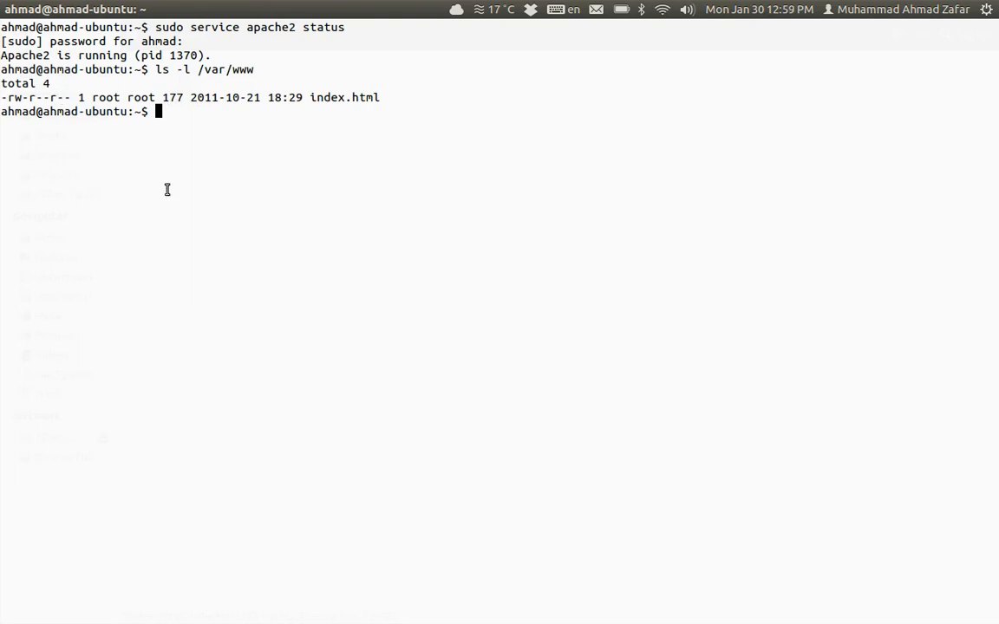
mouse_move(155, 156)
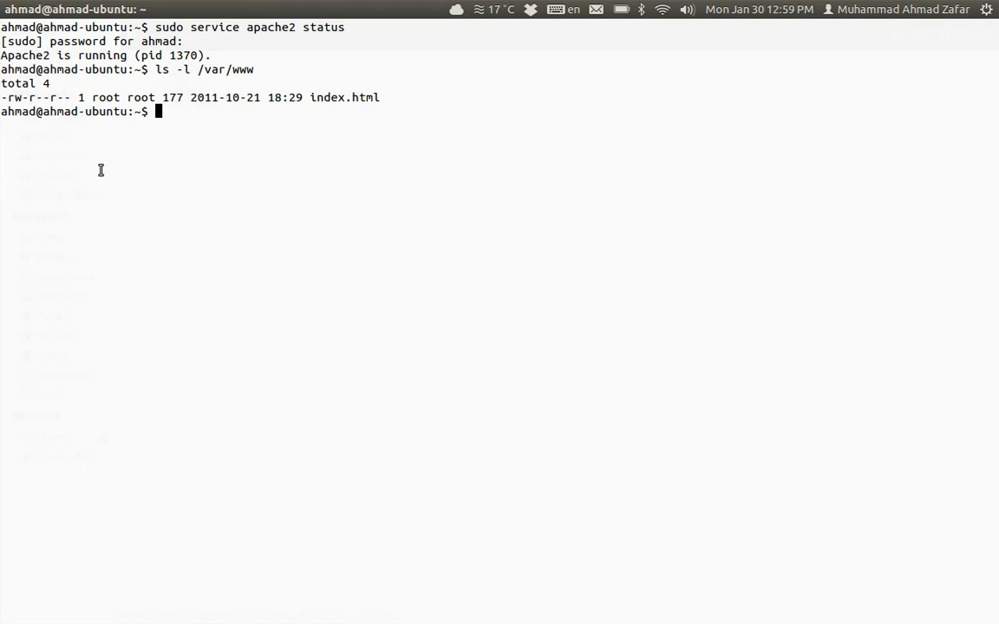
mouse_move(82, 162)
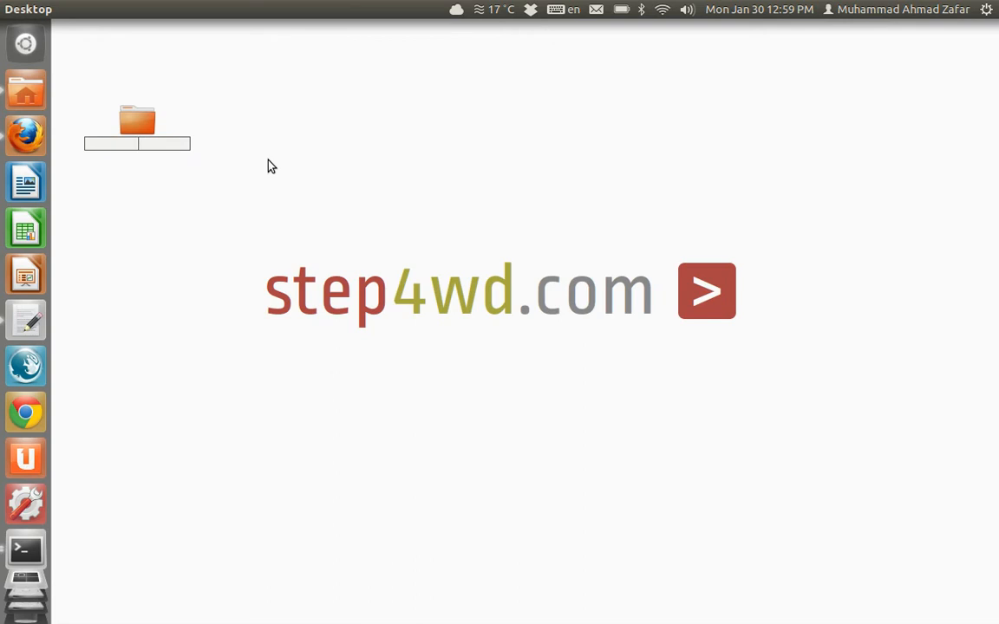
Create a Desktop 'localhost' folder with an empty index.html and open it in gedit.
type("loa")
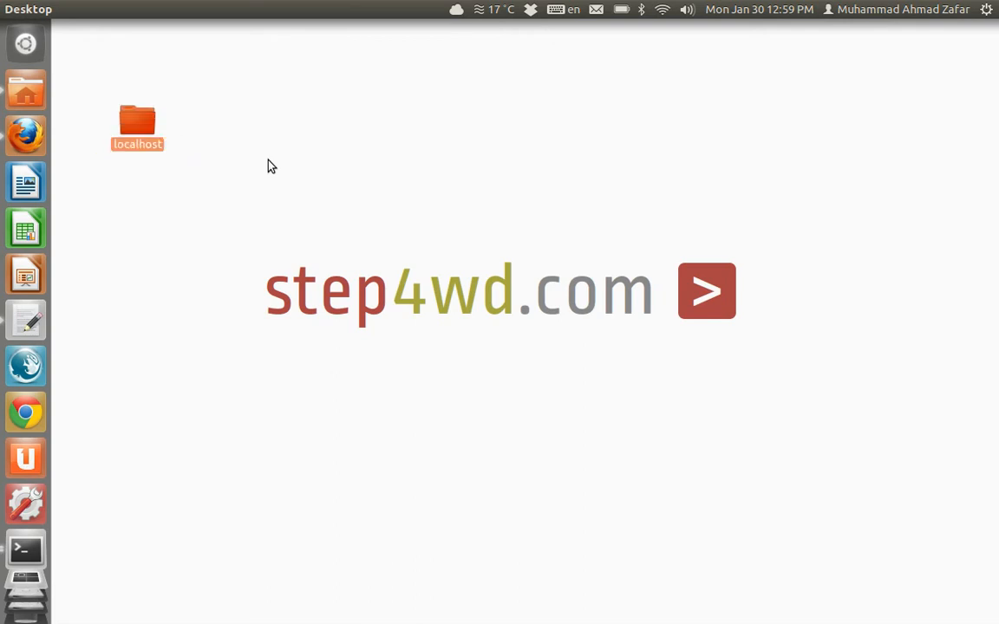
left_click_drag(137, 128, 109, 56)
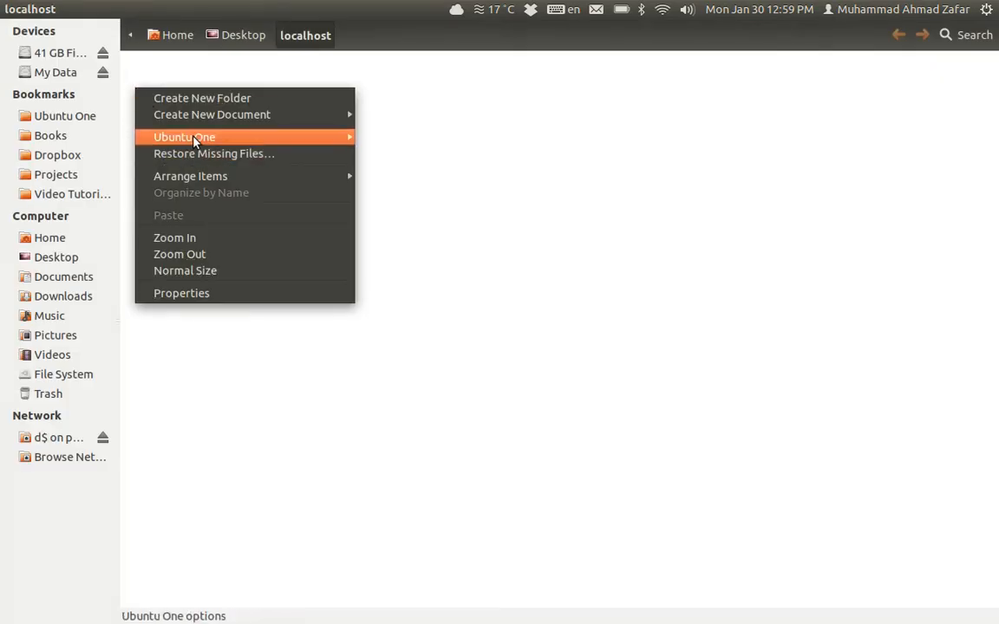
left_click(211, 114)
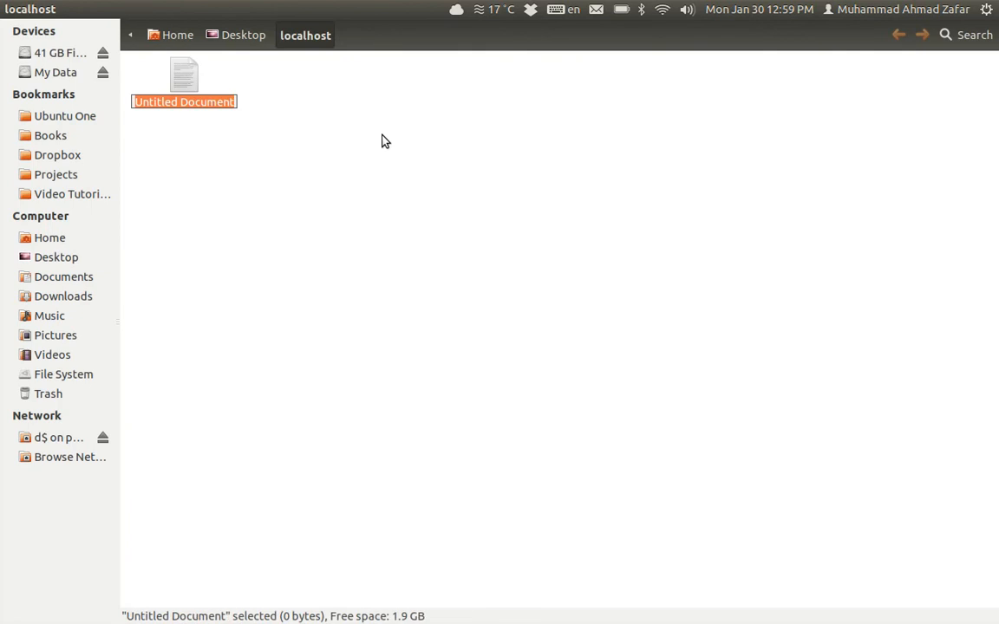
type("index.html")
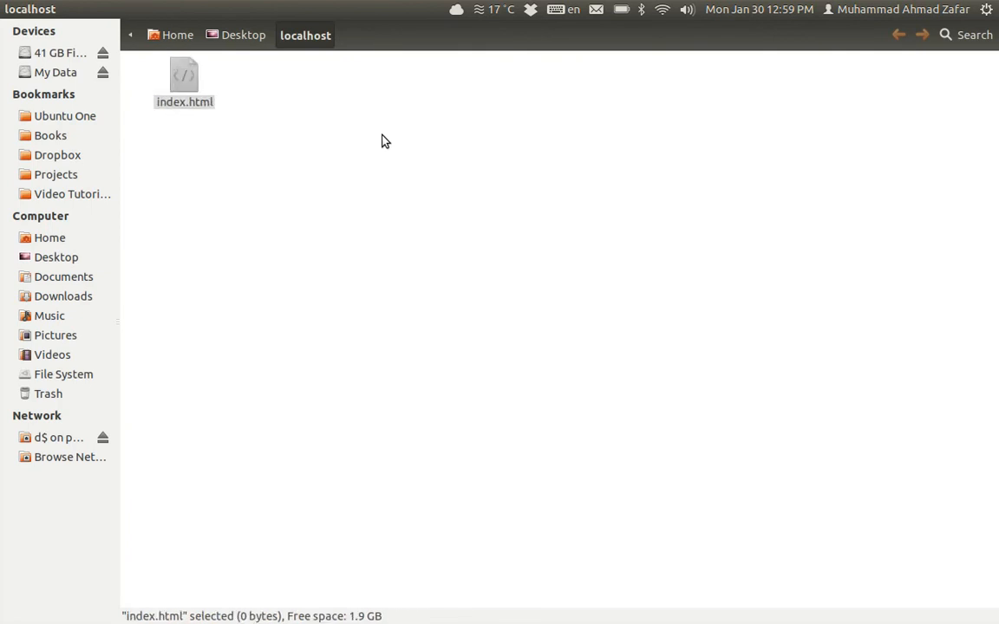
right_click(184, 82)
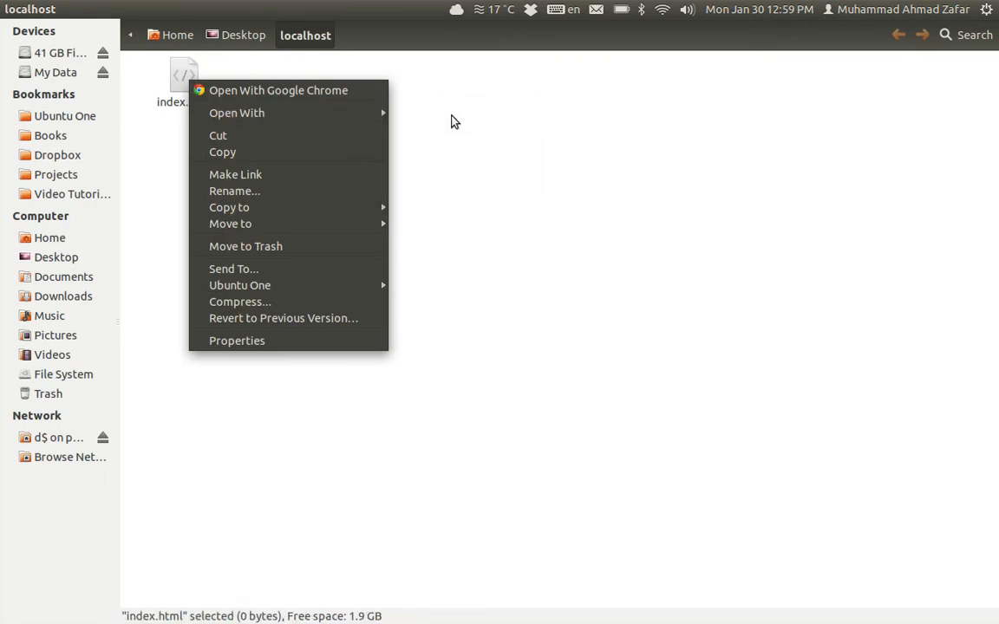
left_click(279, 90)
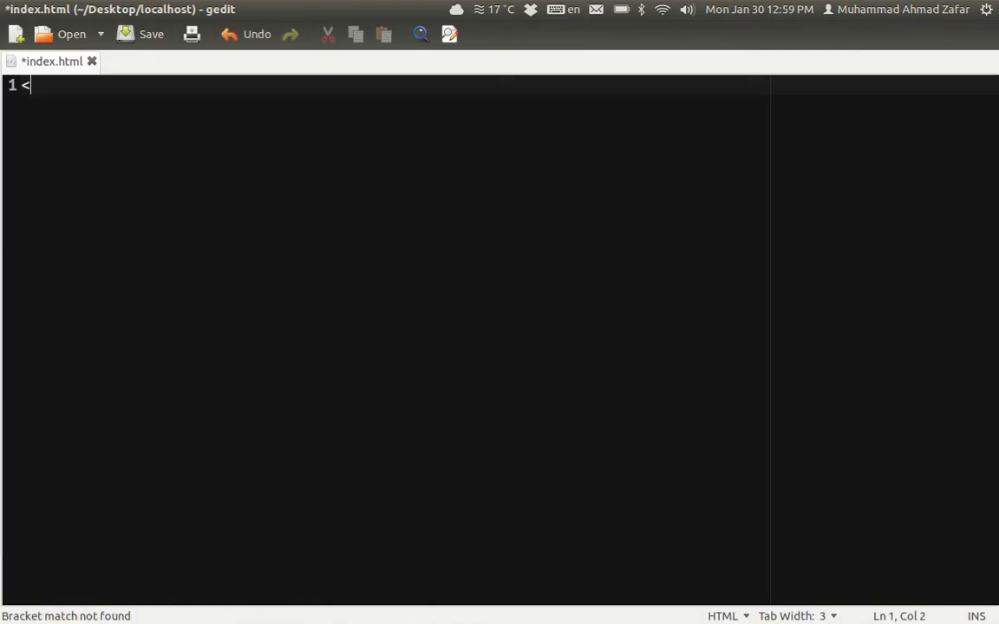
Write an h2 heading 'localhost is running' in index.html, save, then show apache2.txt.
type("h2>")
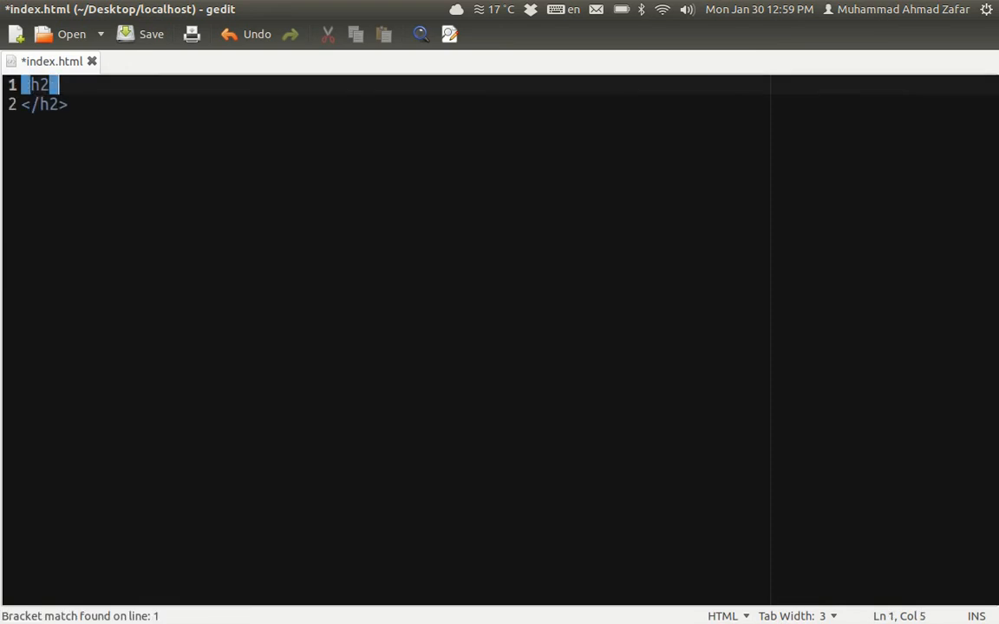
key("Return")
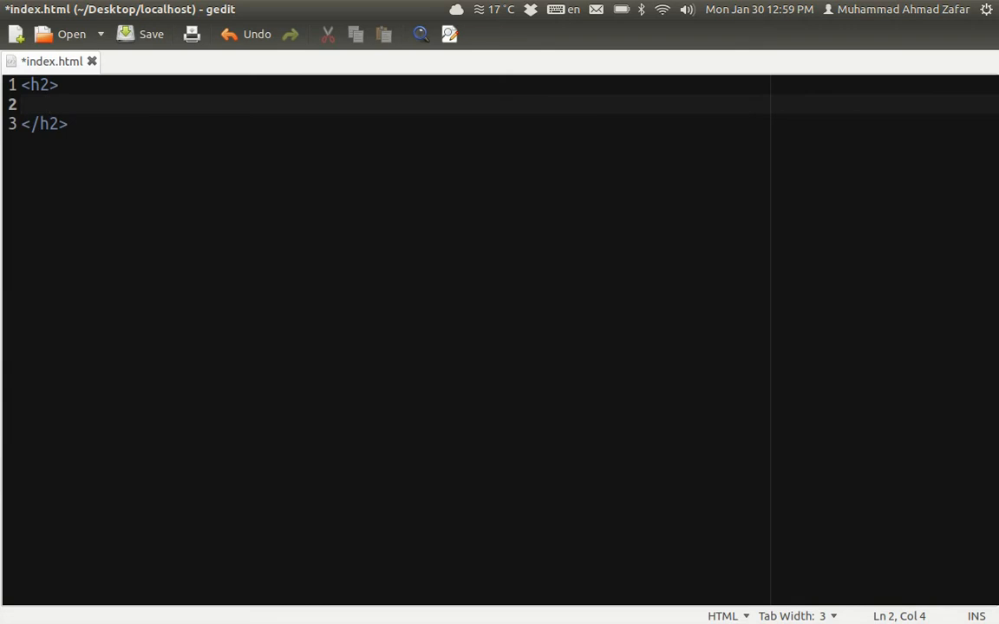
type("localhost")
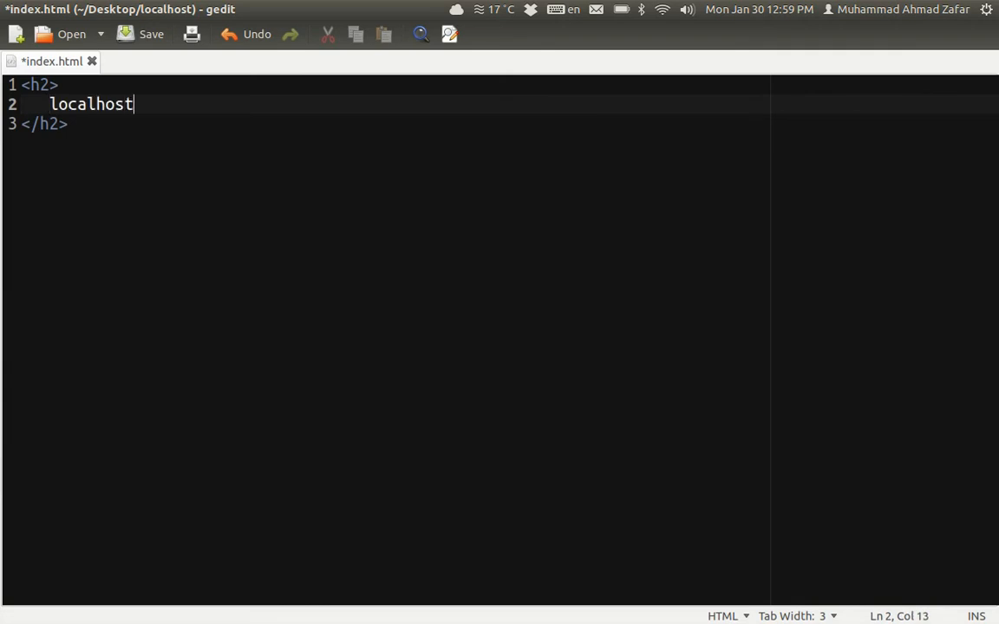
type("is running")
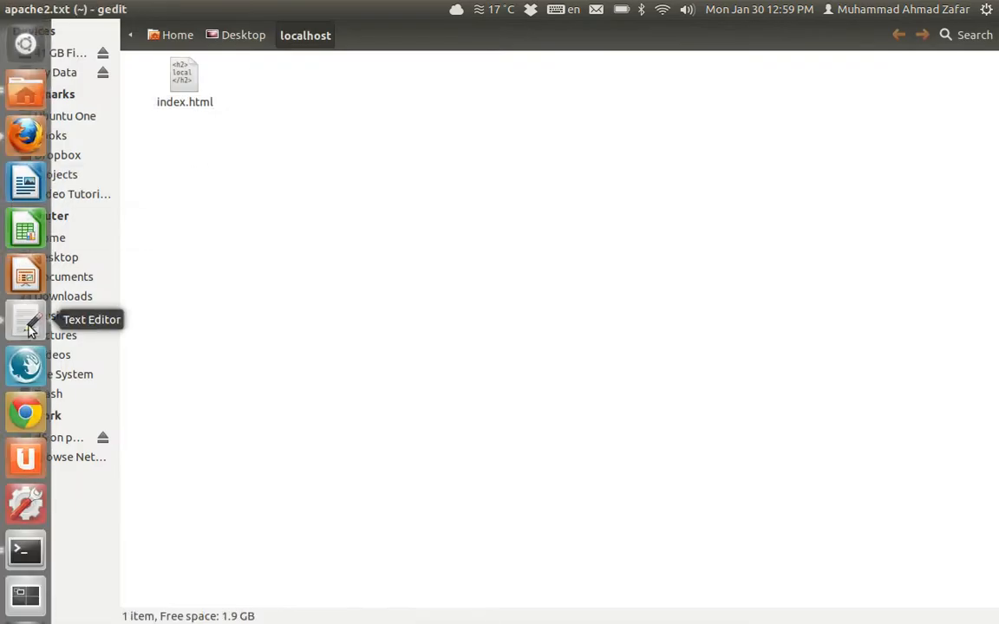
left_click(25, 319)
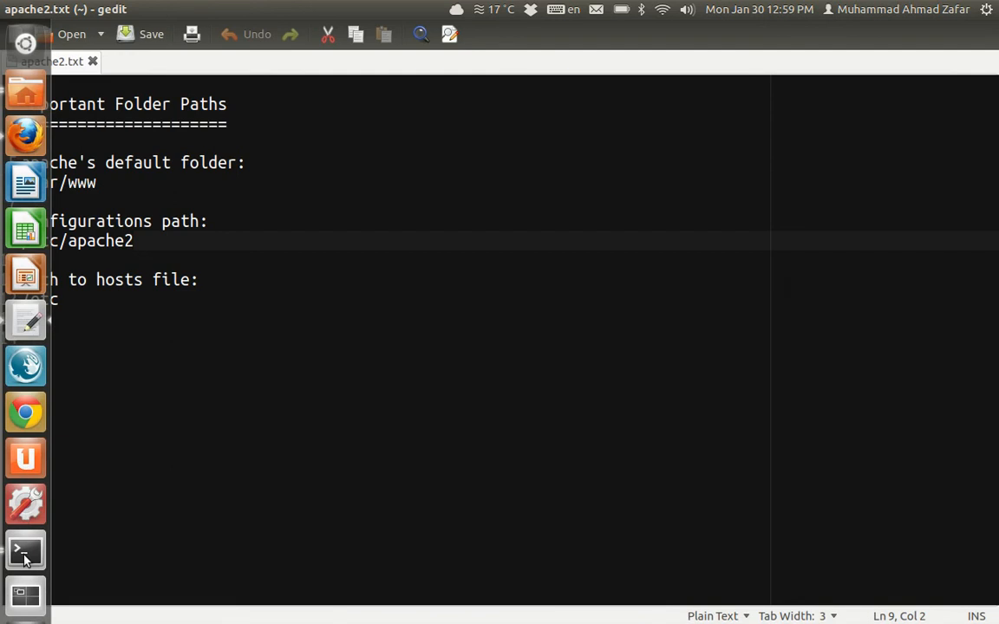
List /etc/apache2 and sites-available, then open sites-available/default in vim with sudo.
left_click(25, 551)
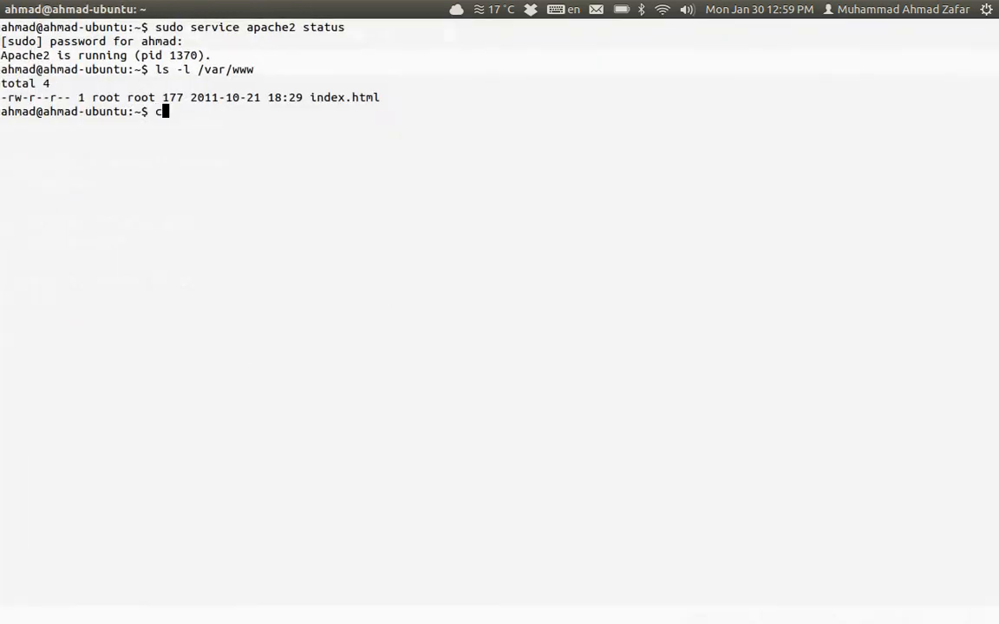
type("d /etc/apache2/")
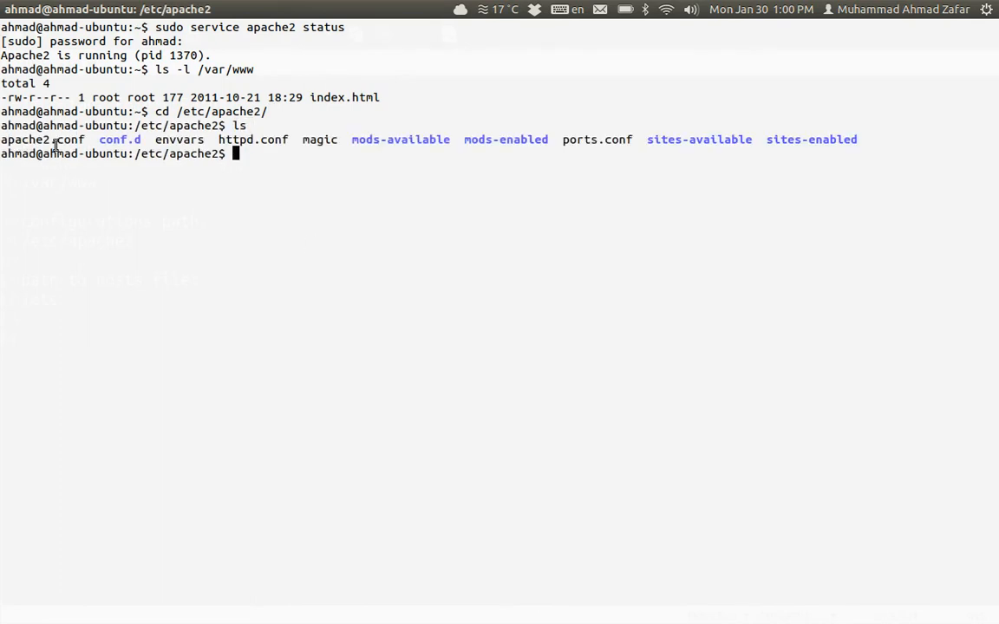
mouse_move(464, 188)
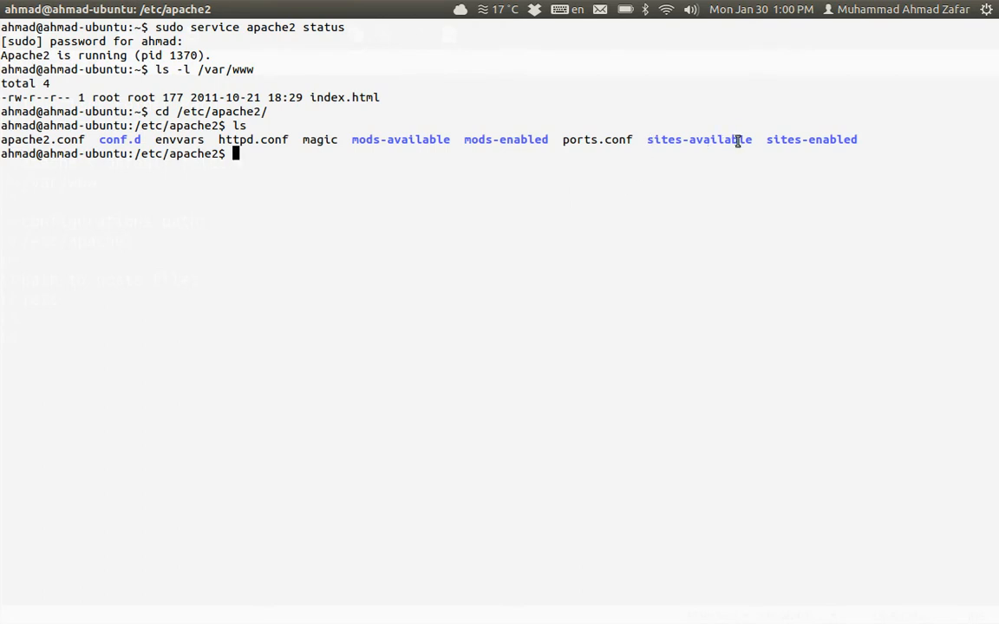
mouse_move(720, 140)
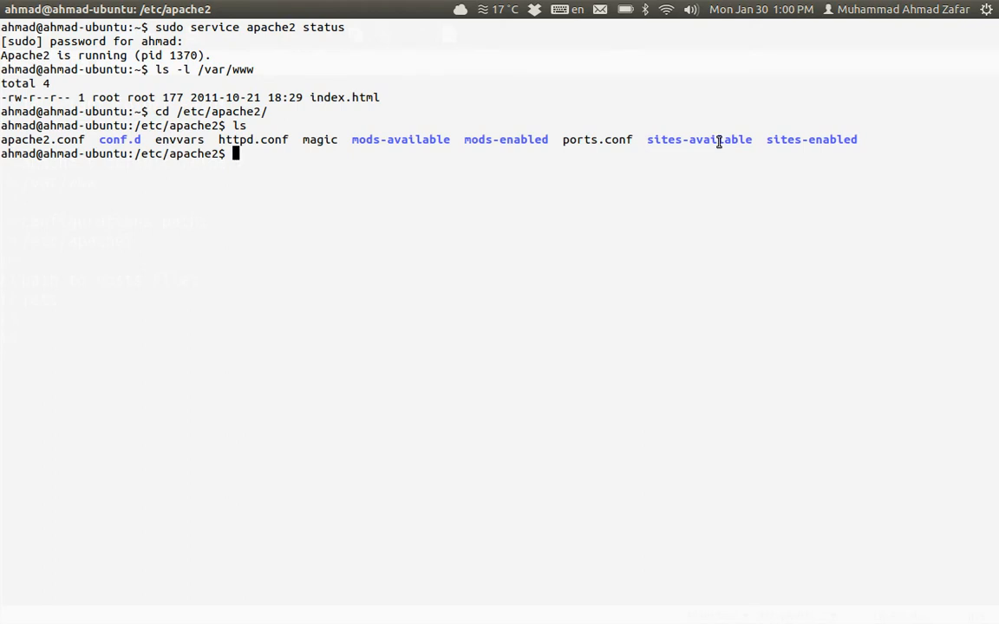
mouse_move(695, 137)
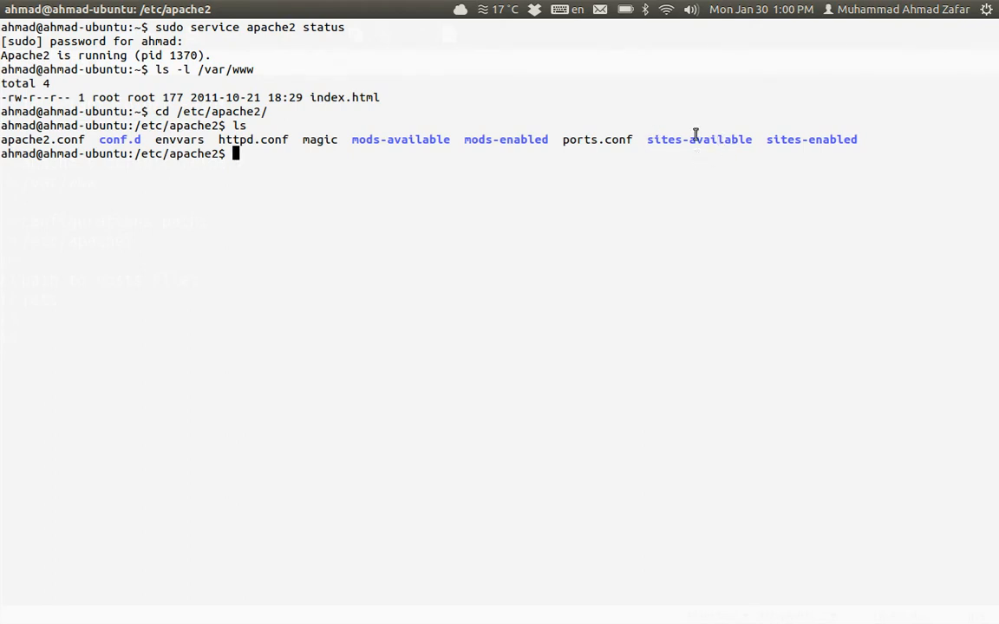
mouse_move(693, 140)
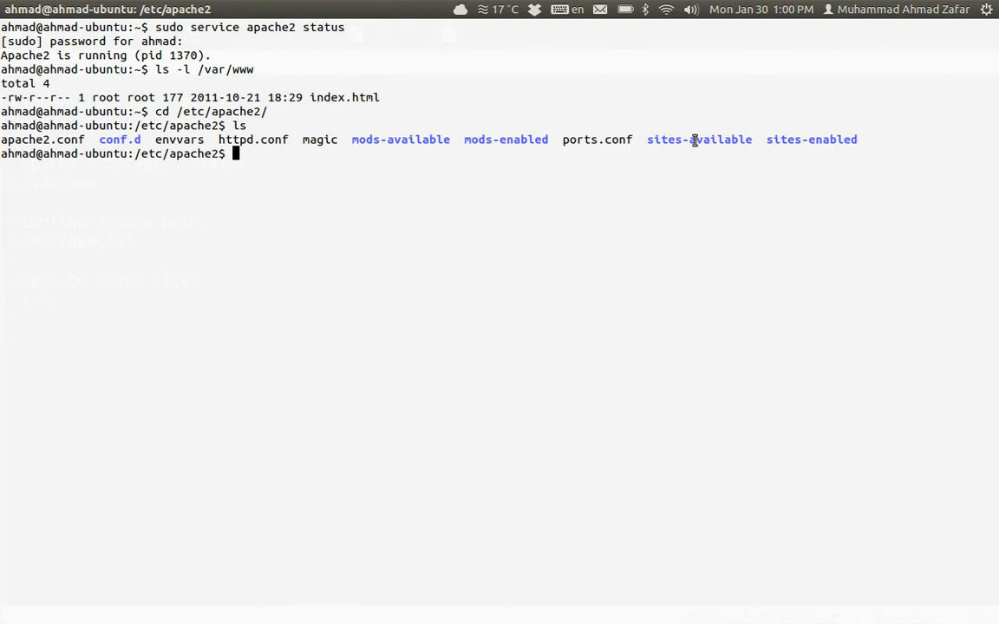
mouse_move(693, 140)
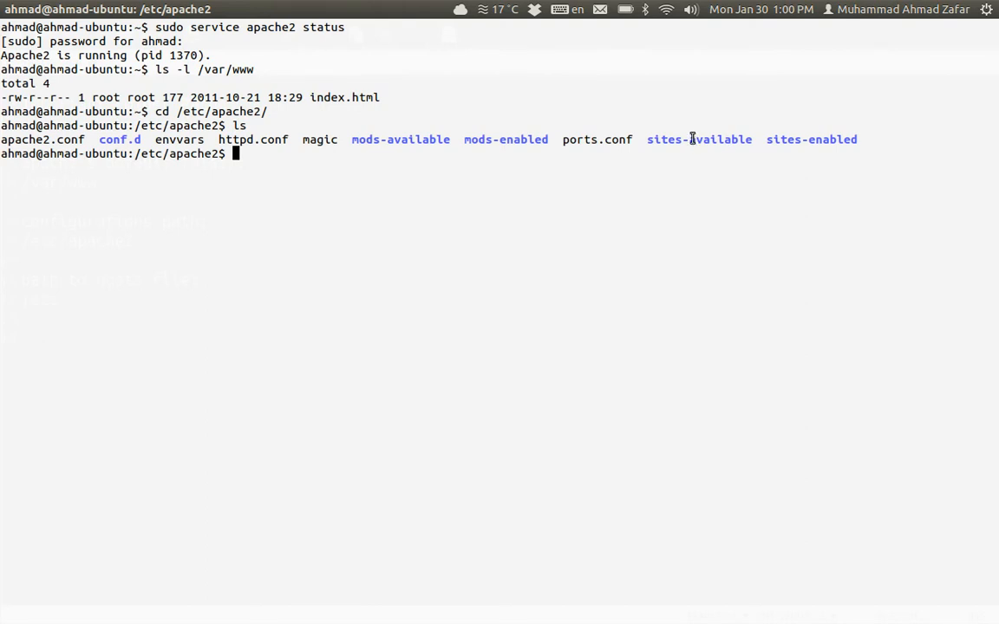
mouse_move(814, 140)
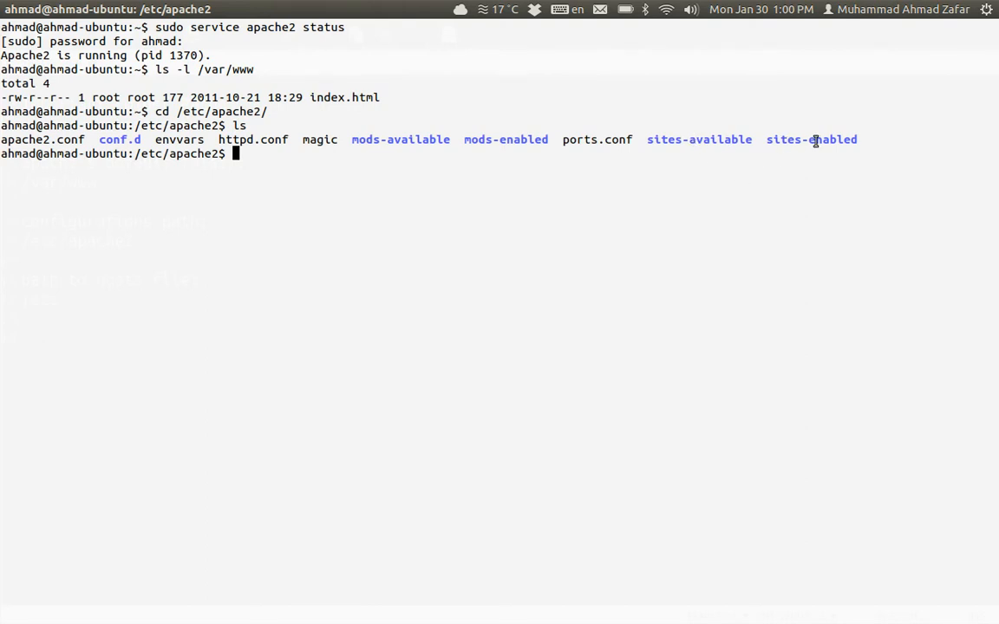
mouse_move(824, 145)
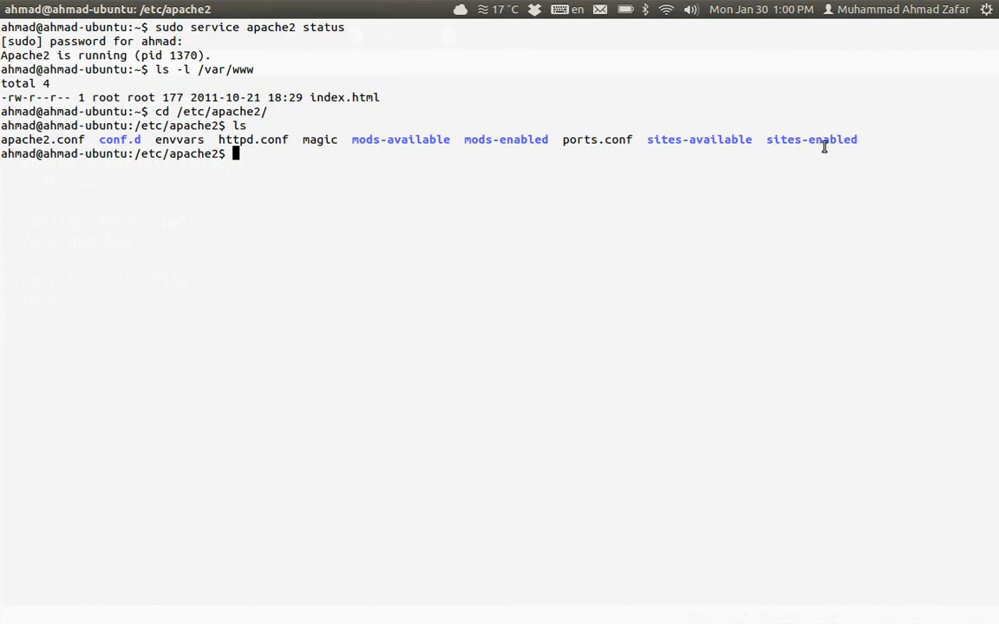
mouse_move(761, 208)
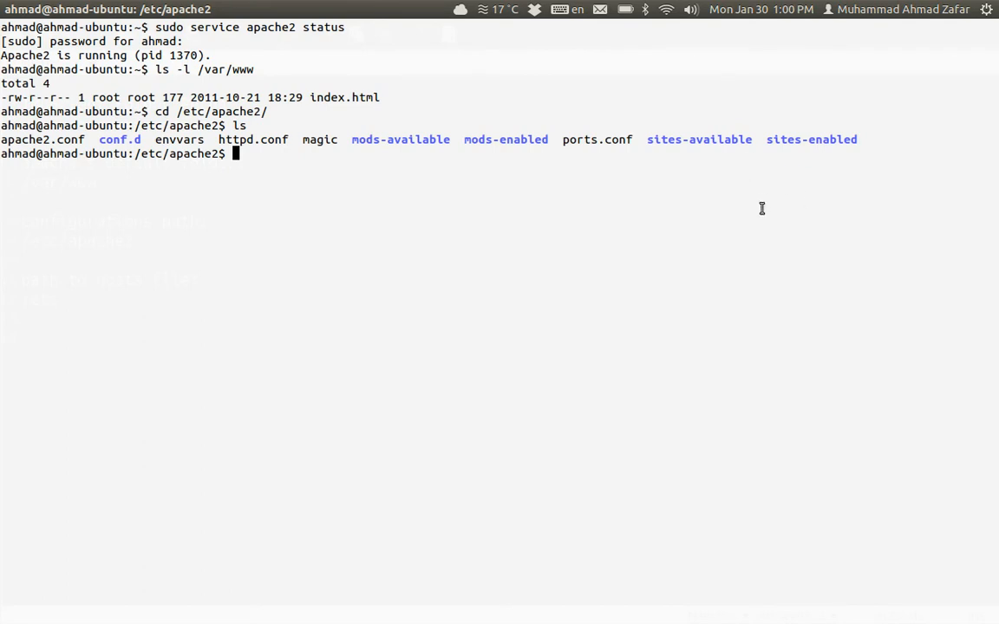
mouse_move(762, 201)
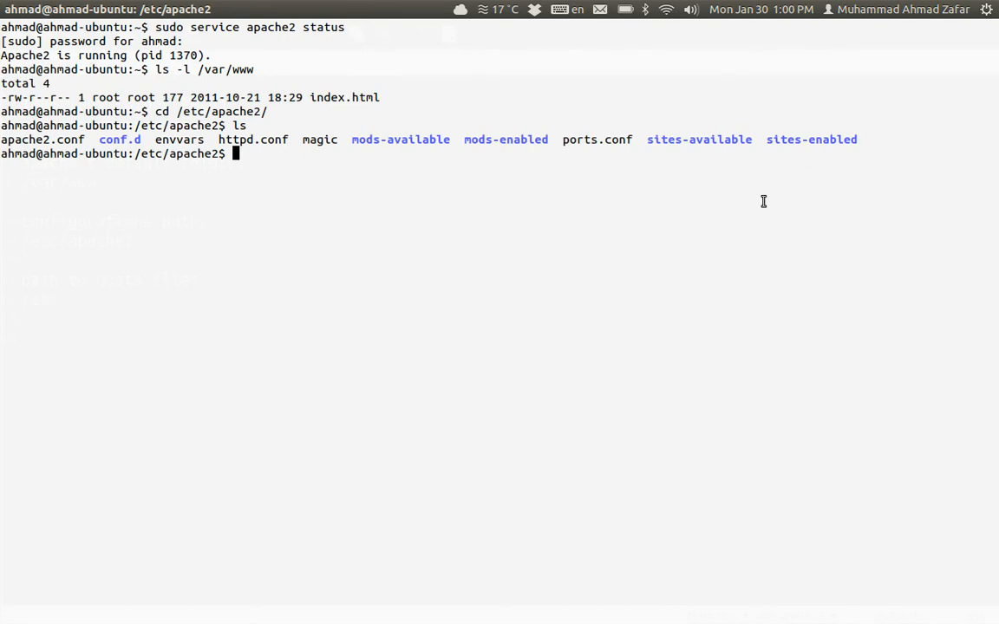
type("sudo")
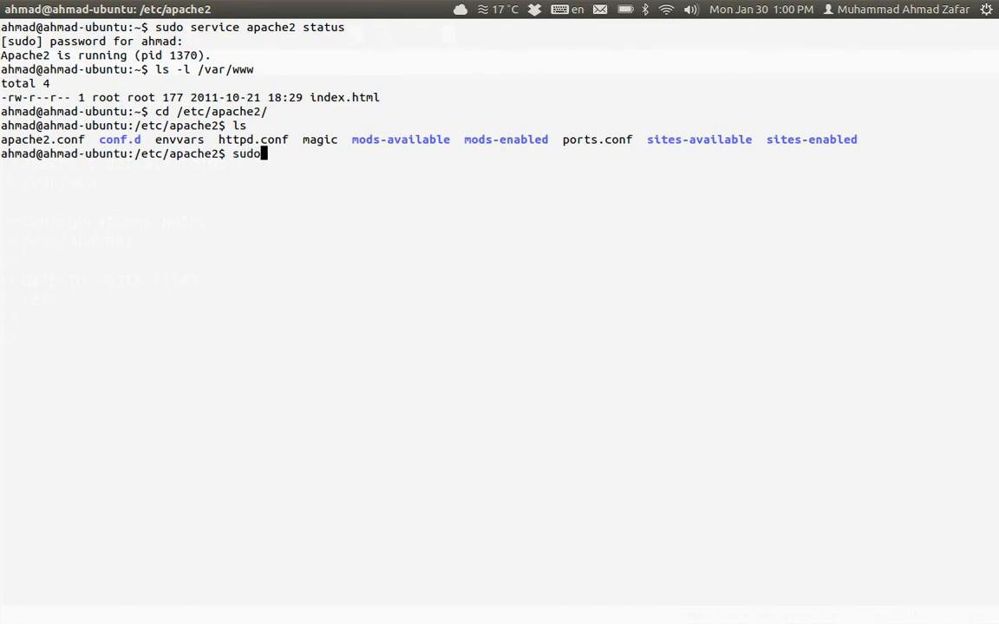
type("vim")
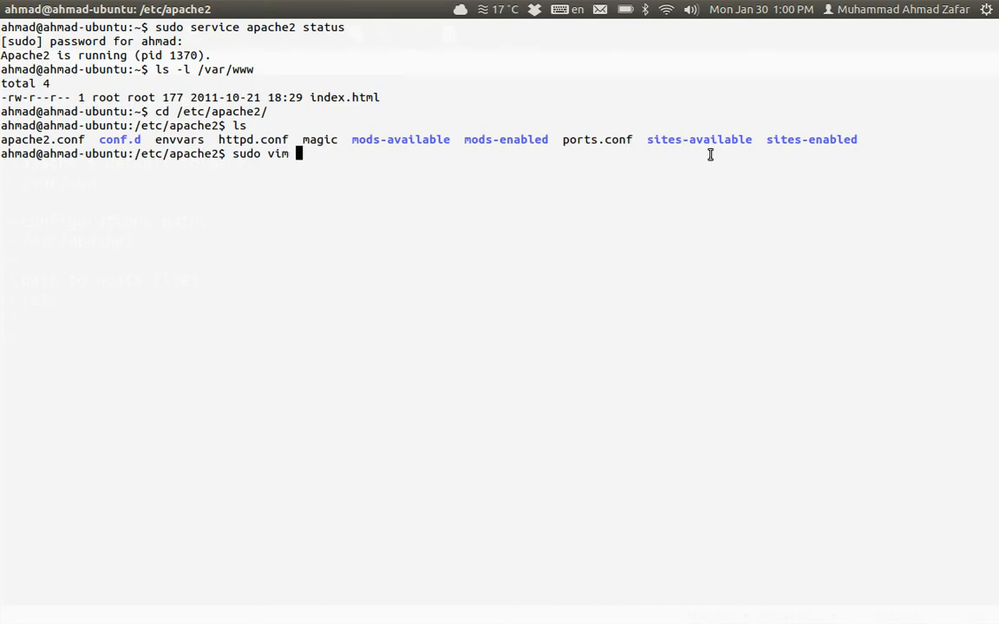
type("si")
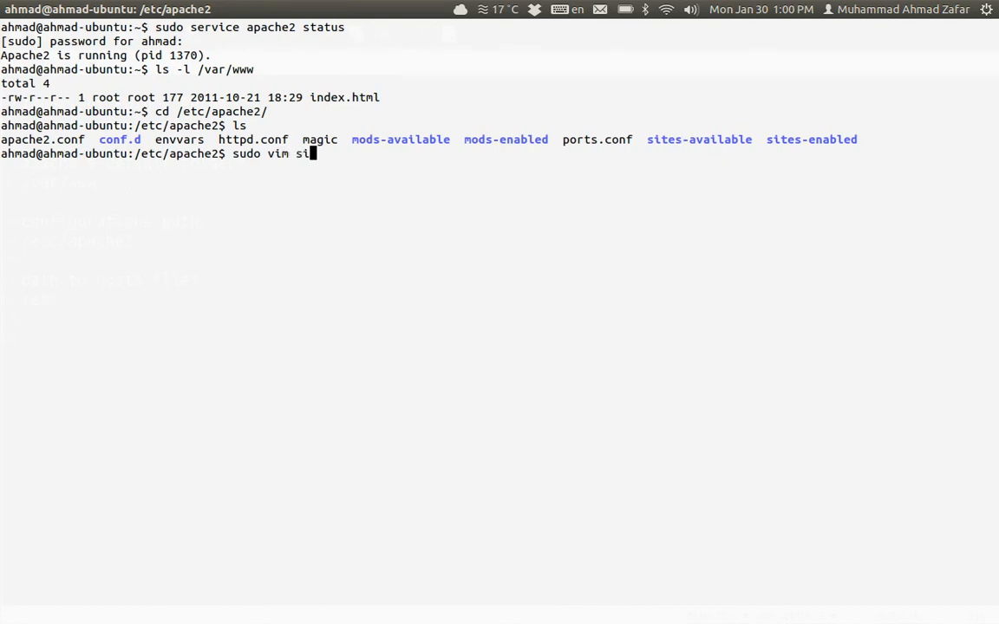
type("tes-available/default")
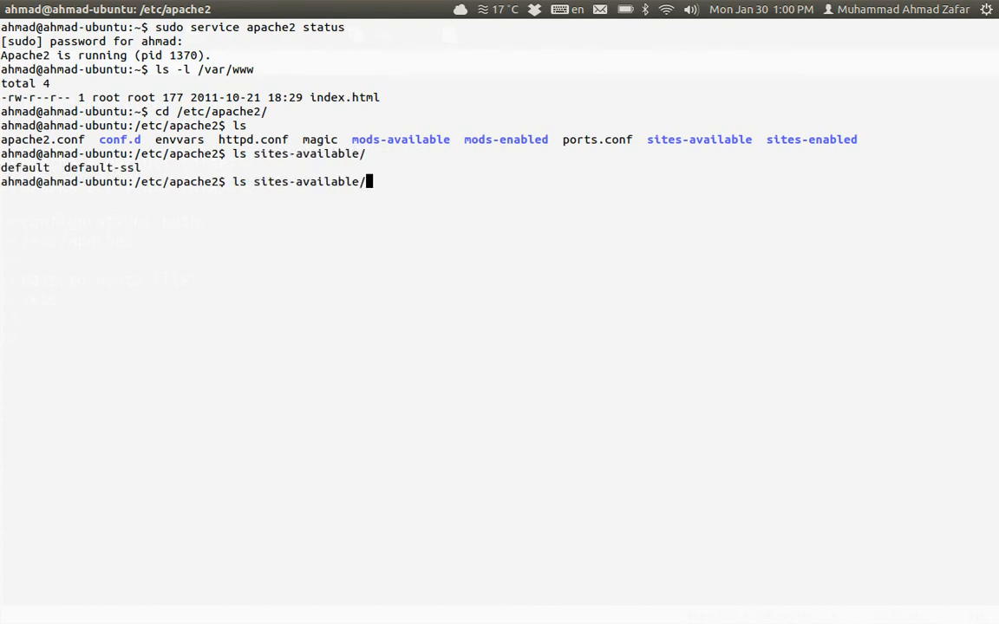
type("sudo vim")
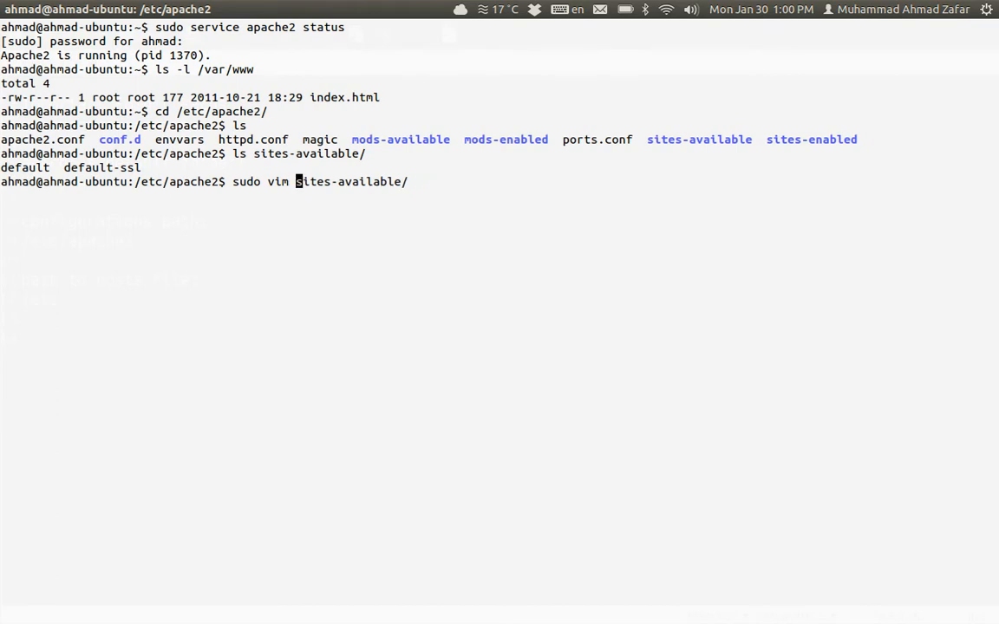
type("default")
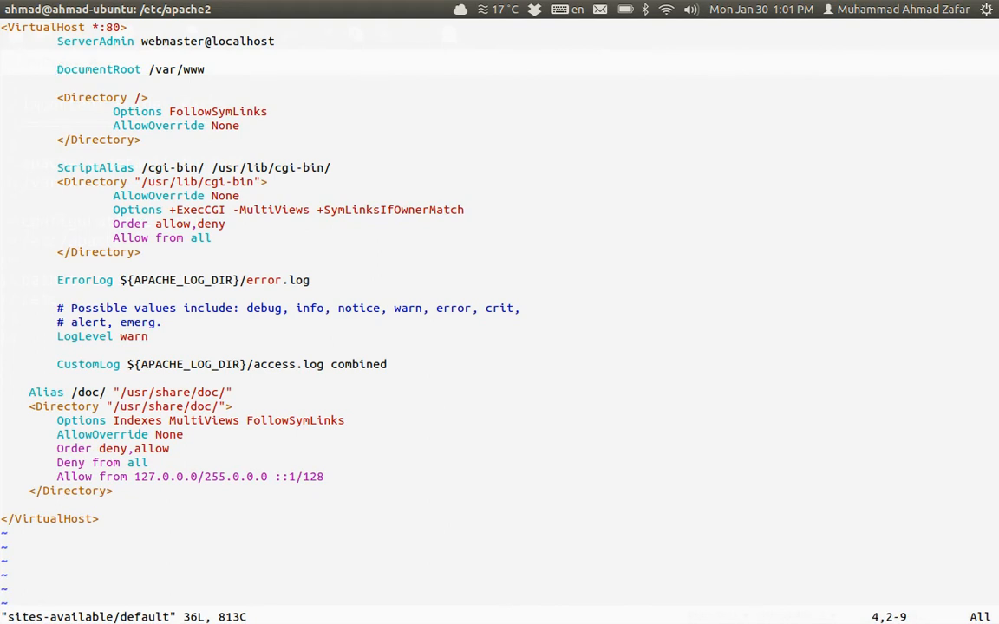
Comment out DocumentRoot /var/www, add DocumentRoot /home/ahmad/Desktop/localhost, and save with :wq!
key("i")
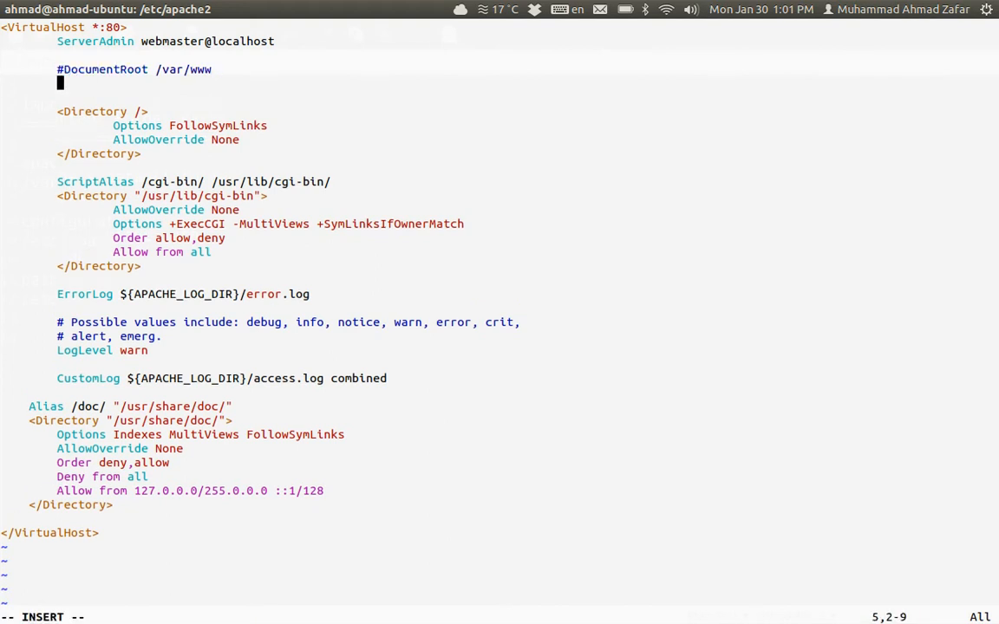
type("DocumentR")
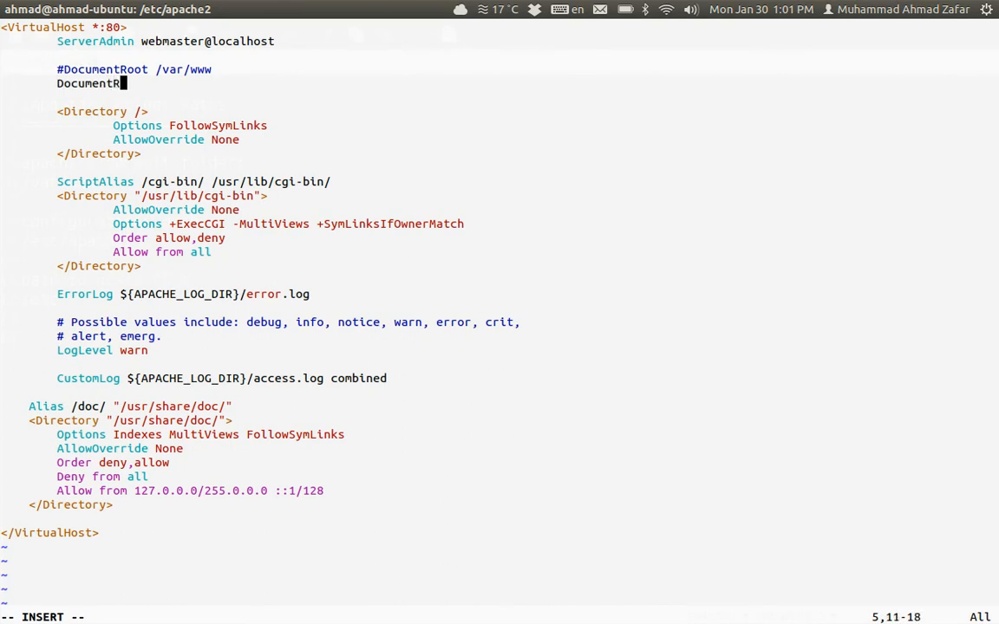
type("oot /a")
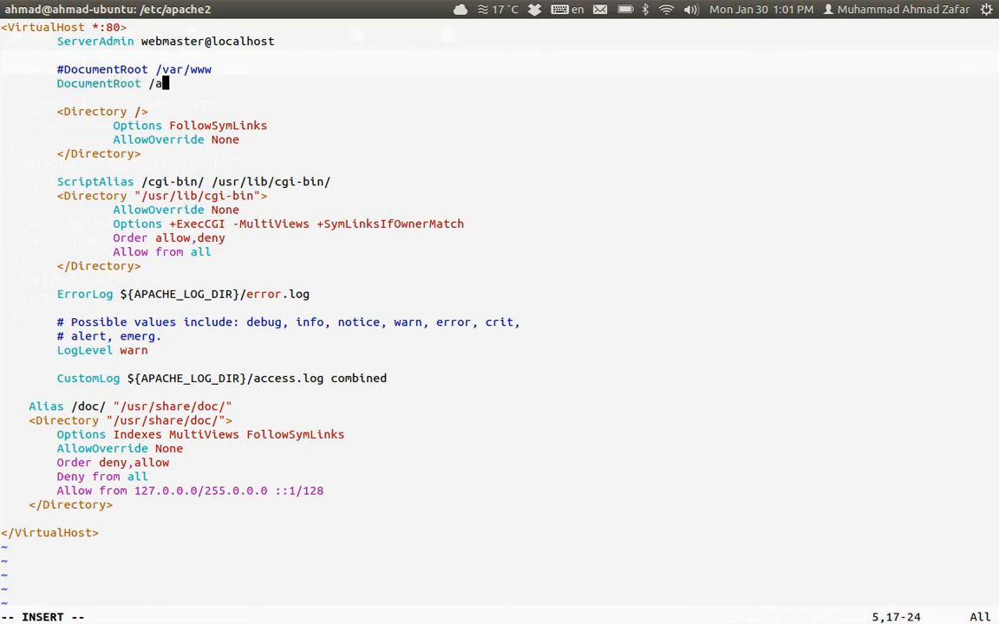
type("home/ahma")
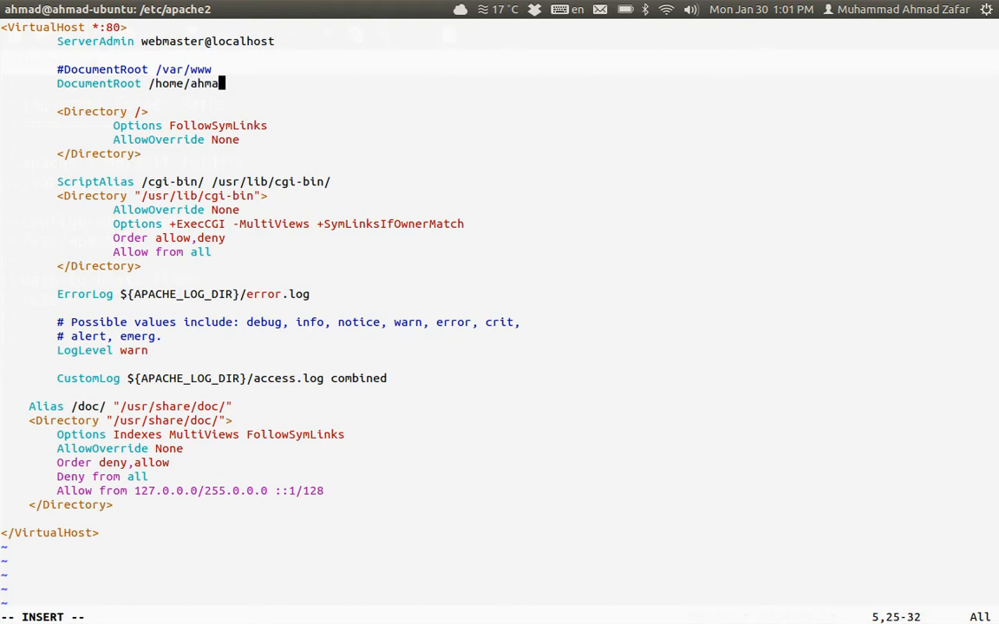
type("/Desktop")
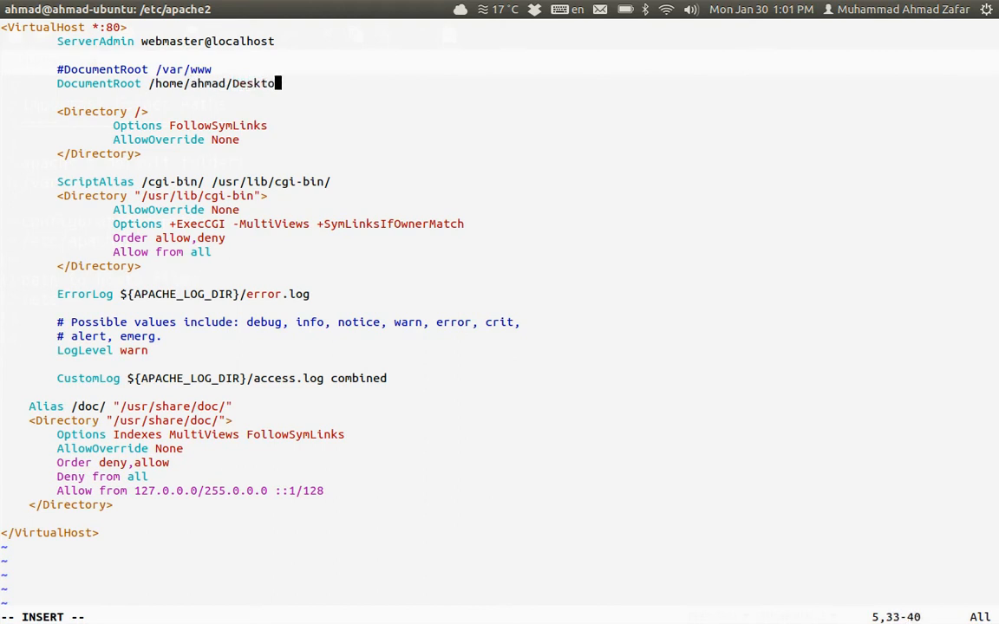
type("/")
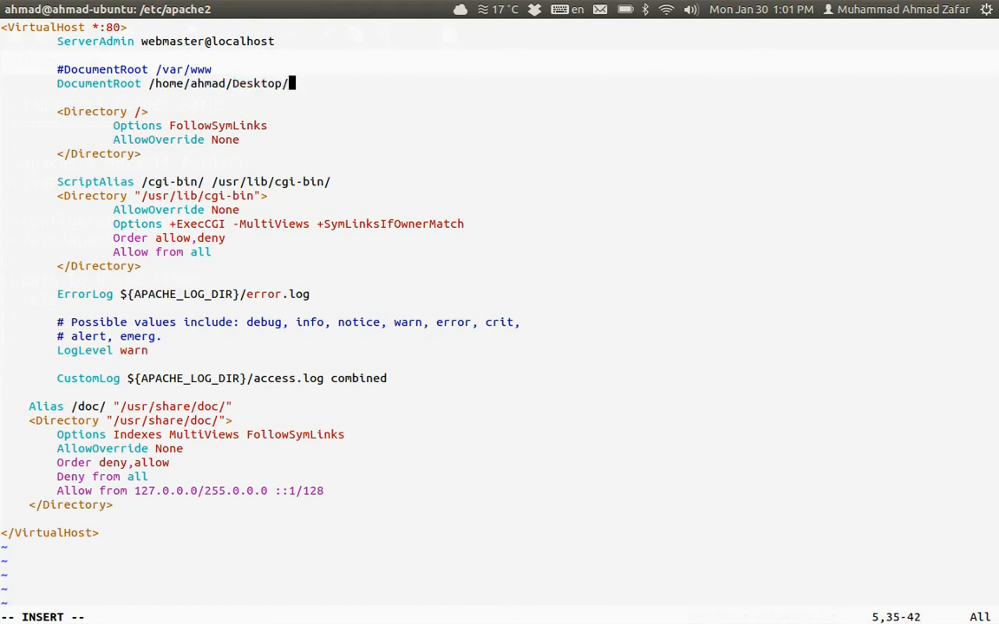
type("localhost")
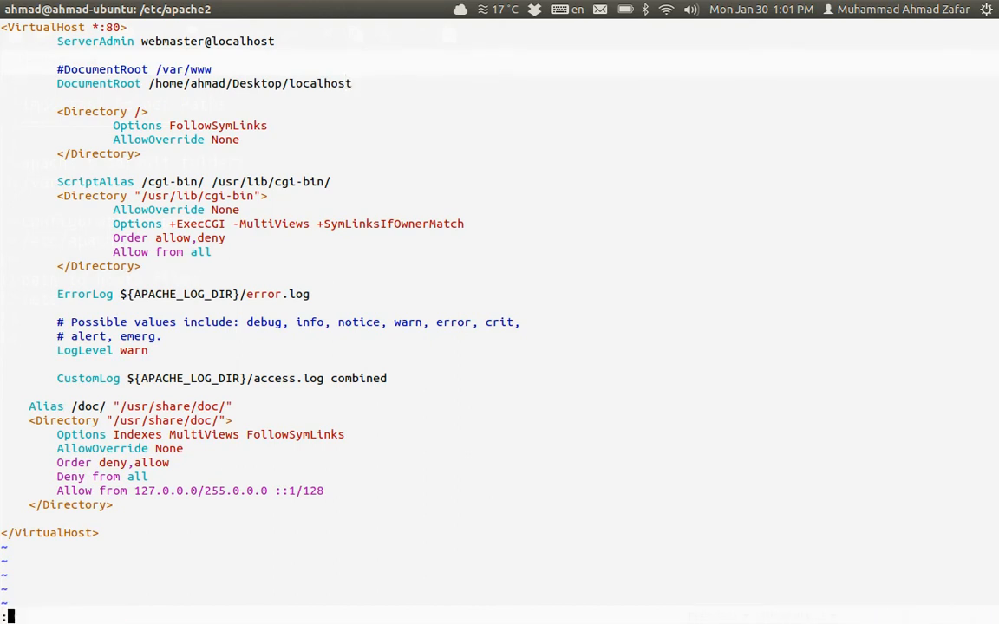
type("wq!")
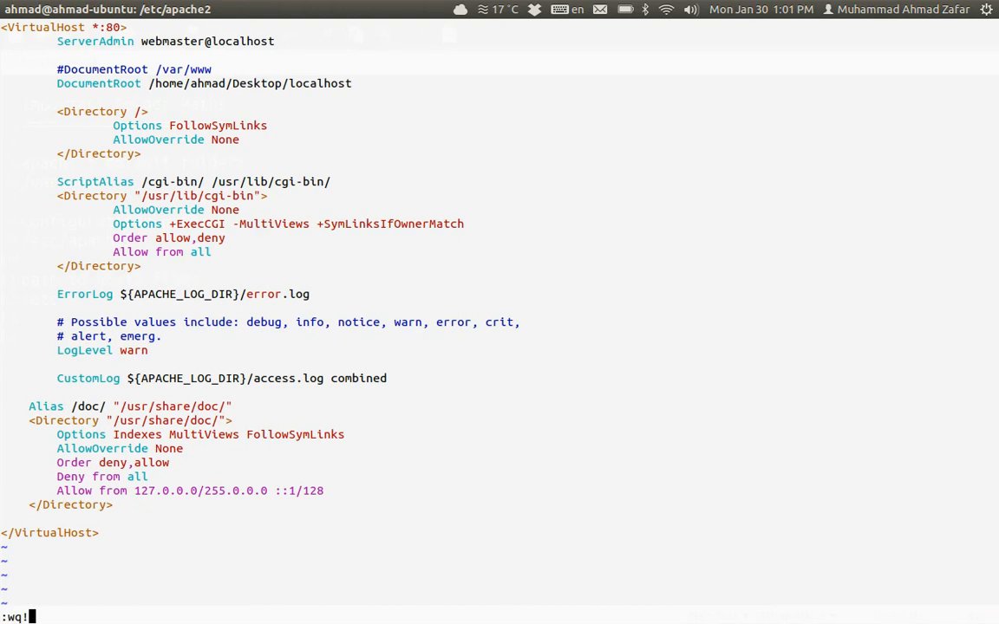
key("Return")
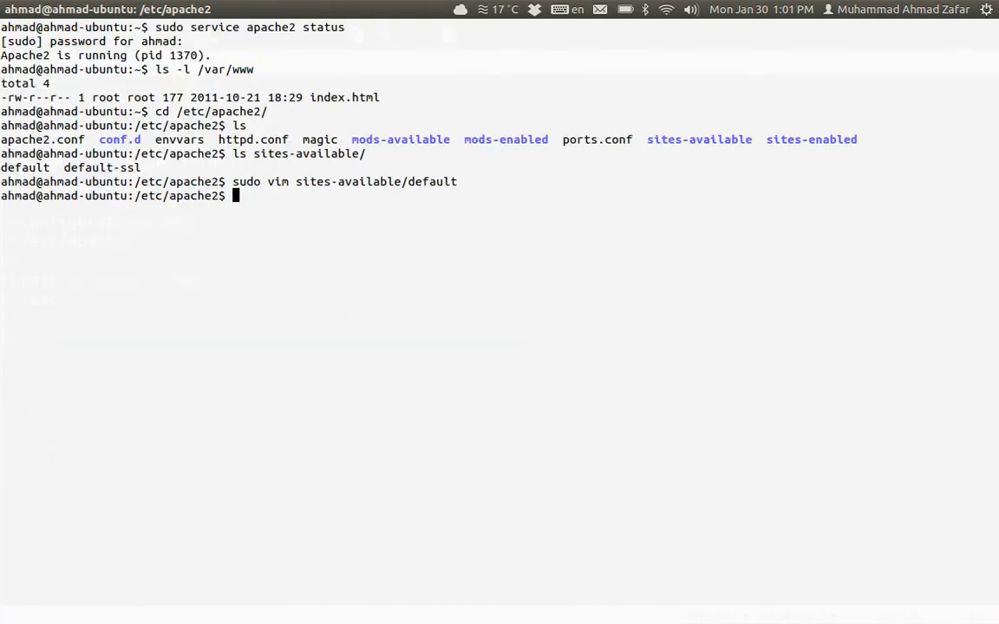
Run 'sudo service apache2 reload' and confirm it finishes with [ OK ].
type("sudo")
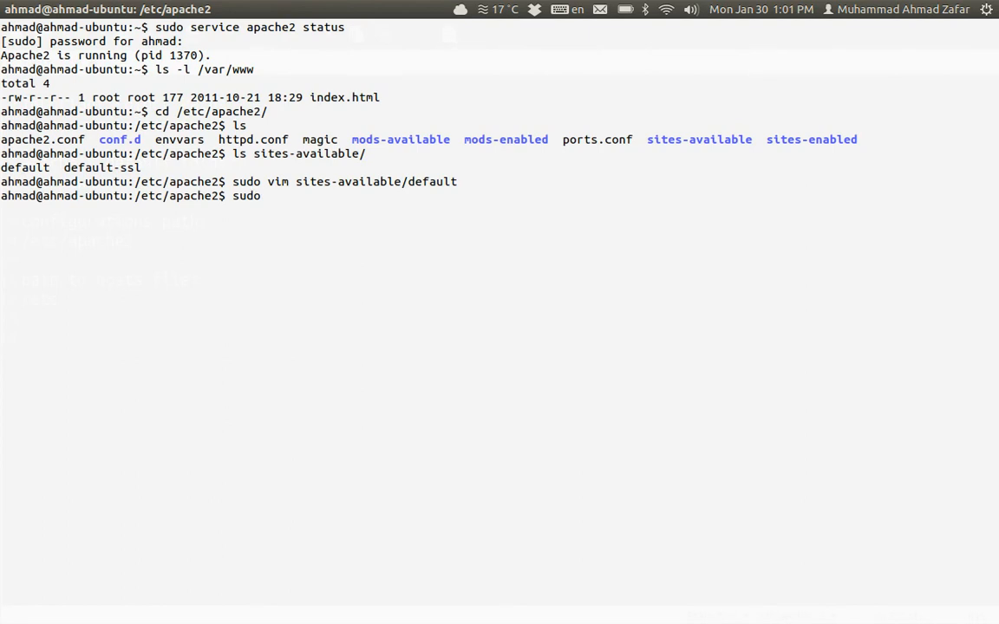
type("service apache2 reload")
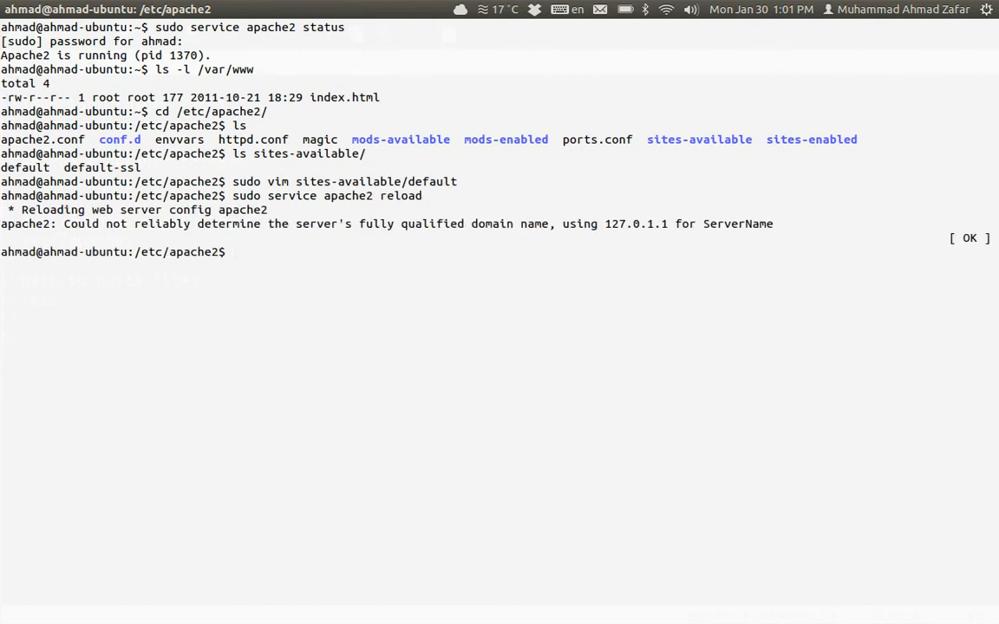
mouse_move(350, 283)
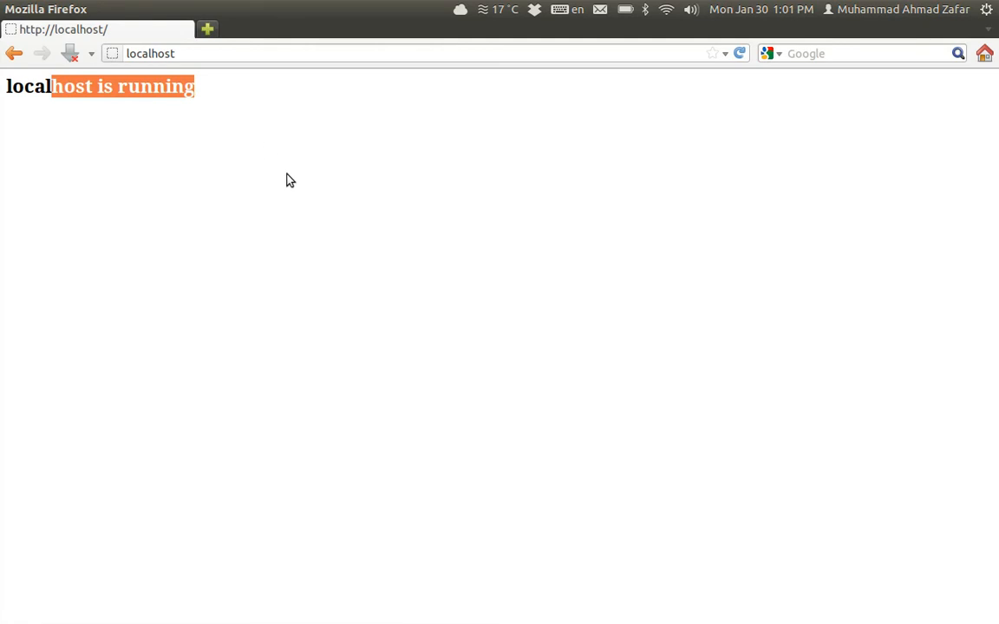
Check the 'localhost is running' page in Firefox, then bring Terminal to the front.
left_click(944, 283)
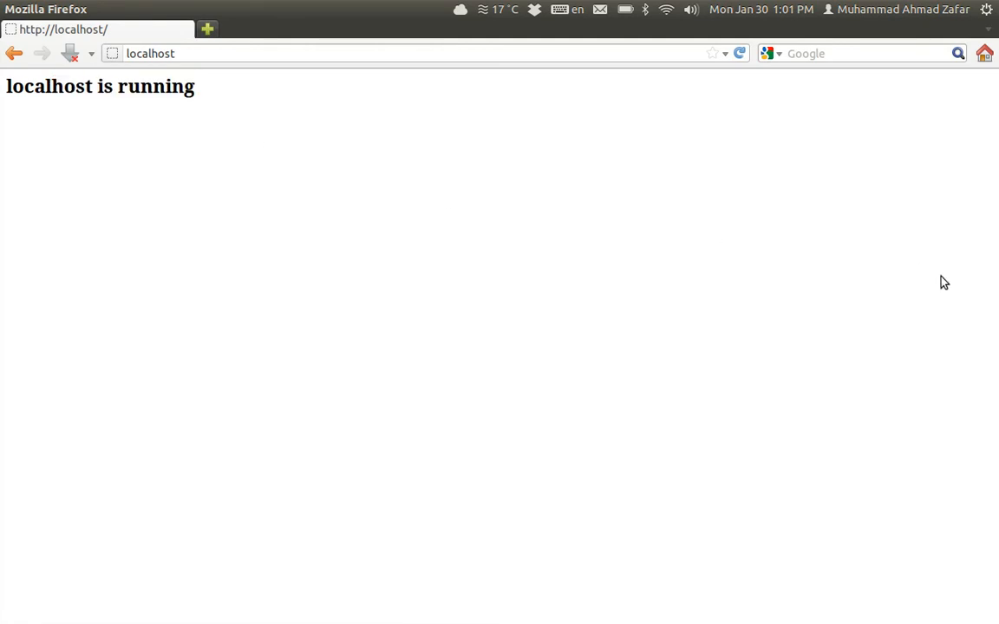
mouse_move(996, 340)
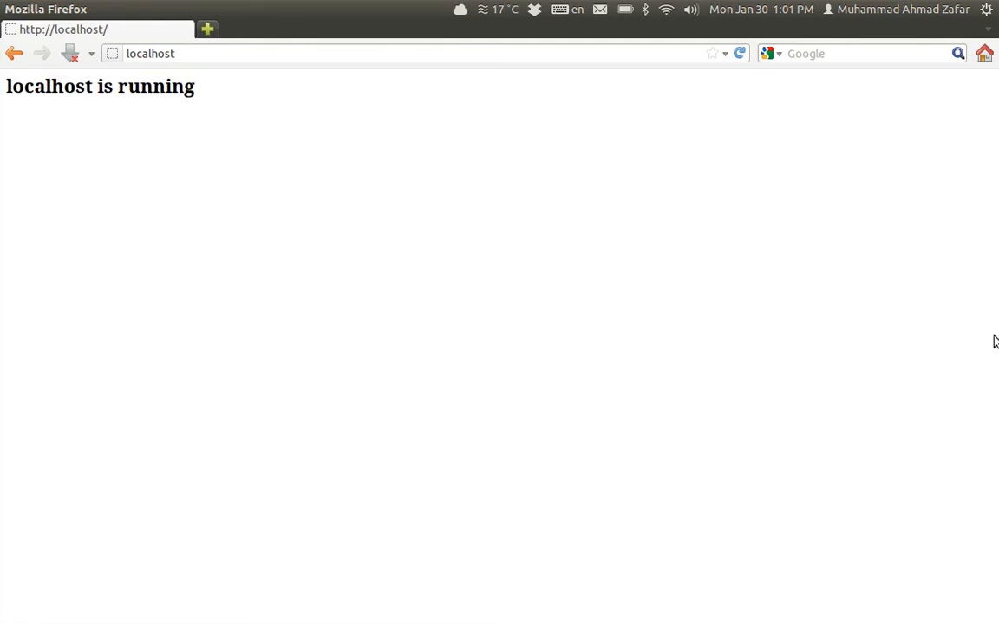
mouse_move(997, 538)
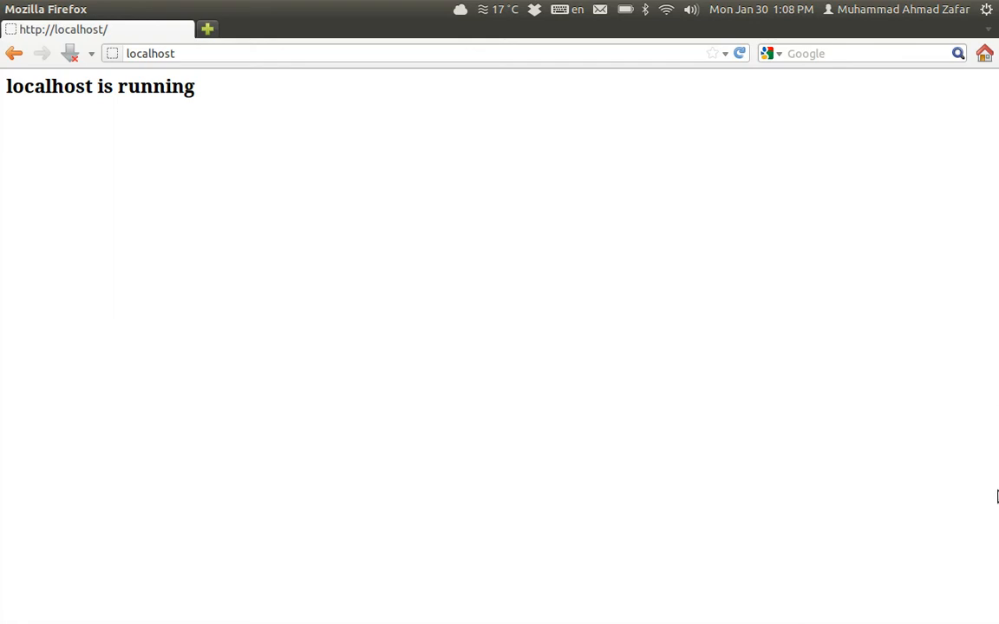
mouse_move(5, 191)
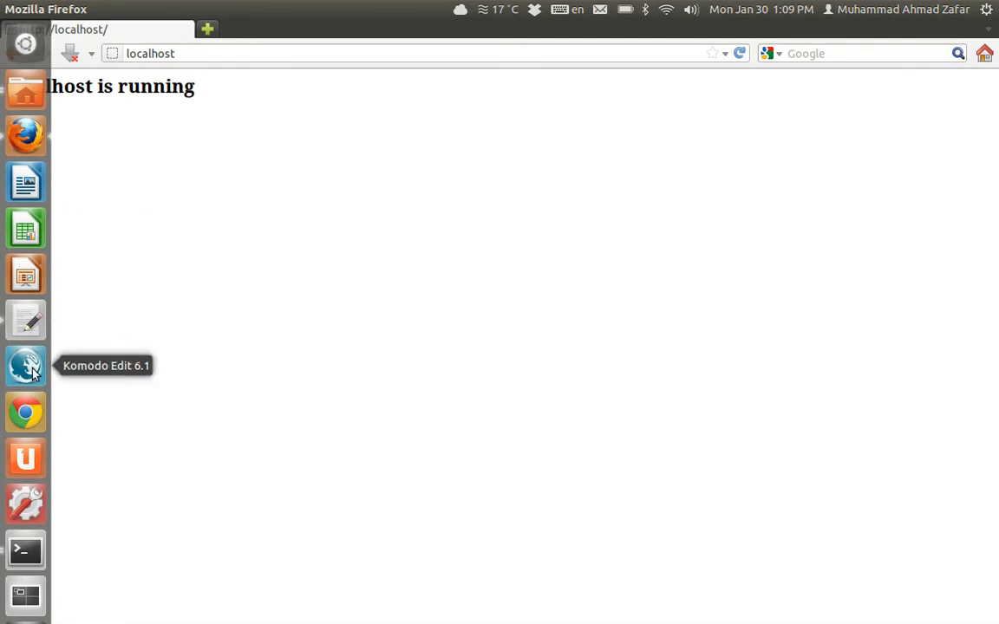
mouse_move(25, 134)
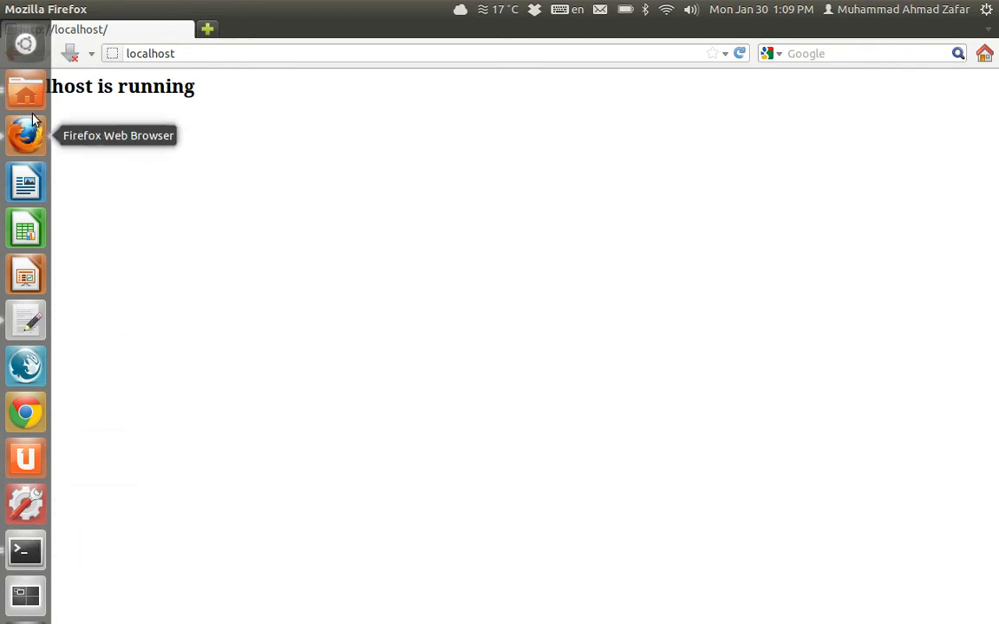
mouse_move(25, 549)
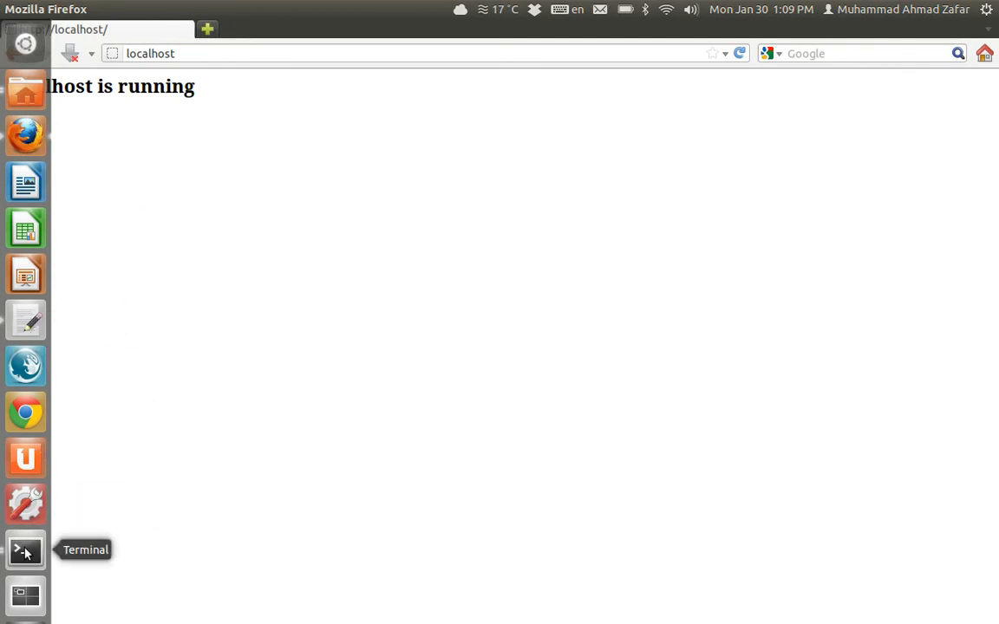
left_click(24, 549)
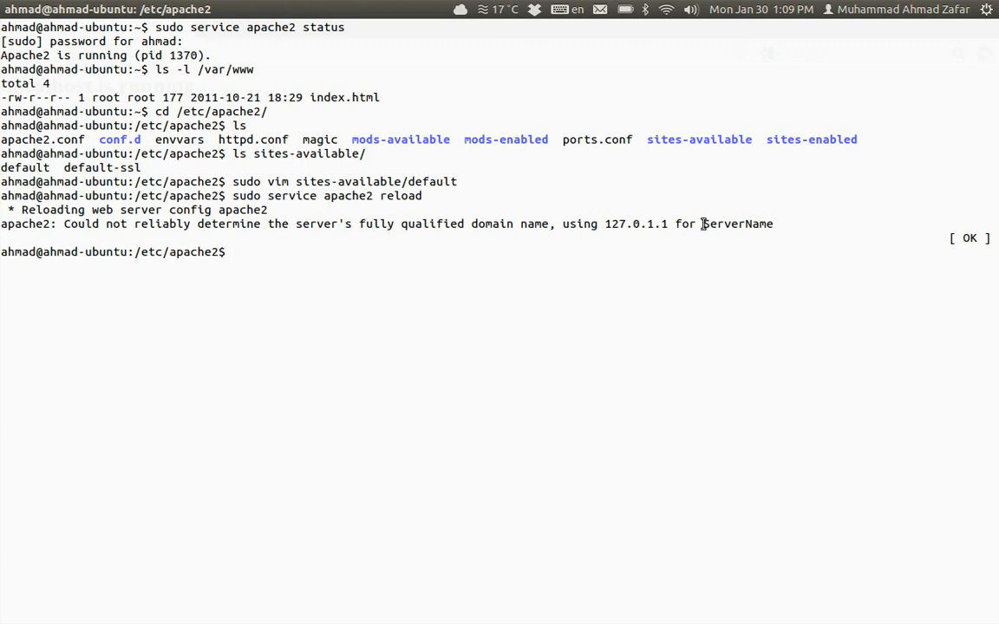
mouse_move(735, 224)
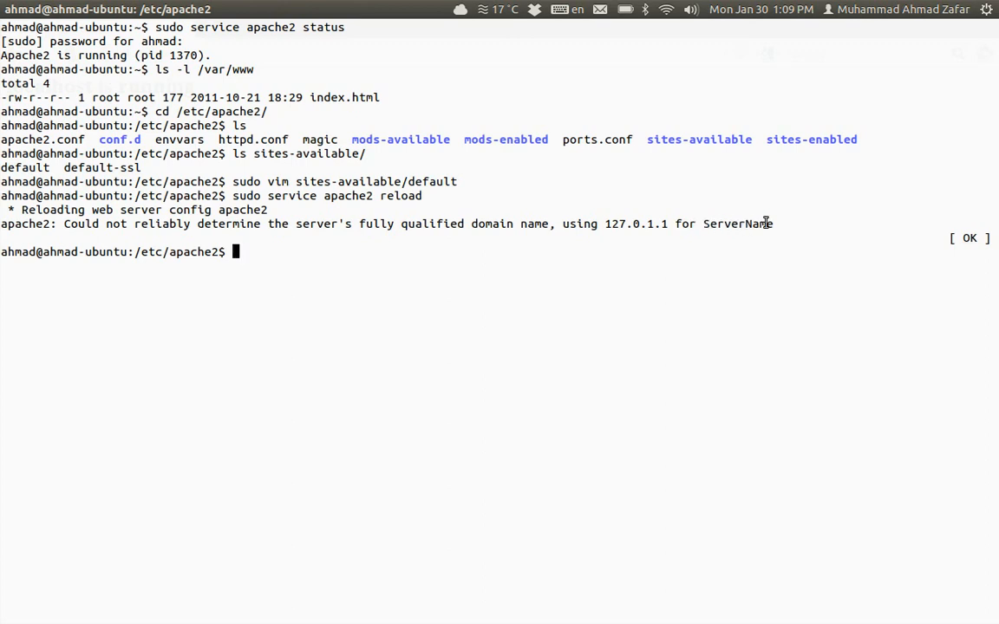
mouse_move(706, 223)
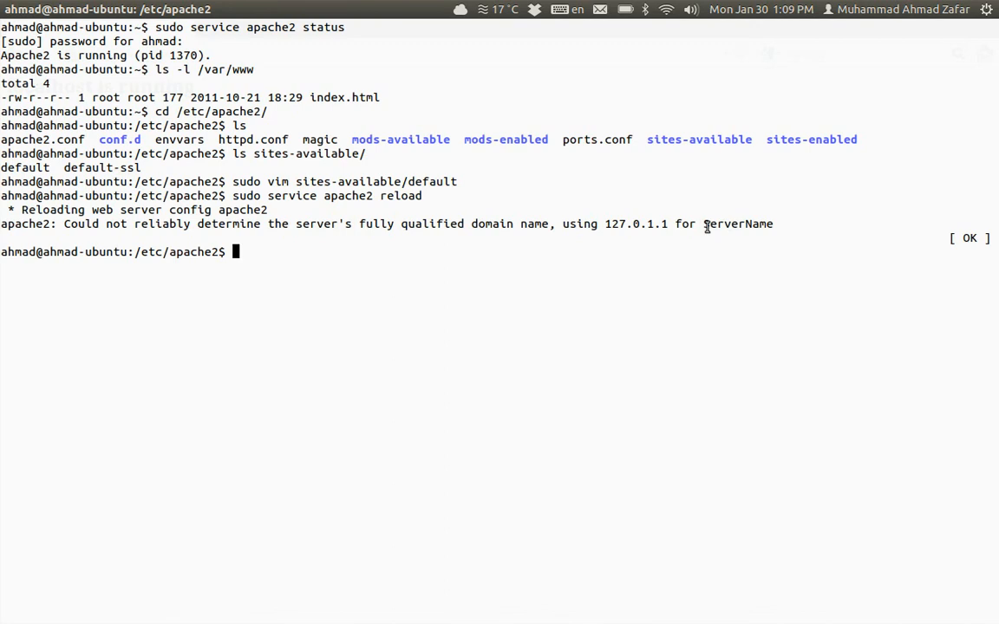
mouse_move(50, 197)
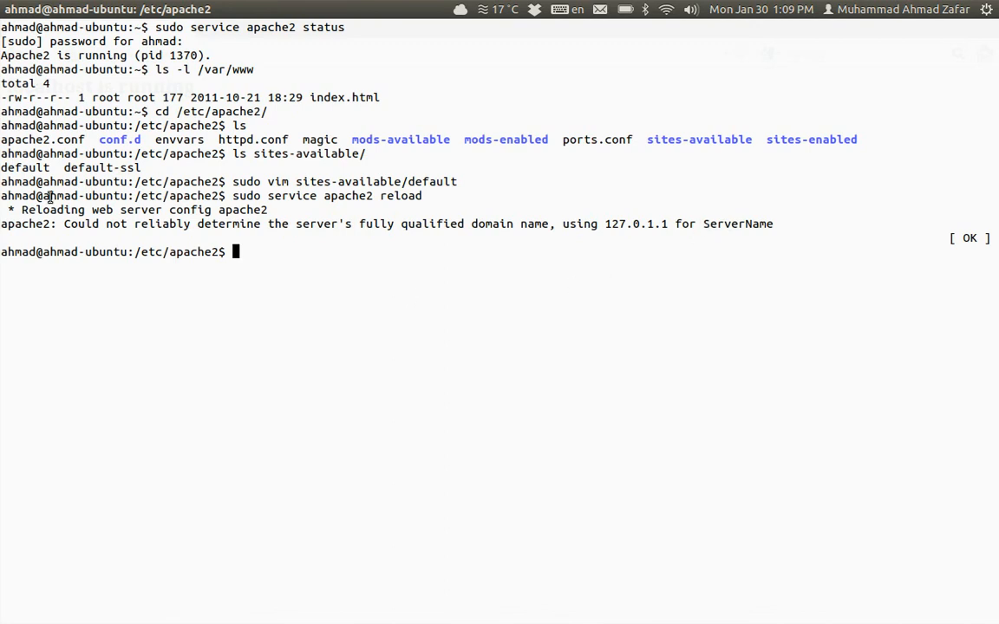
mouse_move(197, 293)
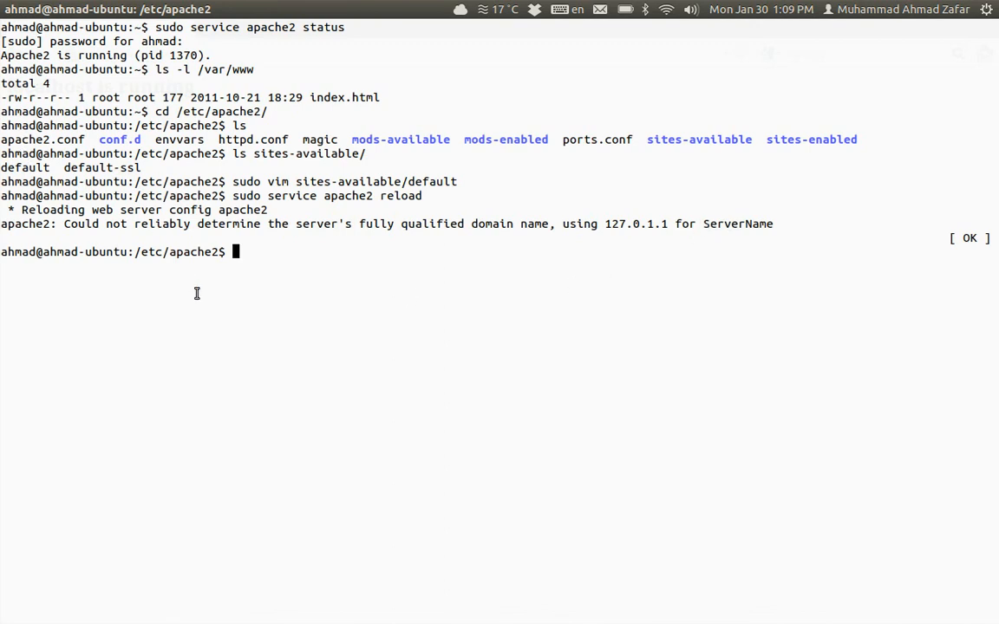
type("sudfo")
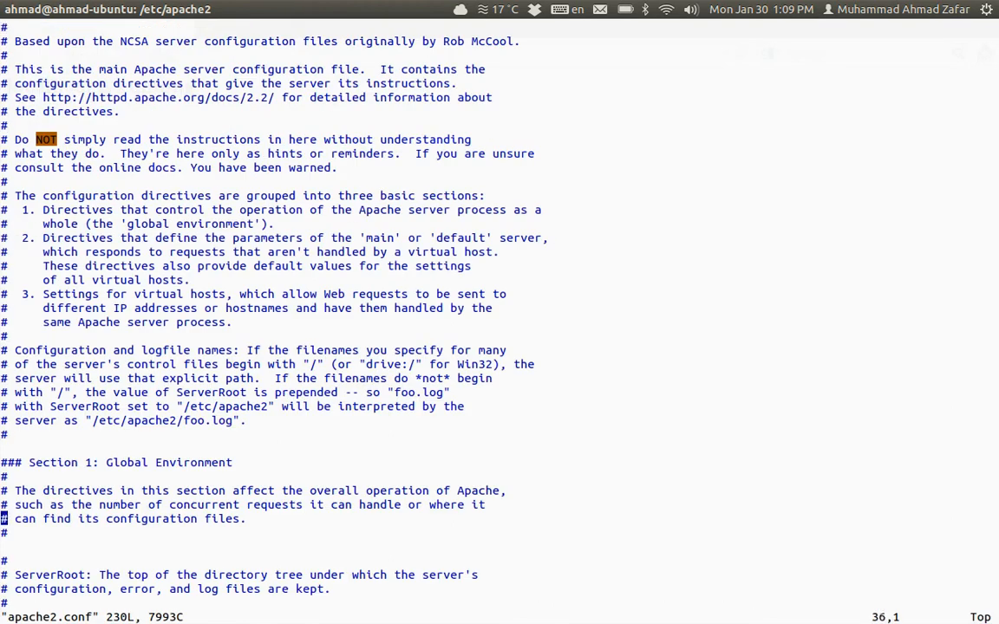
Add 'ServerName localhost' below the commented ServerRoot line in apache2.conf.
scroll("down", 3)
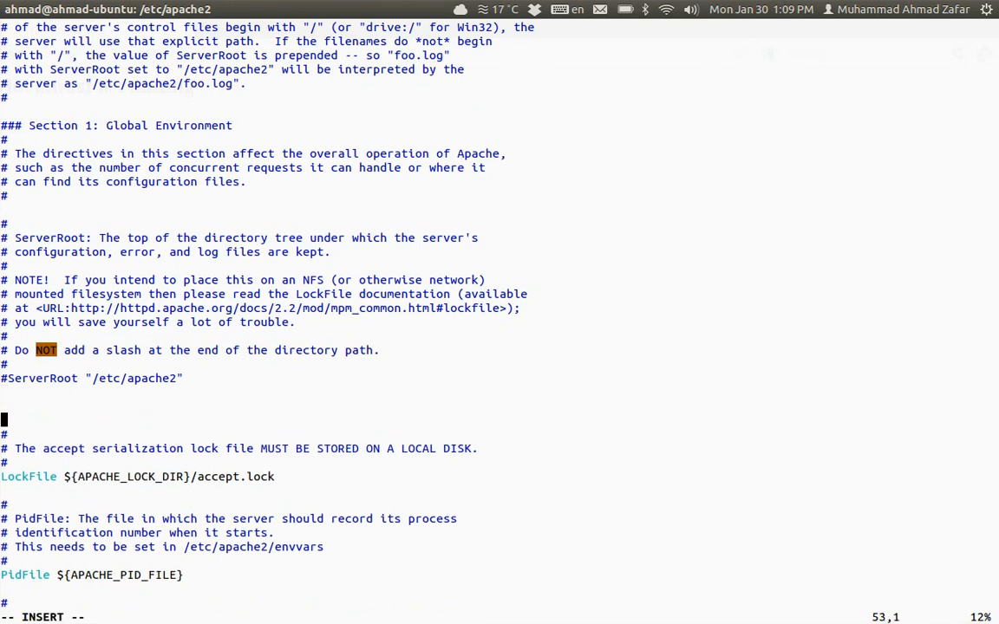
type("Server")
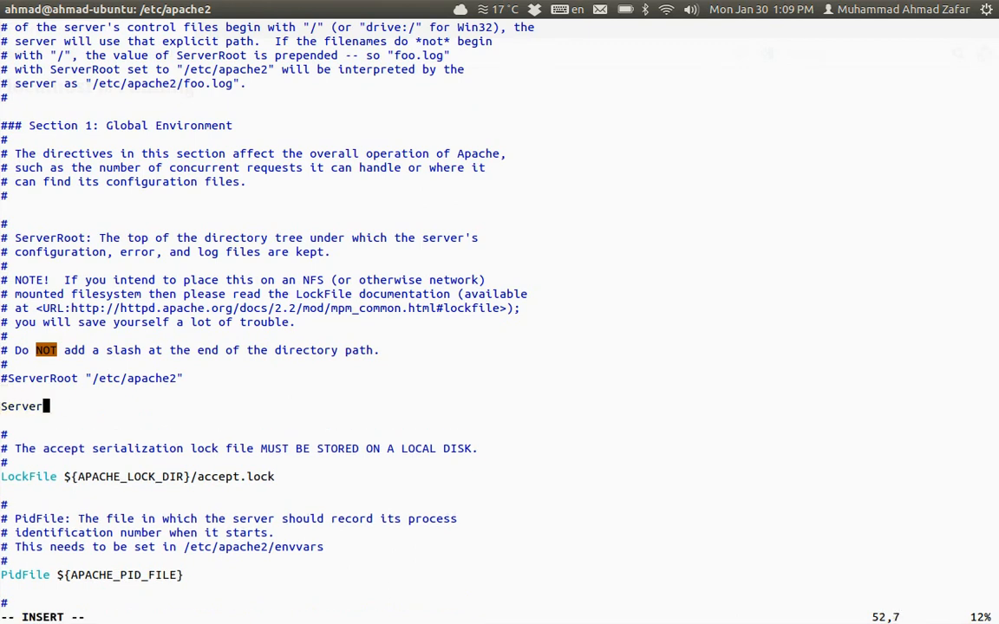
type("Name lcoa")
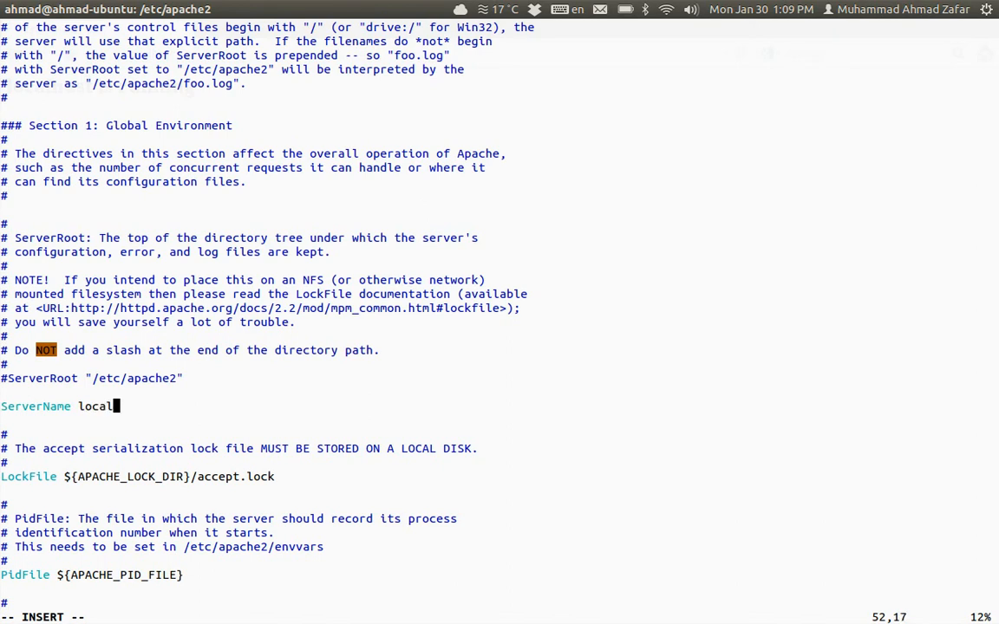
type("host")
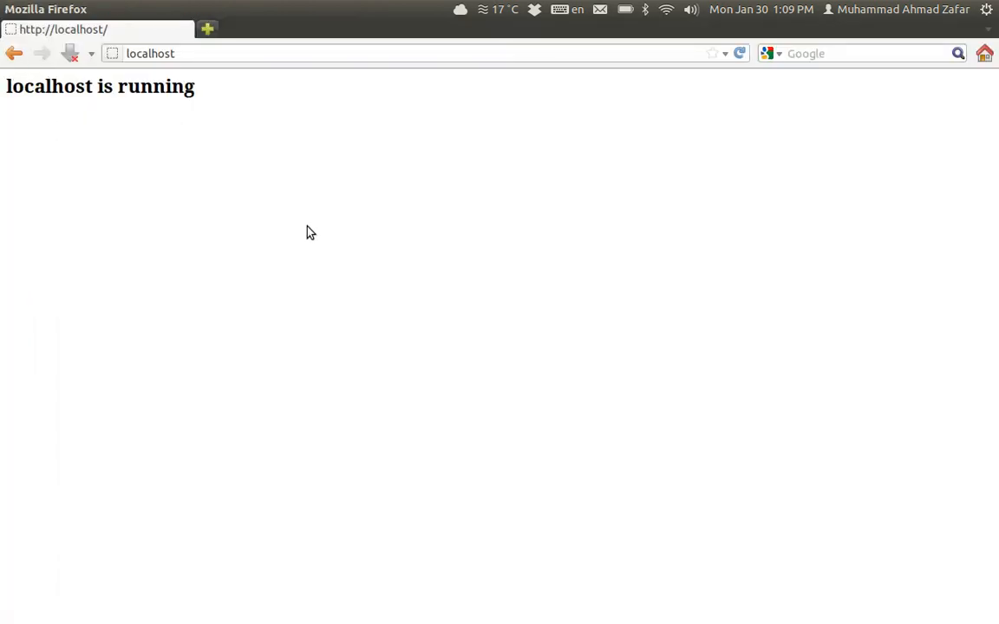
mouse_move(248, 186)
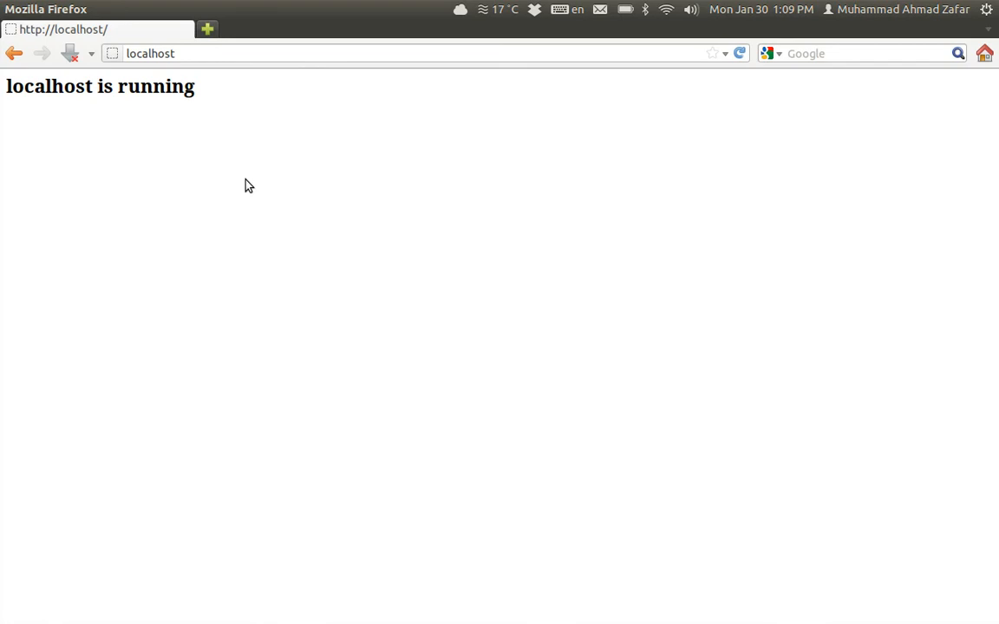
mouse_move(275, 221)
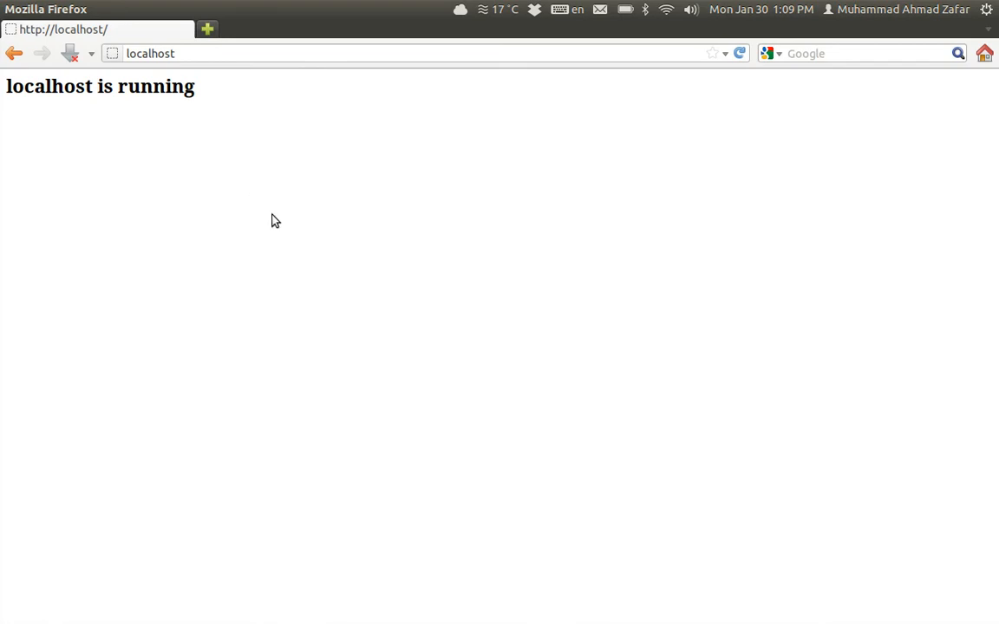
mouse_move(242, 228)
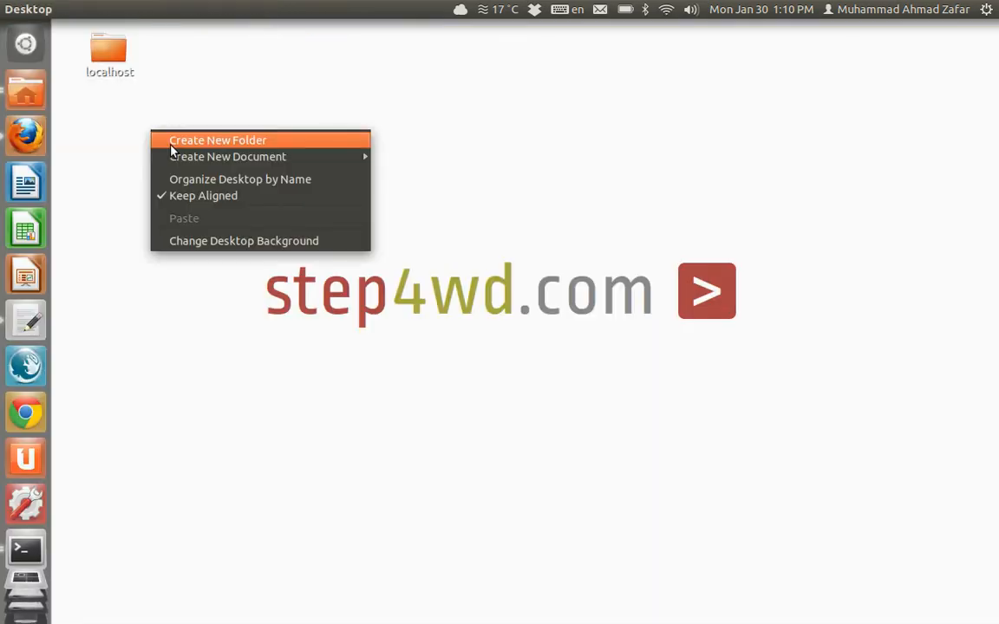
Create a desktop folder named site1.com and paste a copy of index.html into it.
left_click(217, 140)
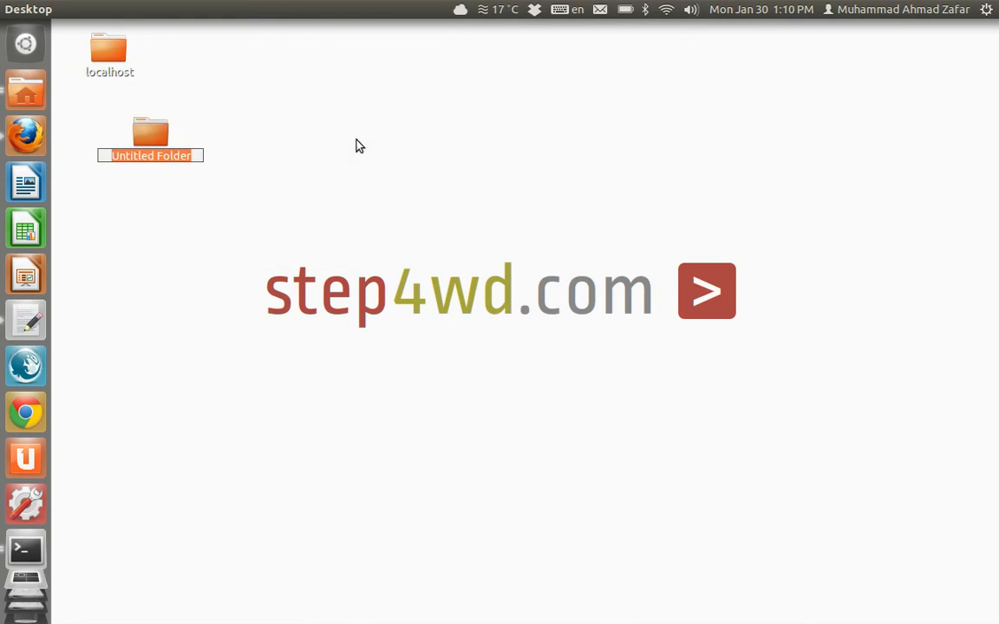
type("site1.com")
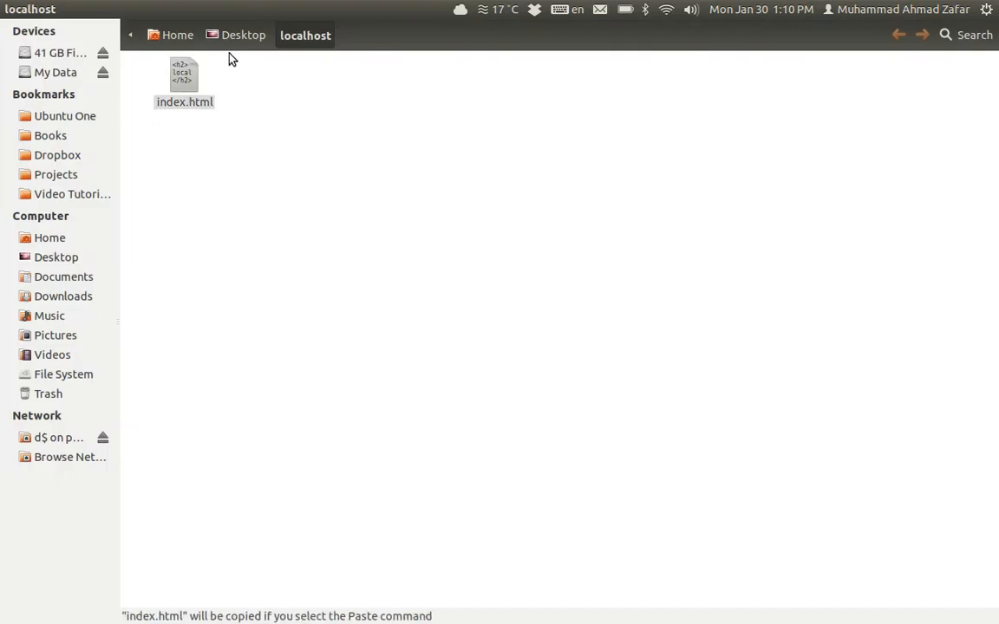
right_click(391, 277)
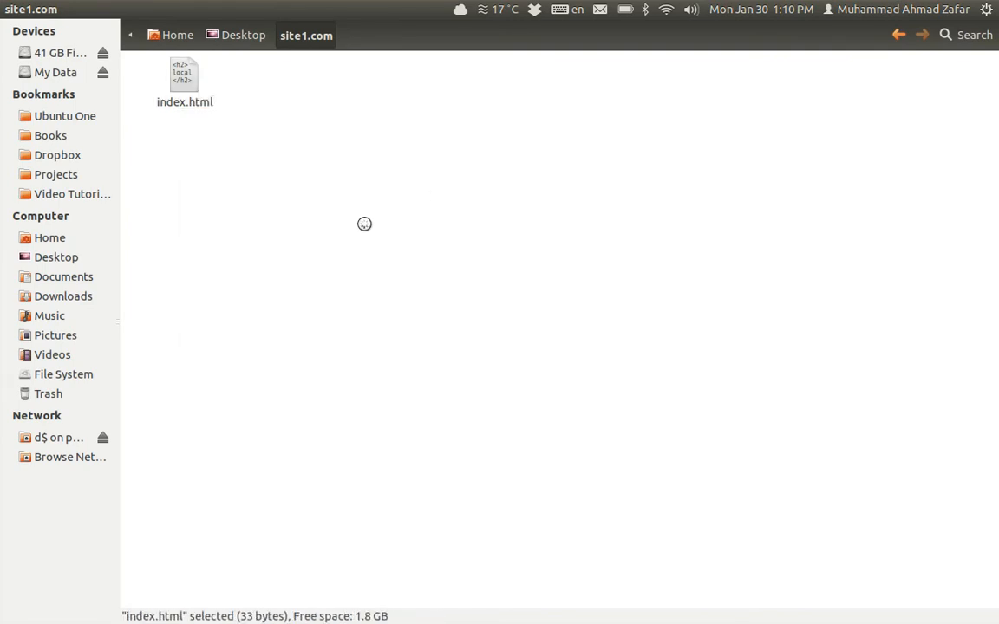
Change the copied index.html to read 'site1.com is running' and save it on closing.
double_click(183, 82)
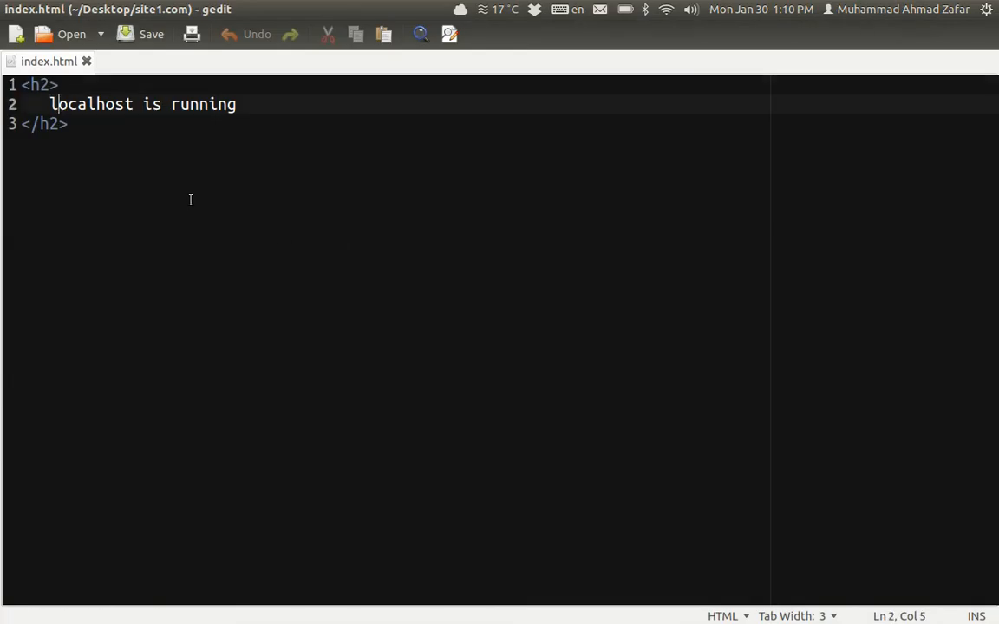
type("site1.com")
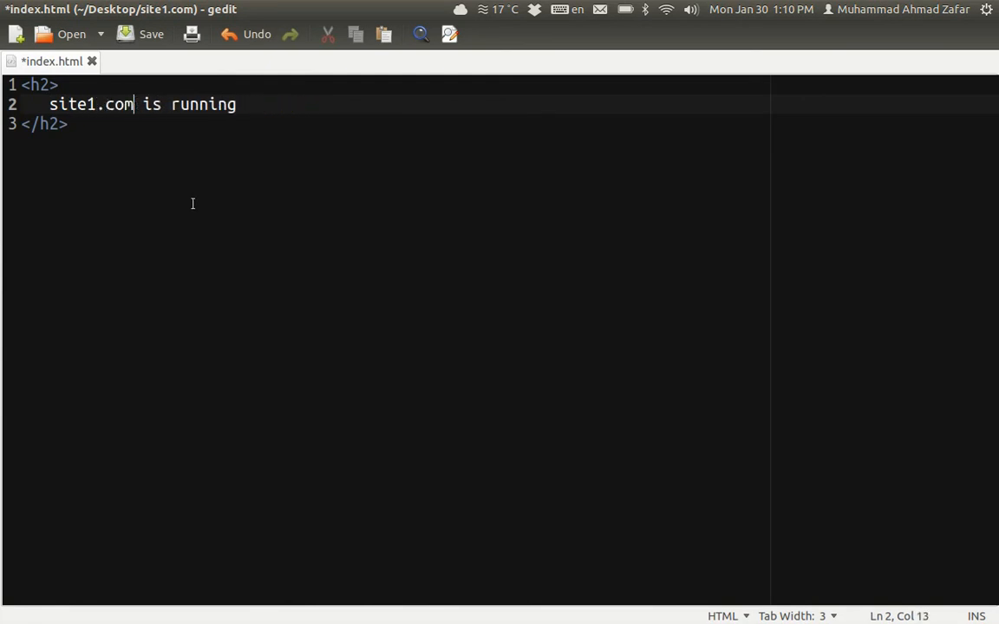
left_click(92, 61)
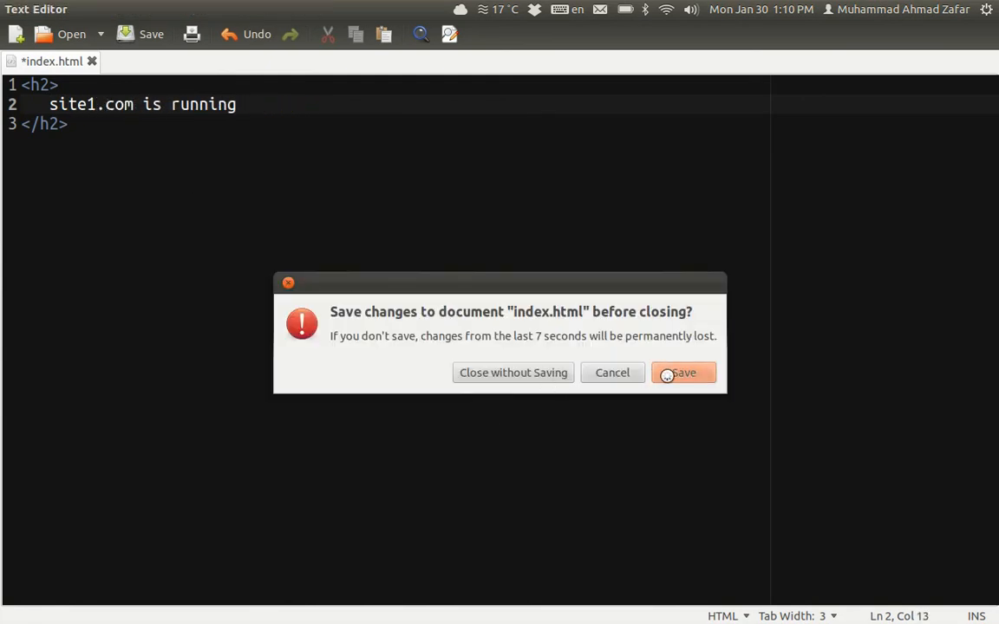
left_click(682, 372)
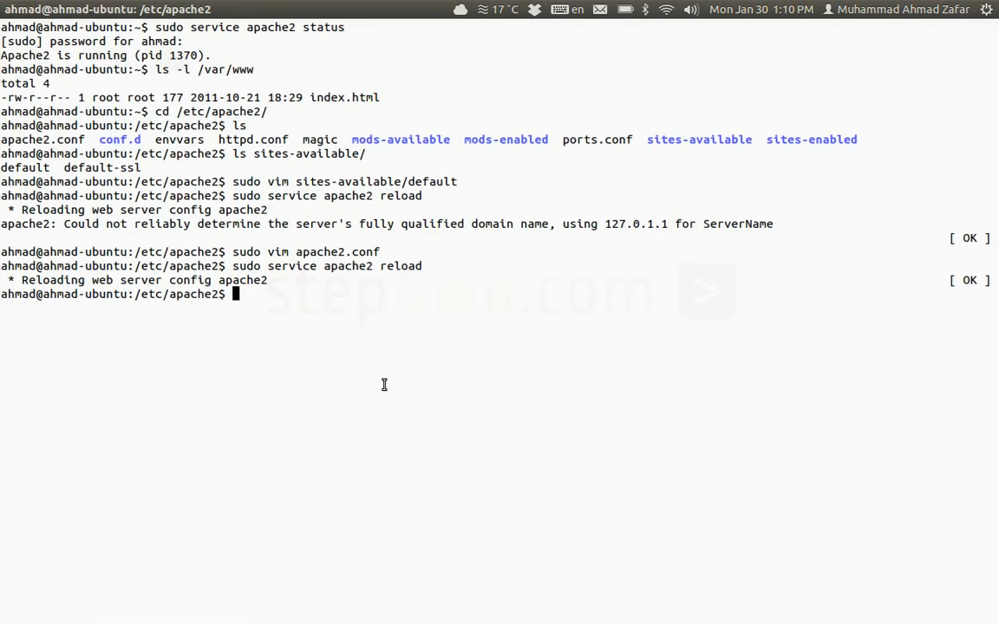
mouse_move(669, 140)
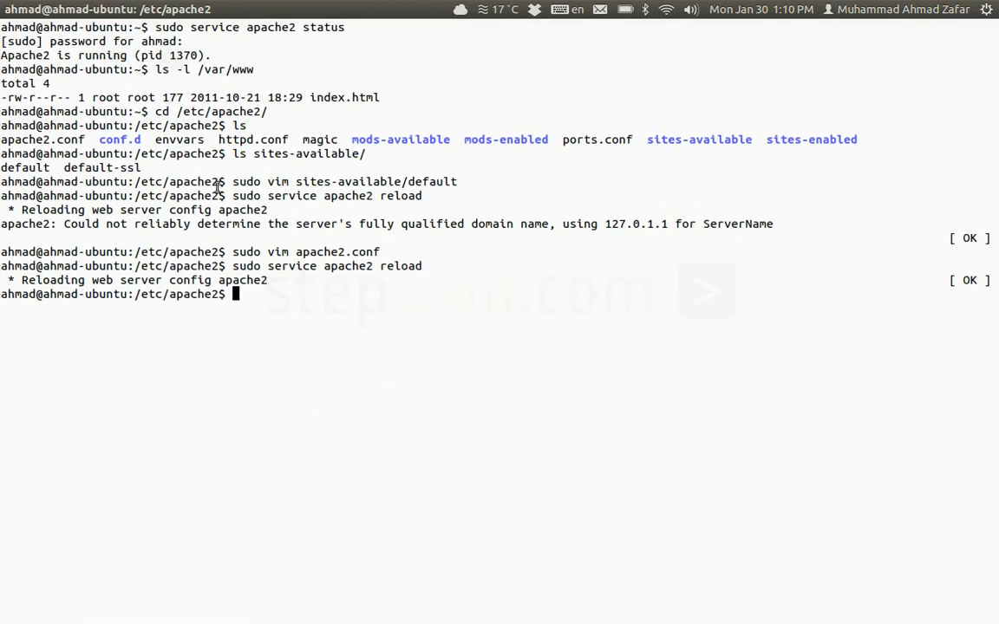
mouse_move(516, 170)
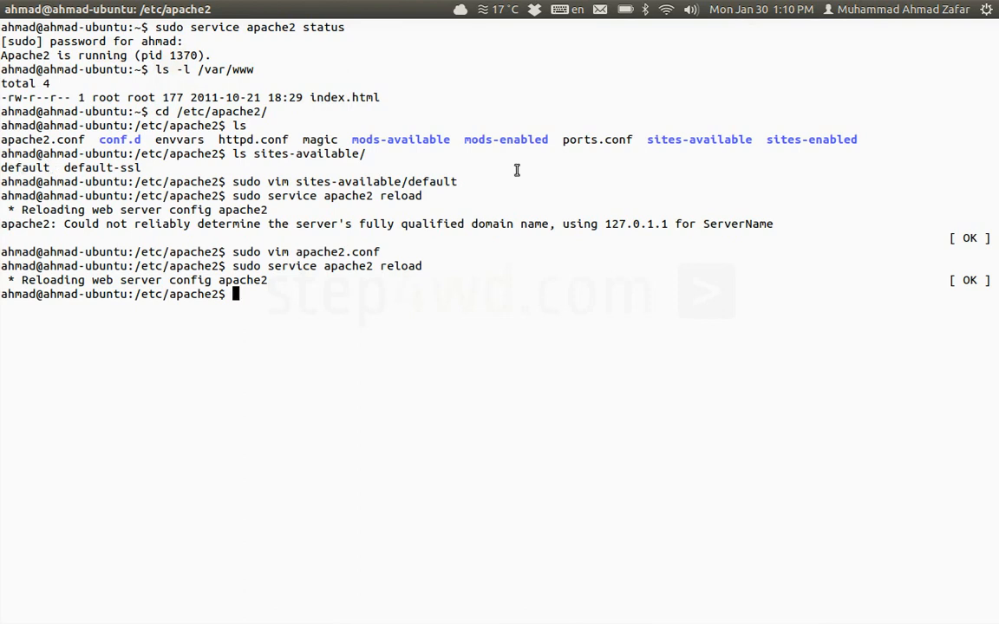
mouse_move(742, 273)
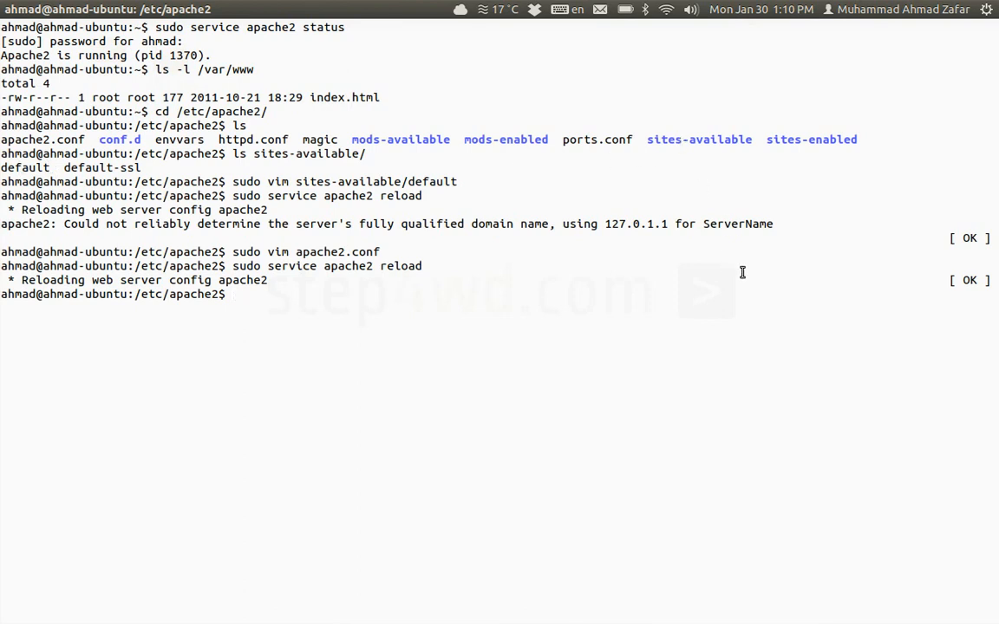
Copy sites-available/default to sites-available/site1.com with sudo after plain cp is denied.
type("cp sites-")
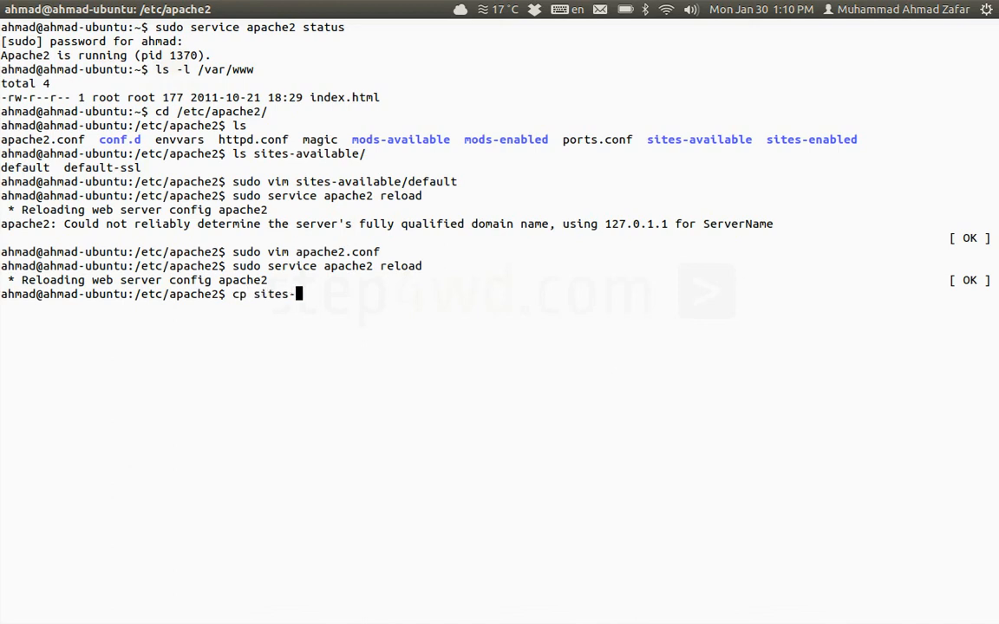
type("available/default sites-")
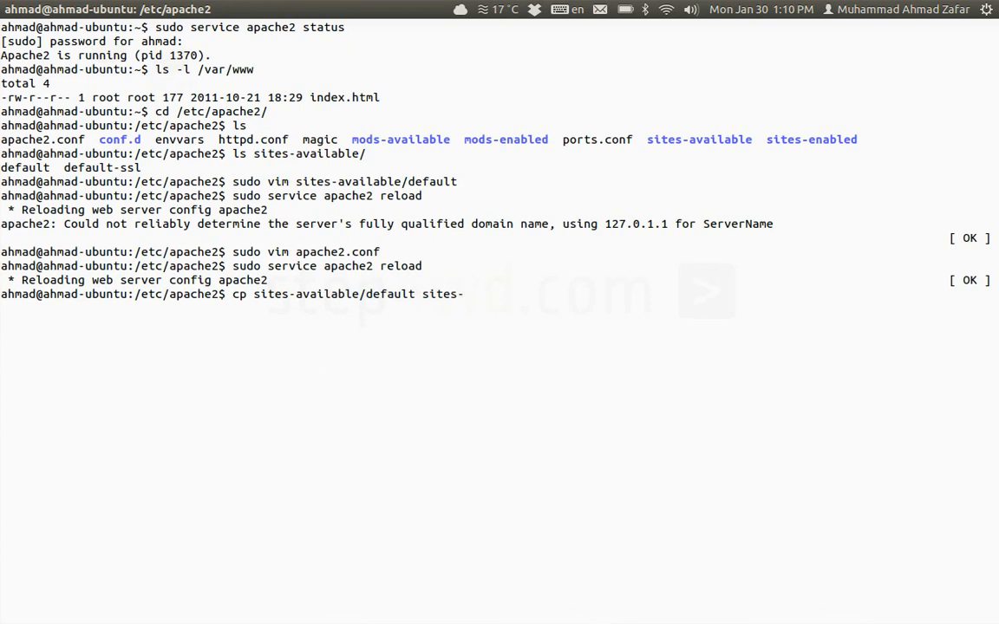
type("available/site1.com")
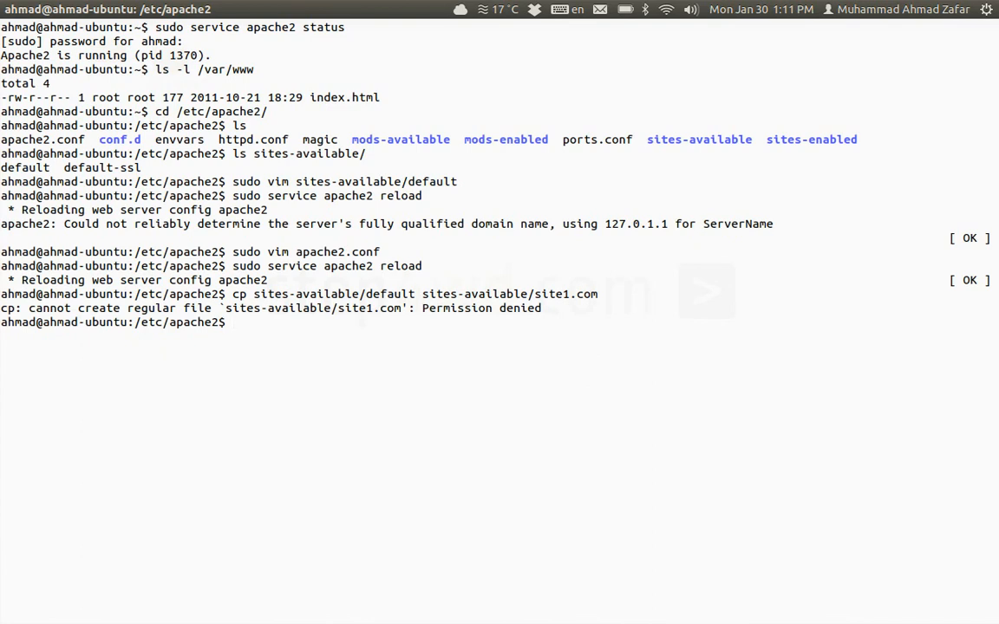
type("sudo cp sites-available/default sites-available/site1.com")
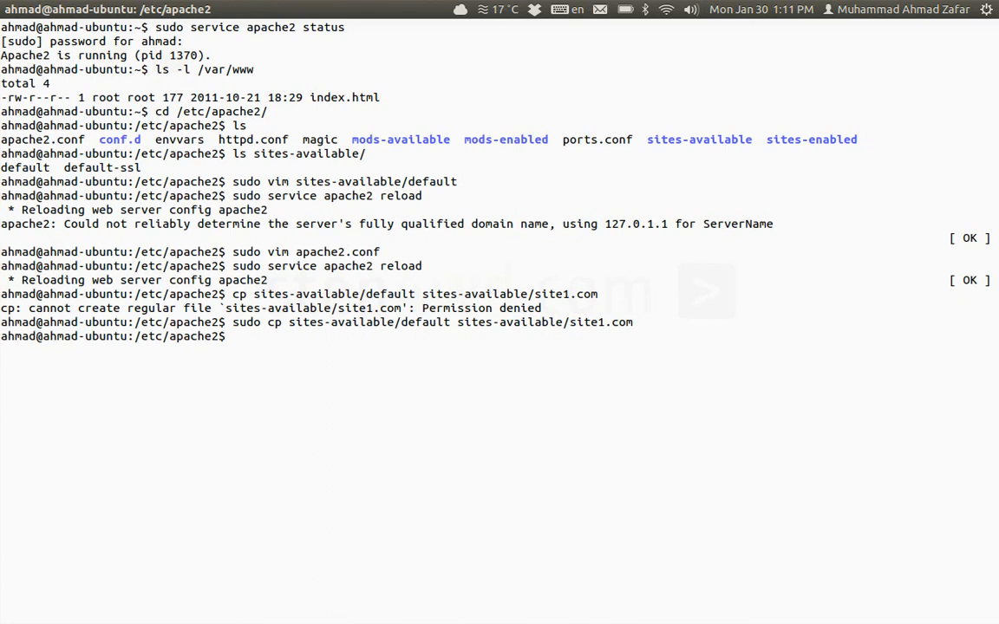
type("sudo vim")
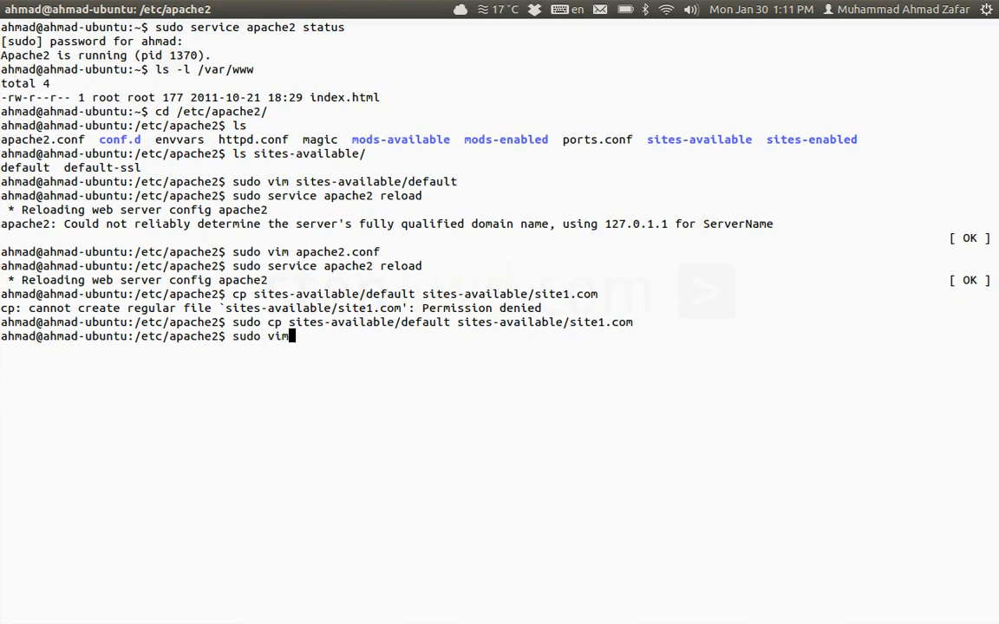
type("apache2.conf")
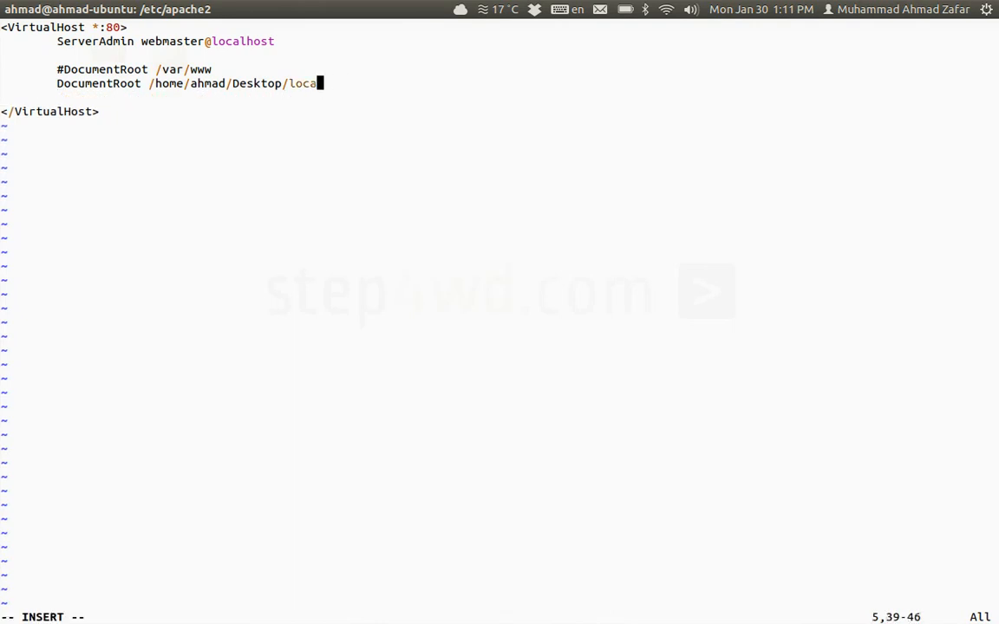
Point site1.com's DocumentRoot to the Desktop site1.com folder and add ServerName site1.com.
type("site1.com")
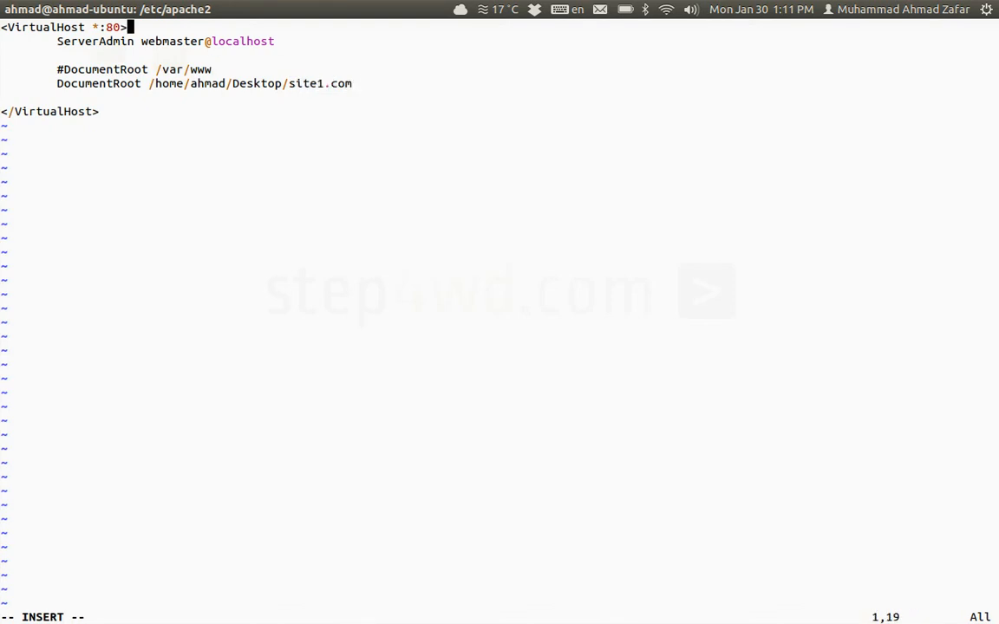
type("ServerName")
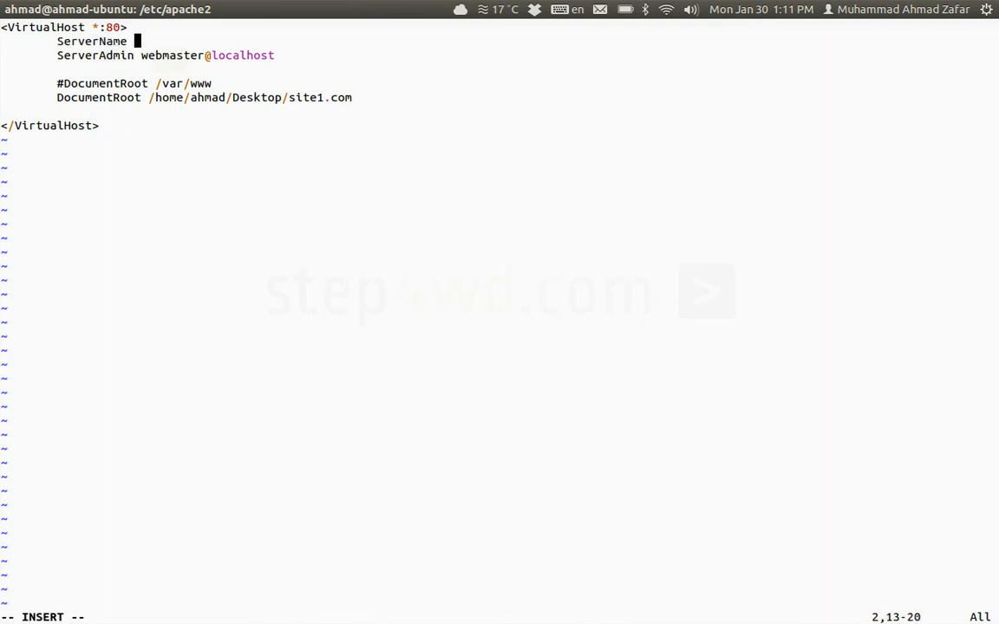
type("site1.com")
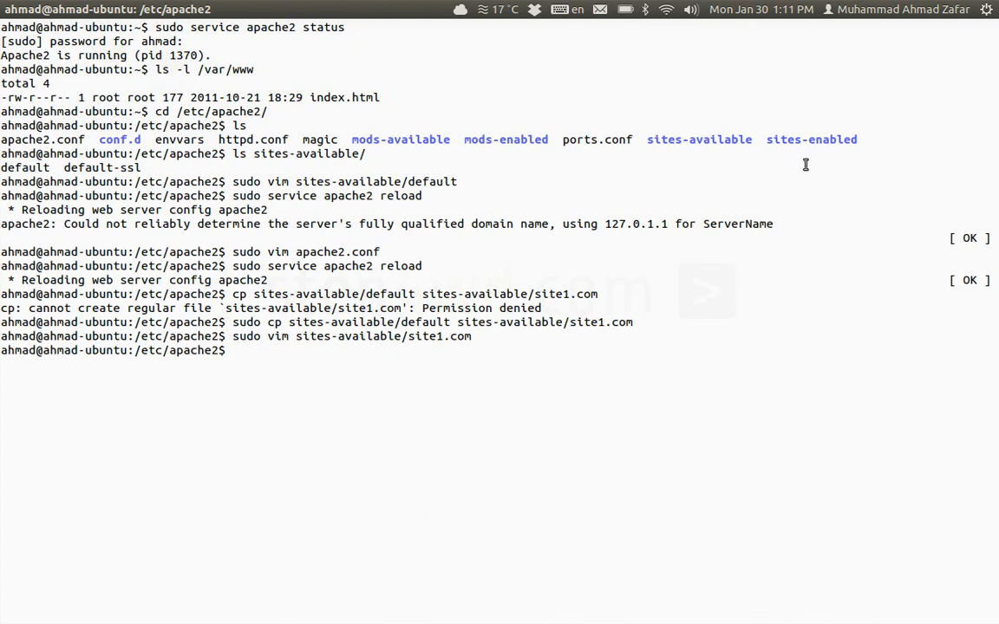
Enable the site with 'sudo a2ensite site1.com' and reload Apache with 'sudo service apache2 reload'.
type("sudo")
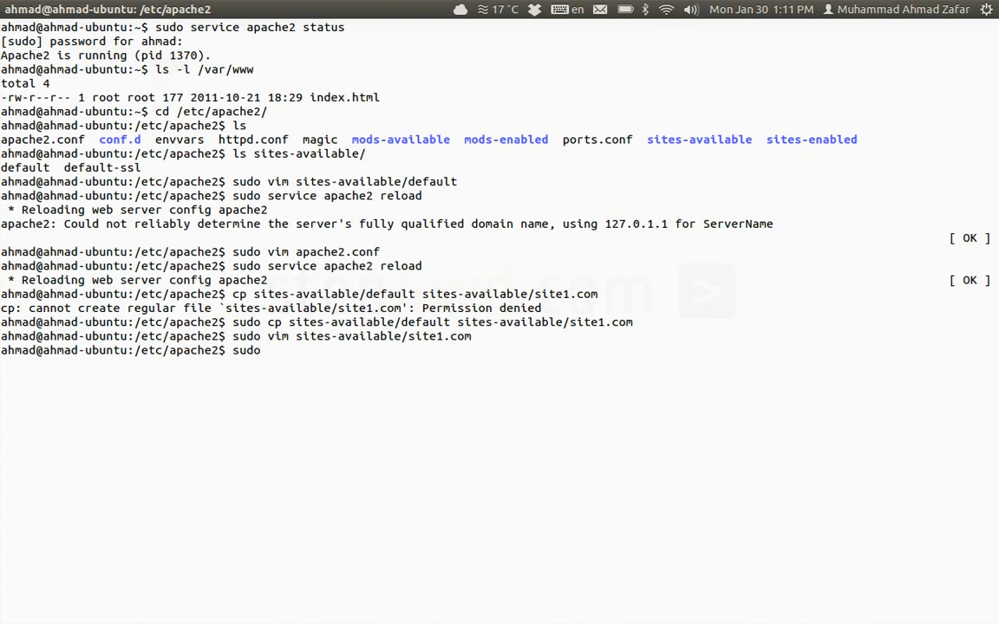
type("a2")
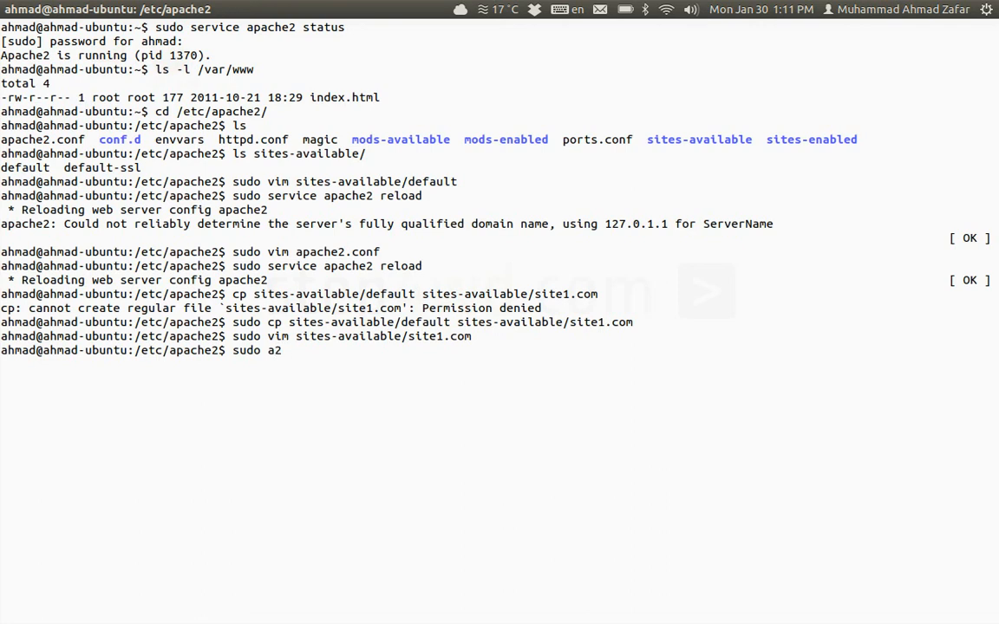
type("en")
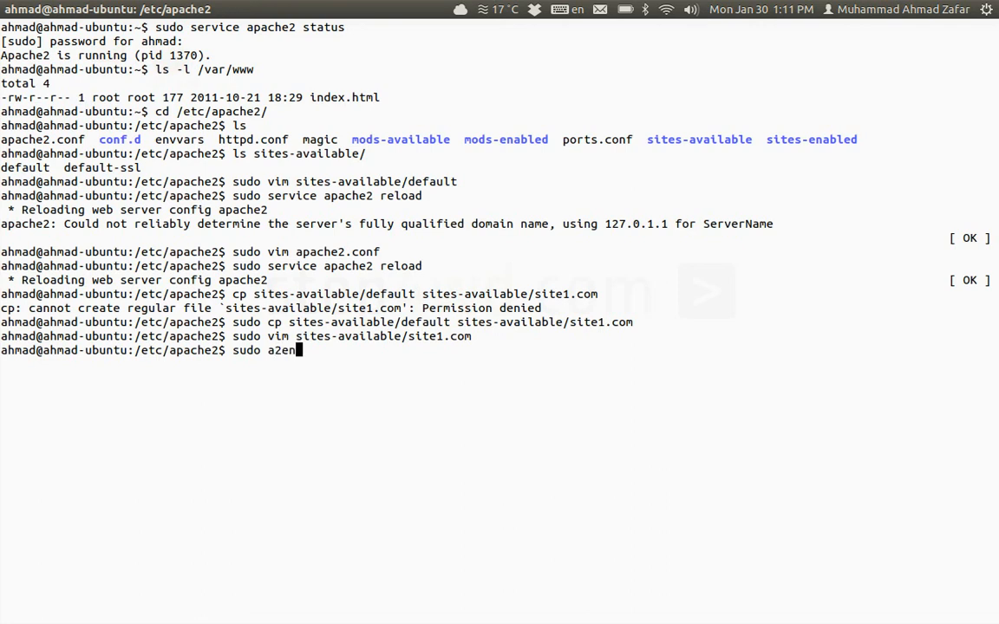
type("site")
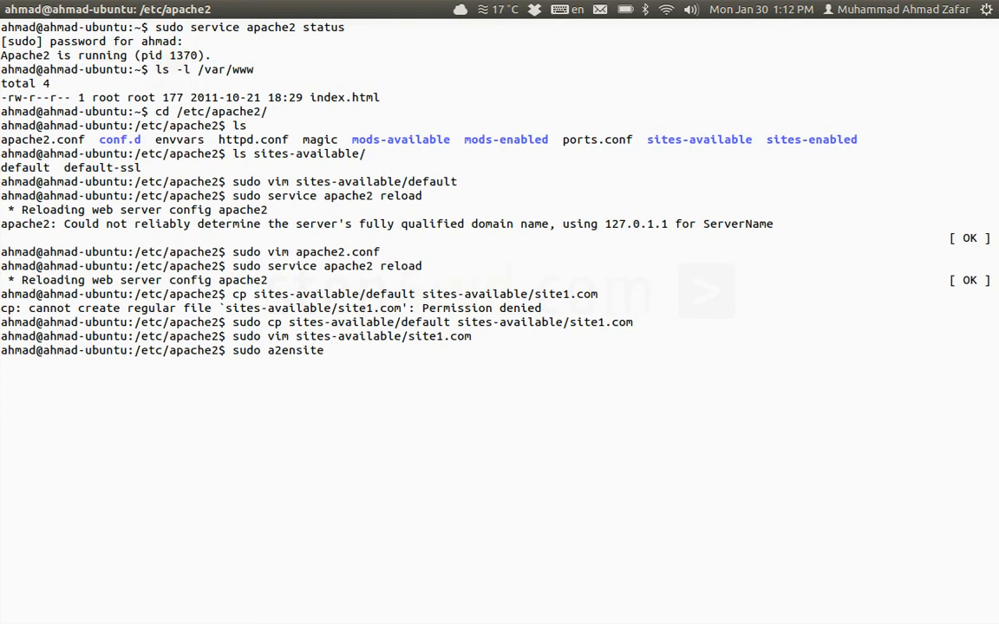
type("sit")
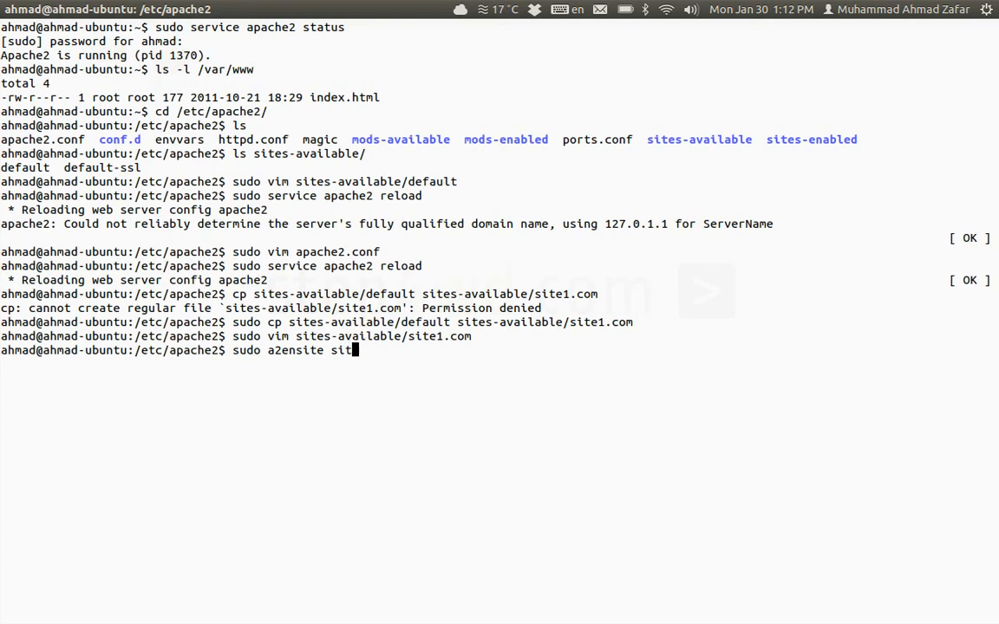
type("e1.com")
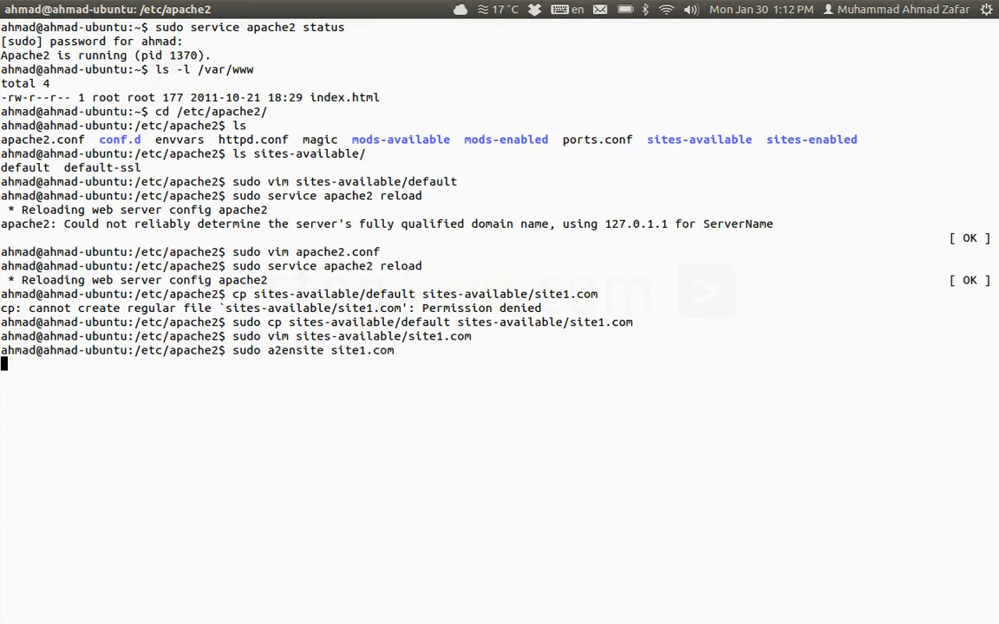
key("Return")
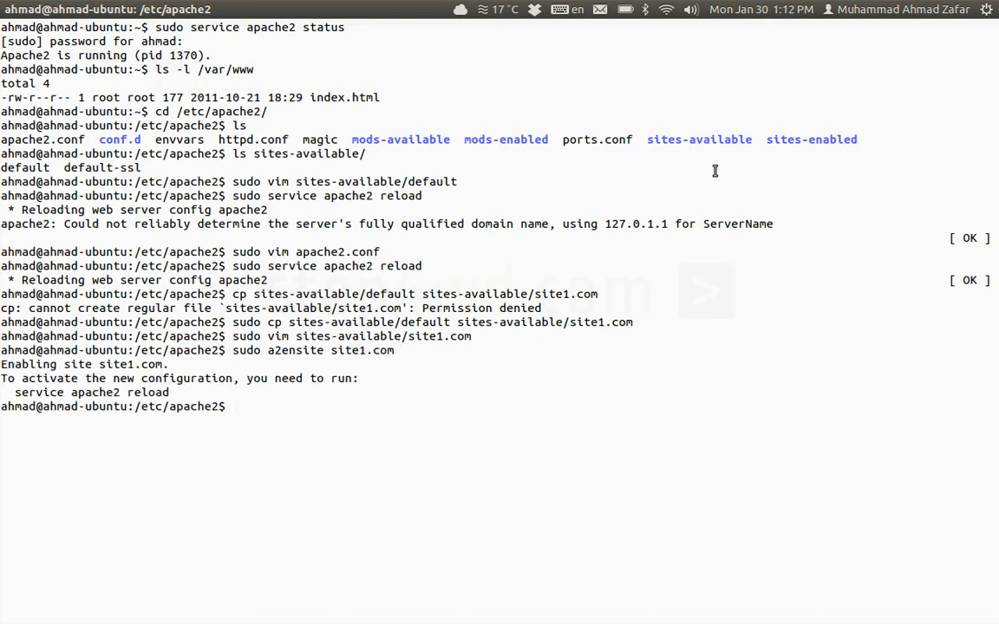
mouse_move(107, 397)
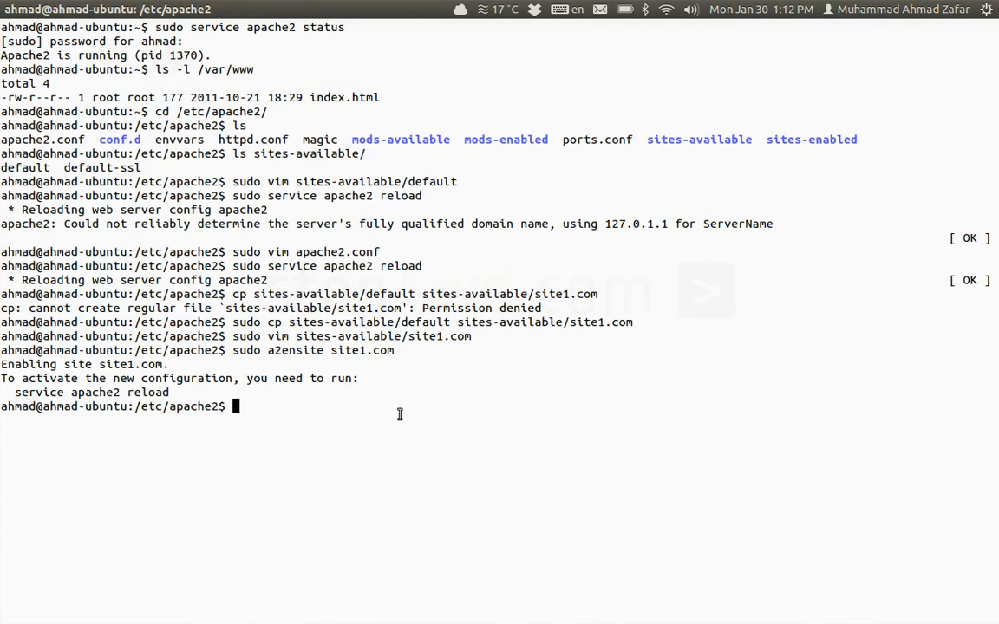
type("sudo service apache2 reload")
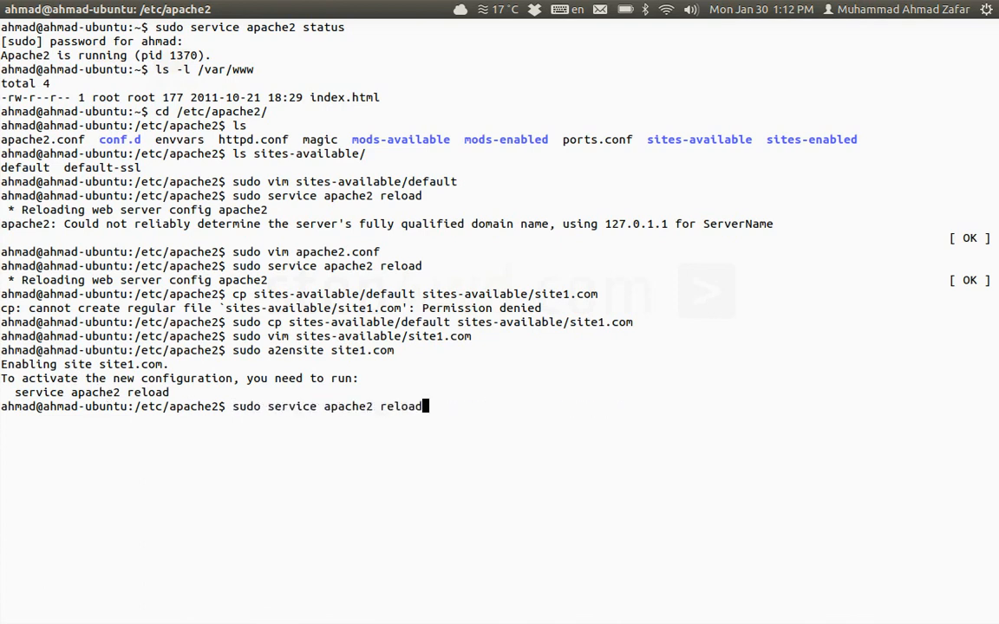
key("Return")
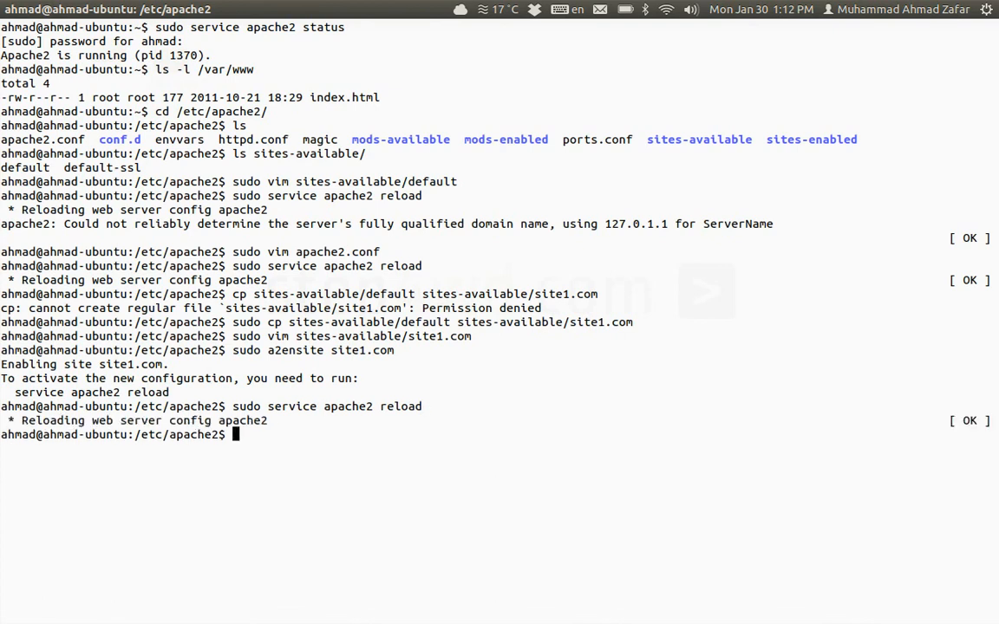
mouse_move(3, 215)
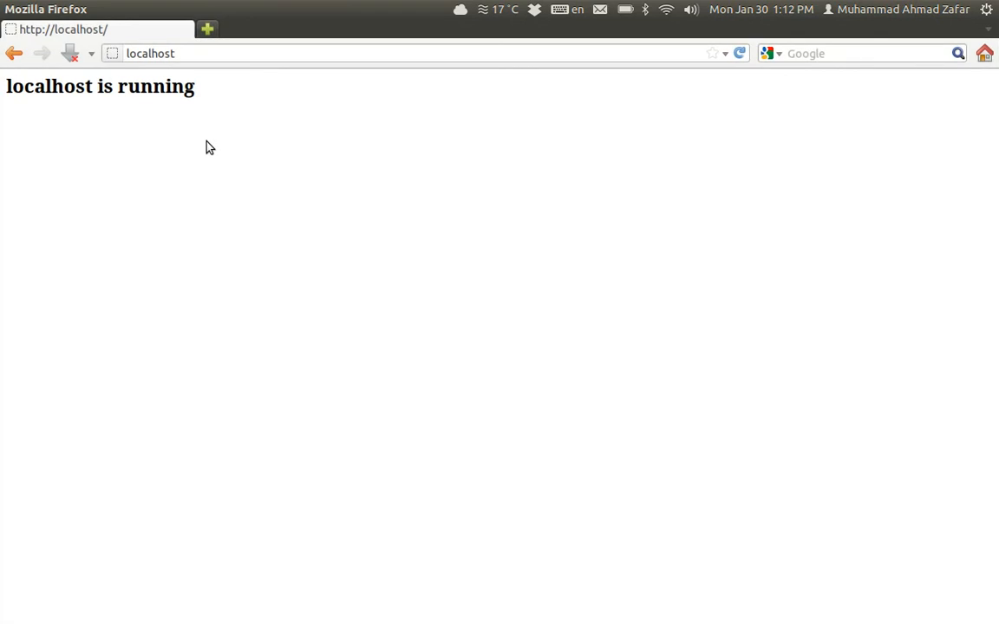
Enter site1.com into the Firefox address bar.
type("site1.com")
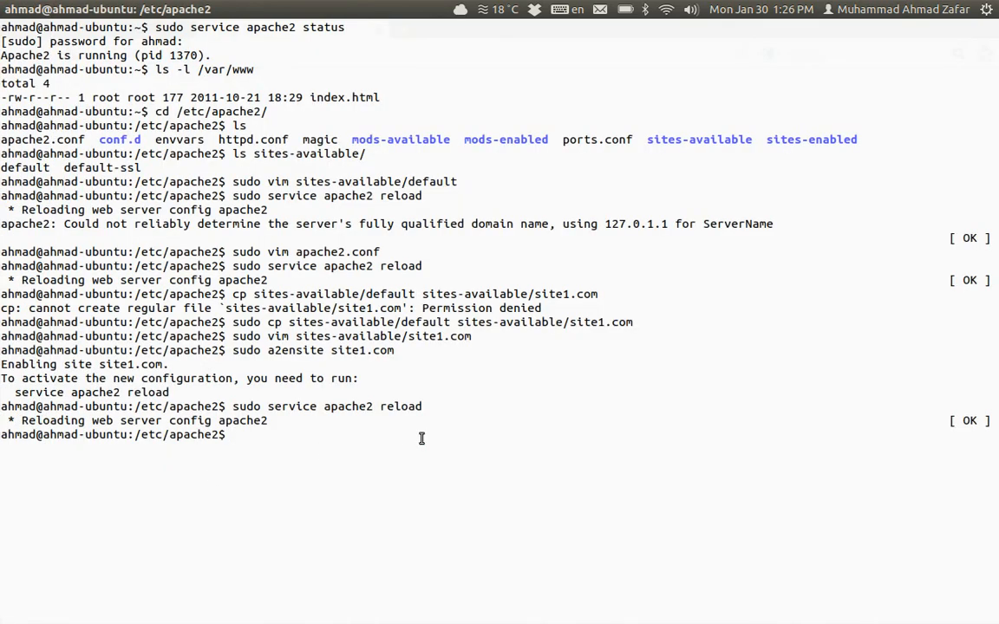
Move up to /etc with 'cd ..' and open the hosts file in vim using sudo.
type("cd ..\\")
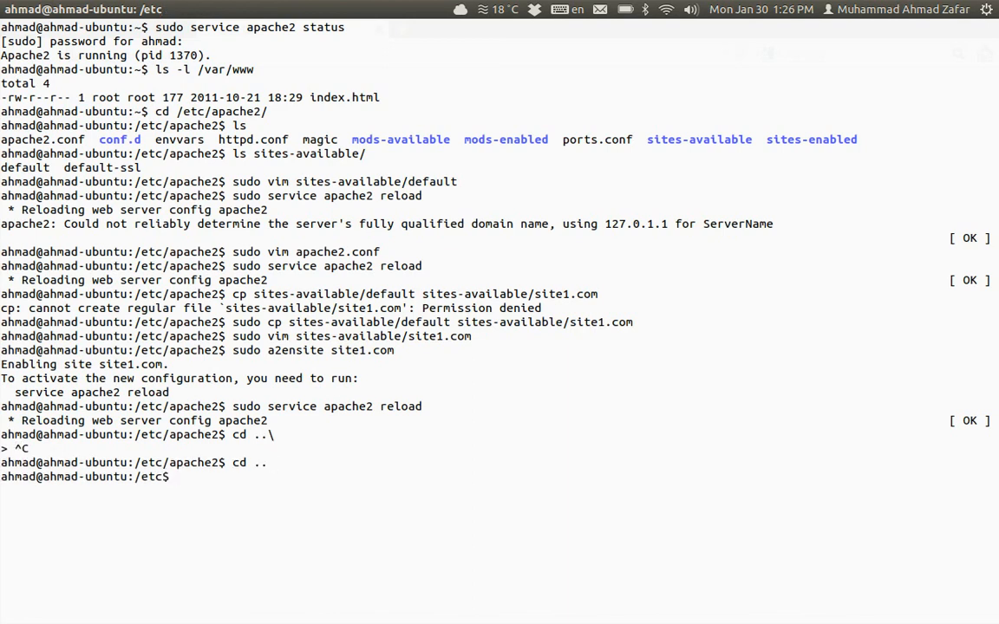
type("sudo")
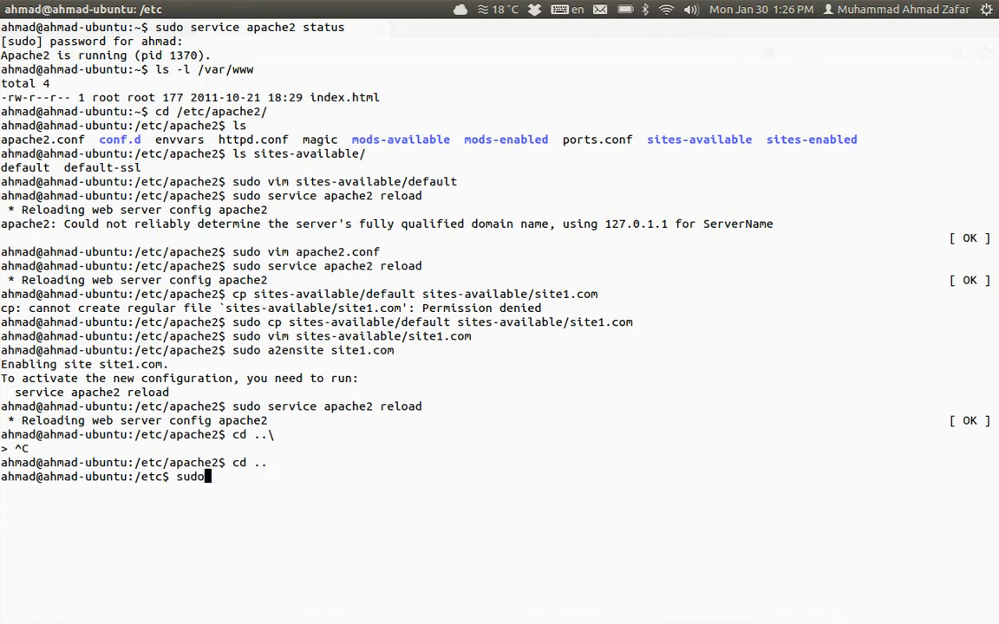
type("vim hos")
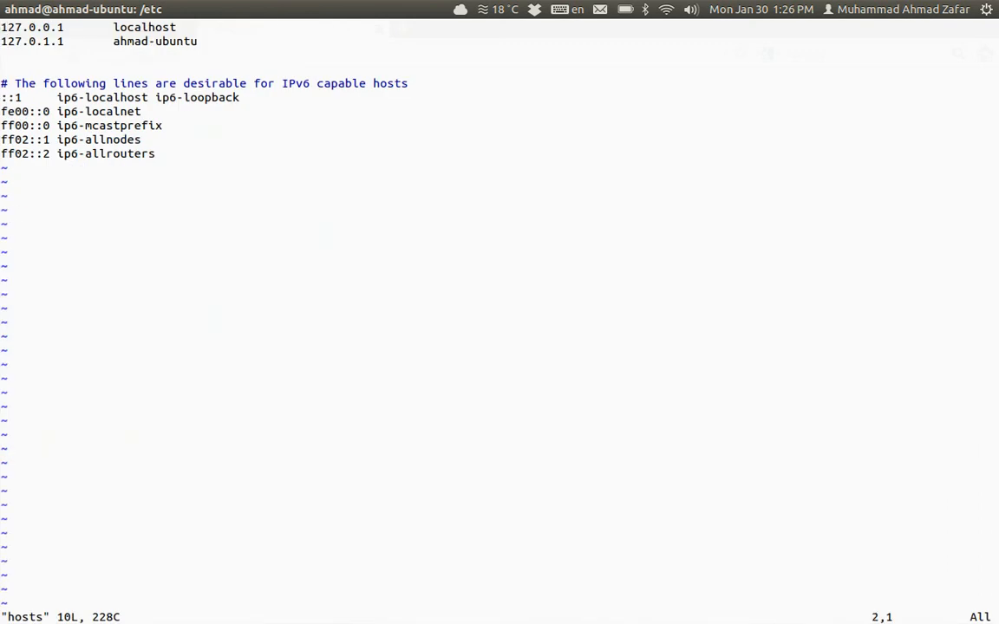
Append site1.com after ahmad-ubuntu on the 127.0.1.1 line of the hosts file.
key("i")
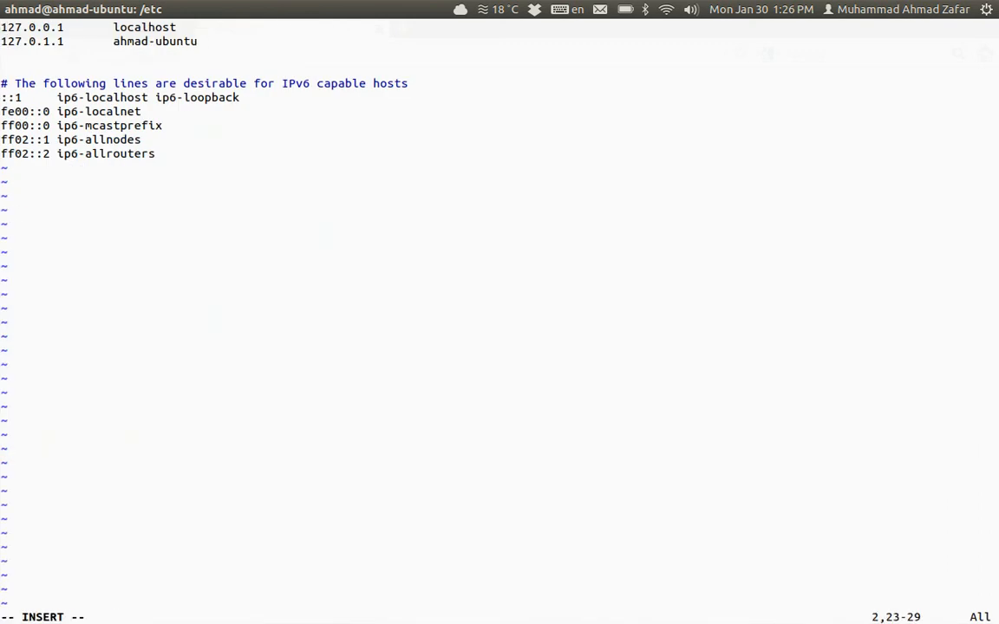
type("site1.c")
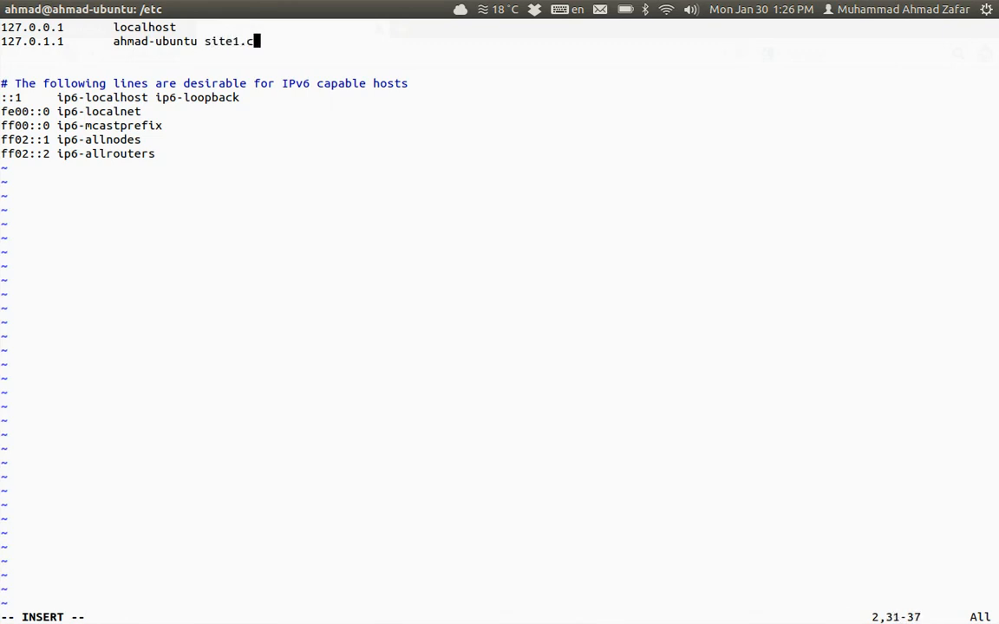
type("om")
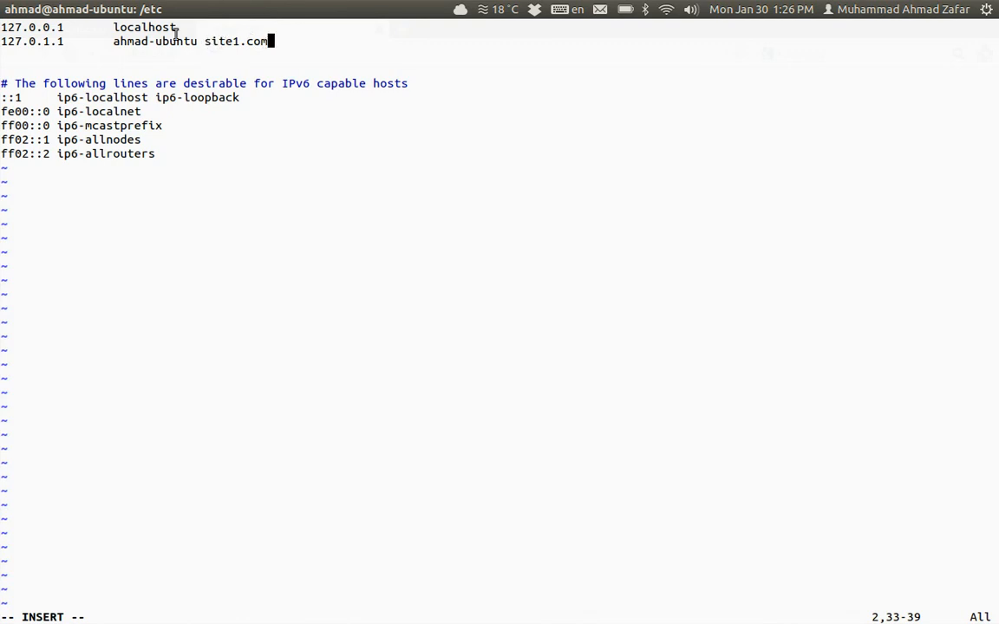
mouse_move(380, 142)
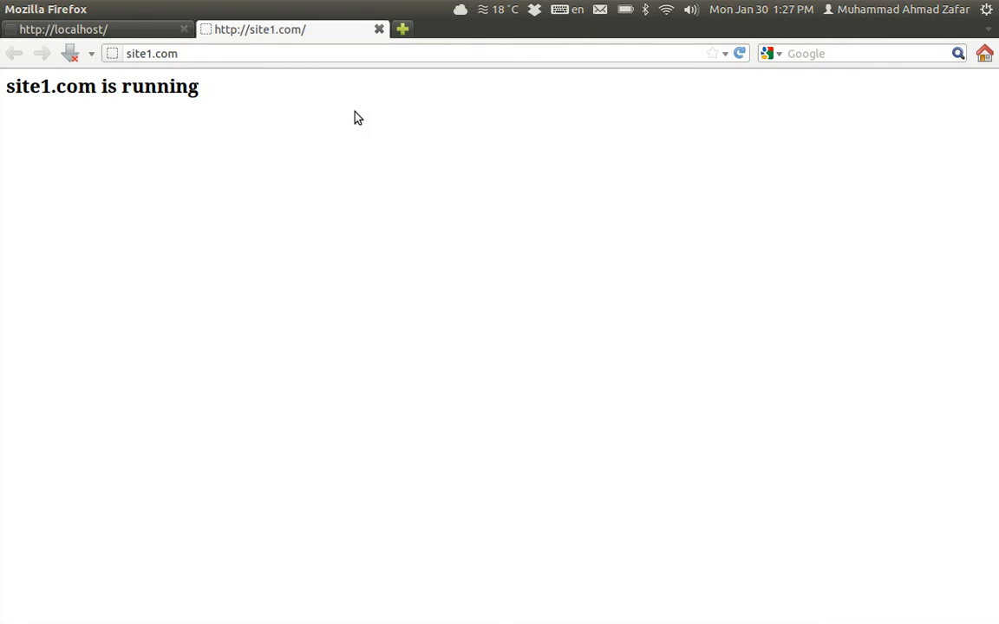
Switch between the localhost and site1.com tabs to compare their 'is running' pages.
left_click(95, 29)
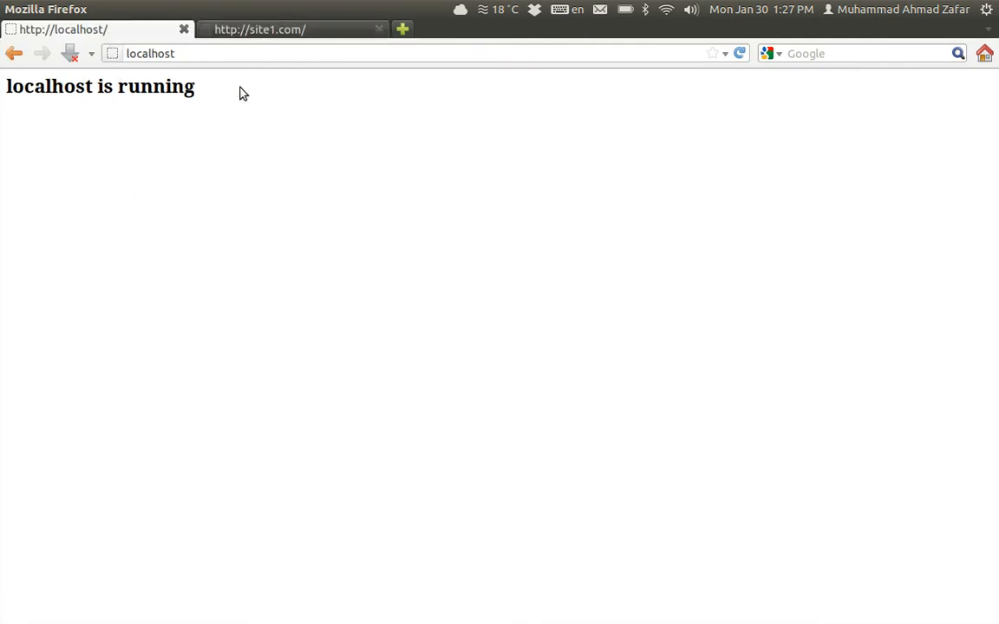
left_click(292, 28)
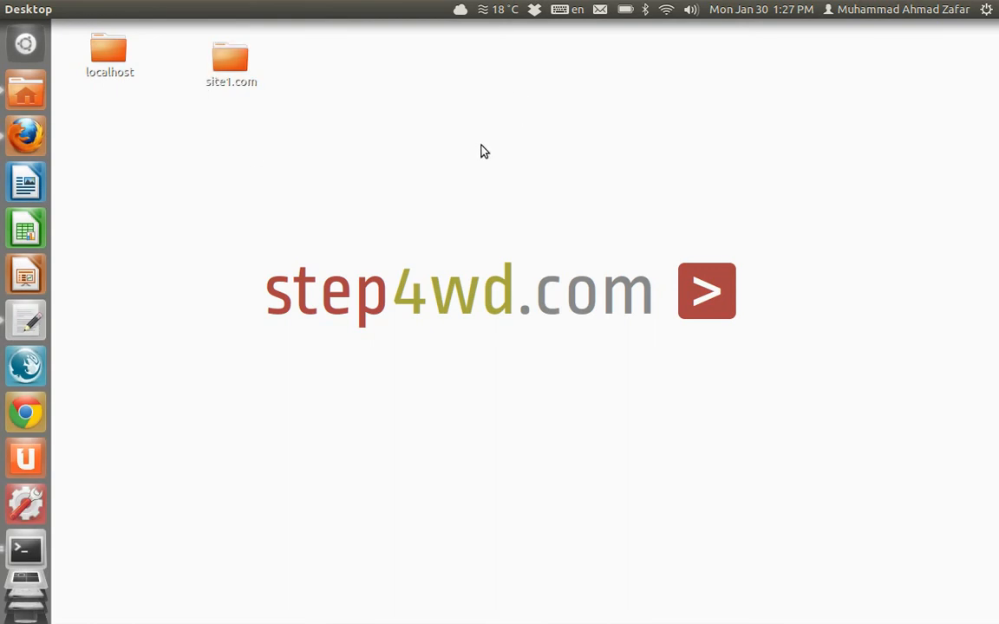
mouse_move(824, 415)
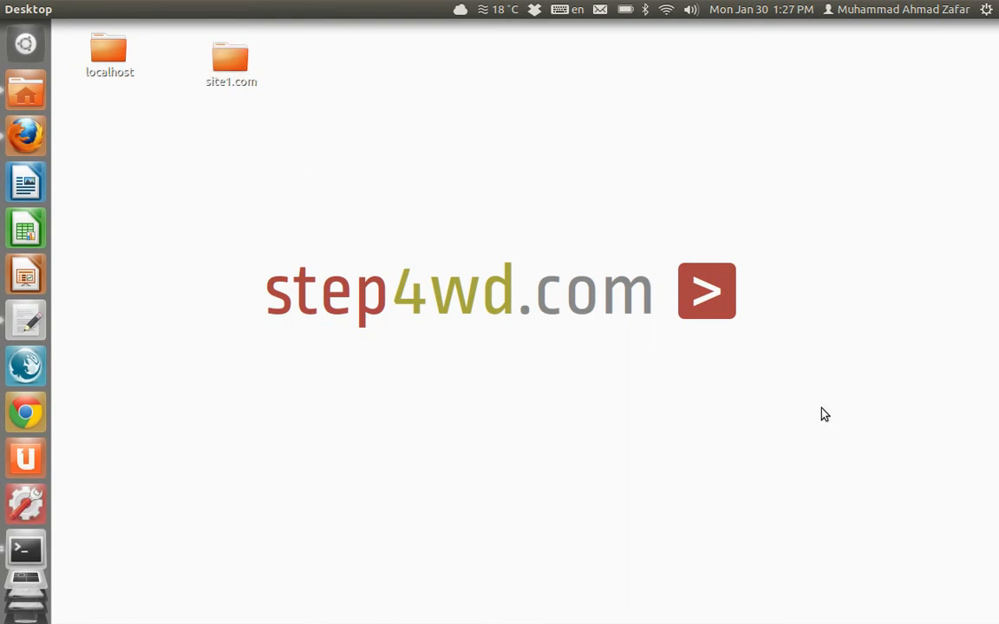